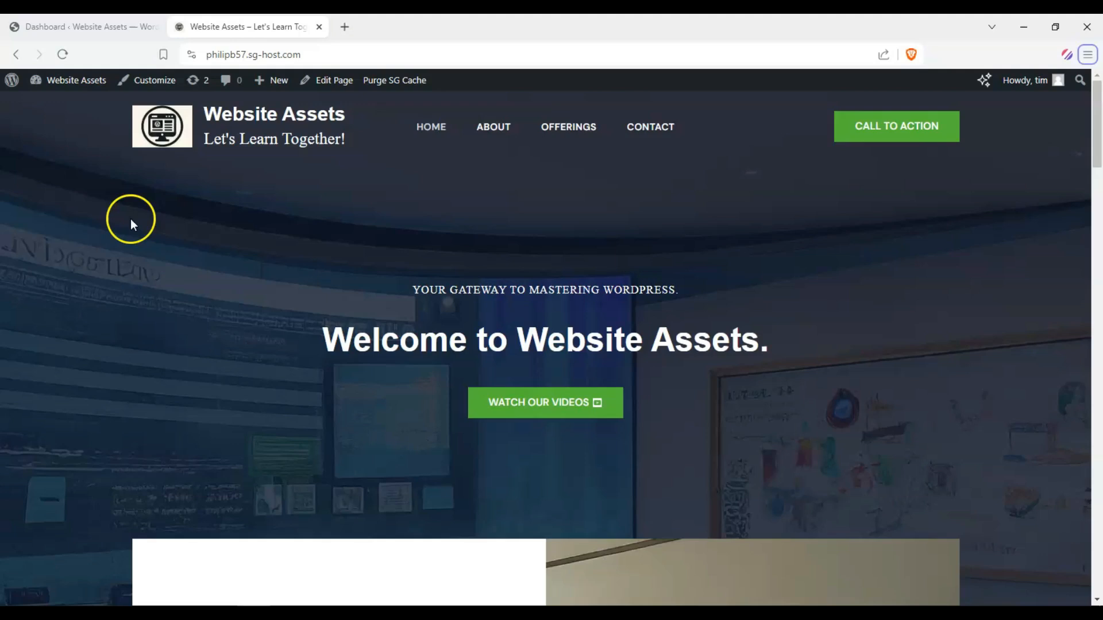
mouse_move(118, 209)
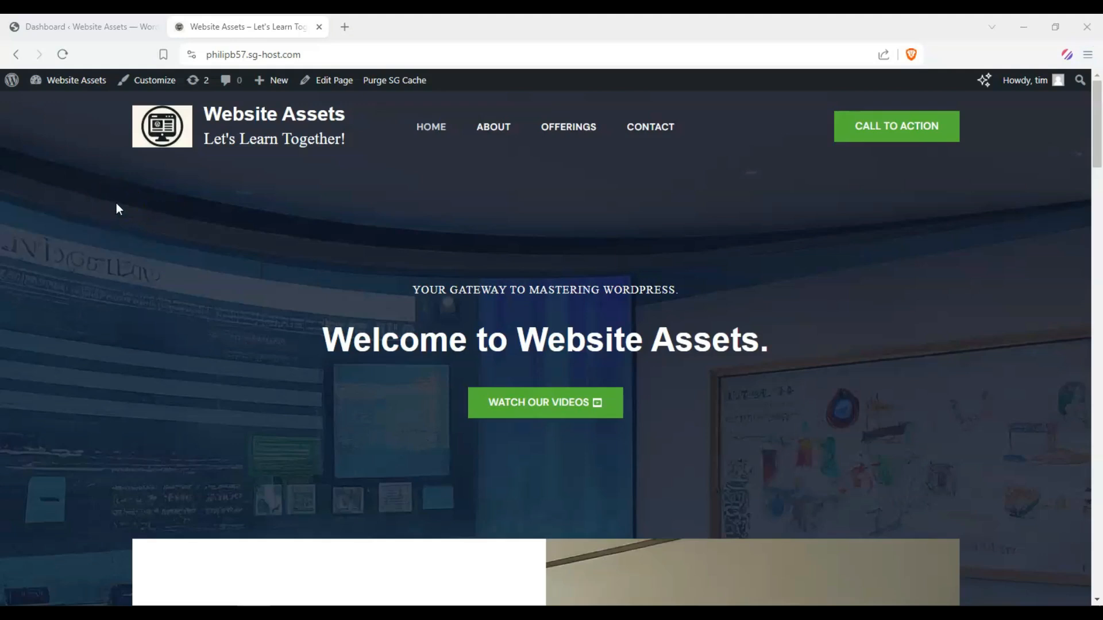
mouse_move(395, 185)
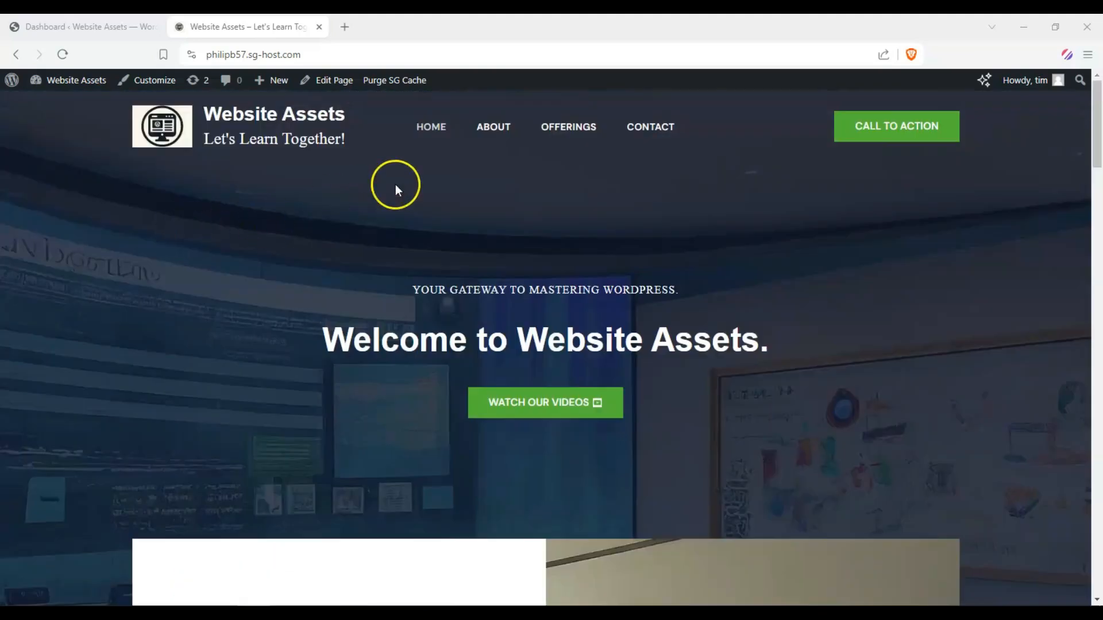
mouse_move(568, 127)
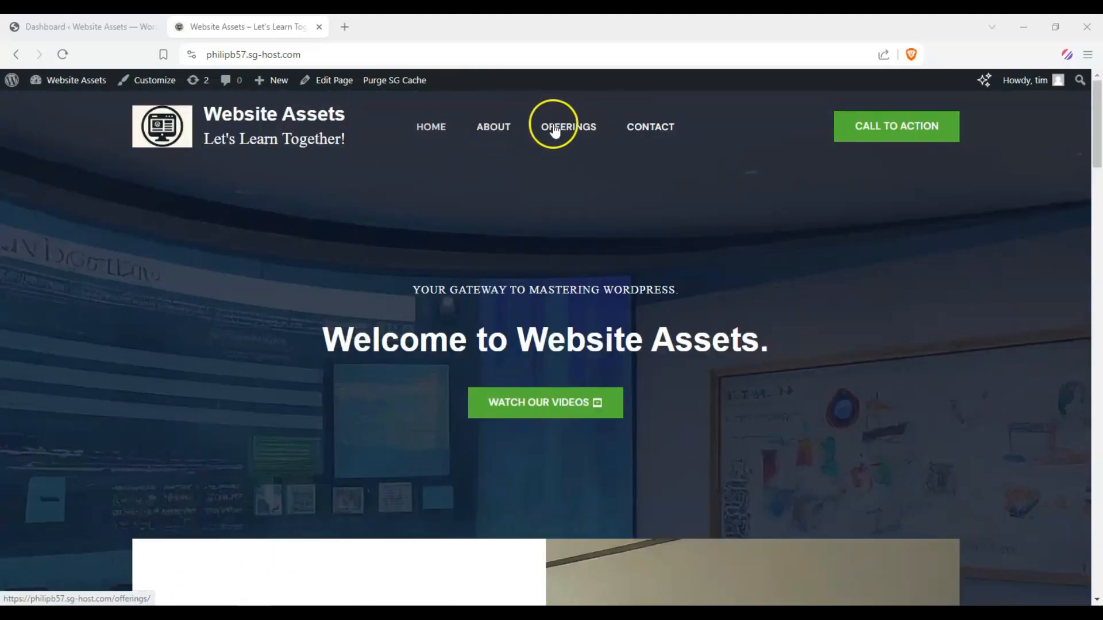
Browse the live Offerings and Contact pages, then return to the home page.
left_click(567, 126)
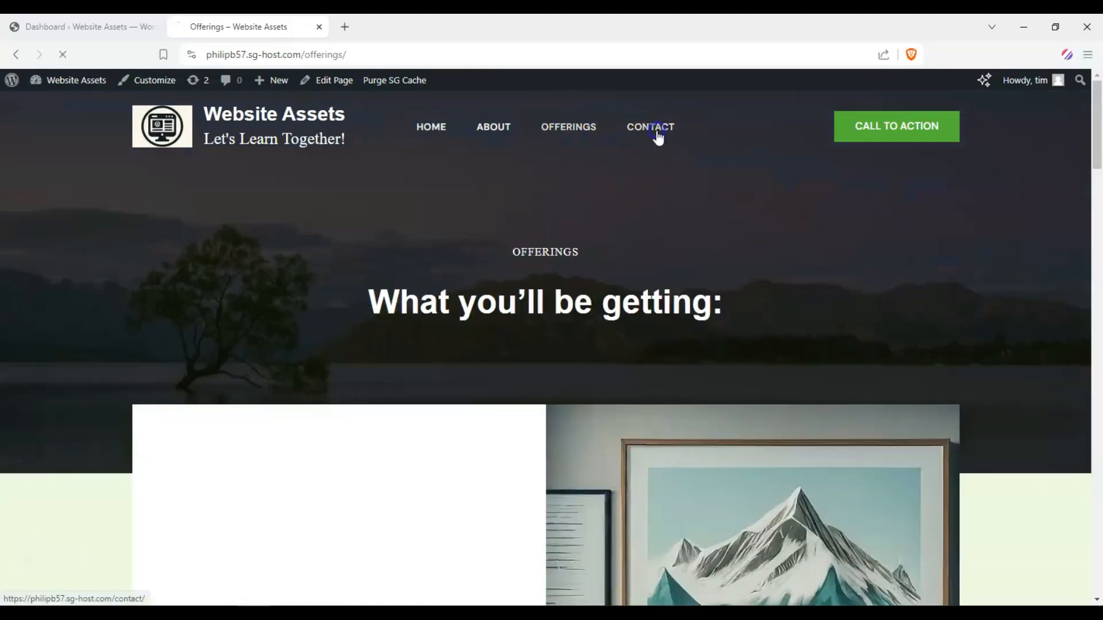
left_click(649, 128)
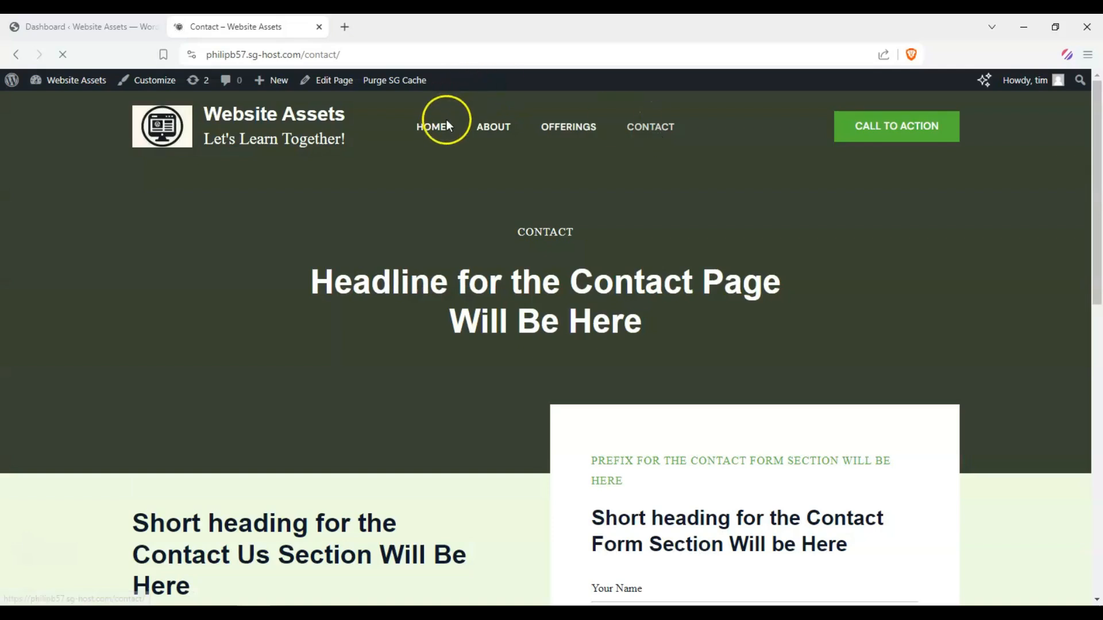
left_click(431, 126)
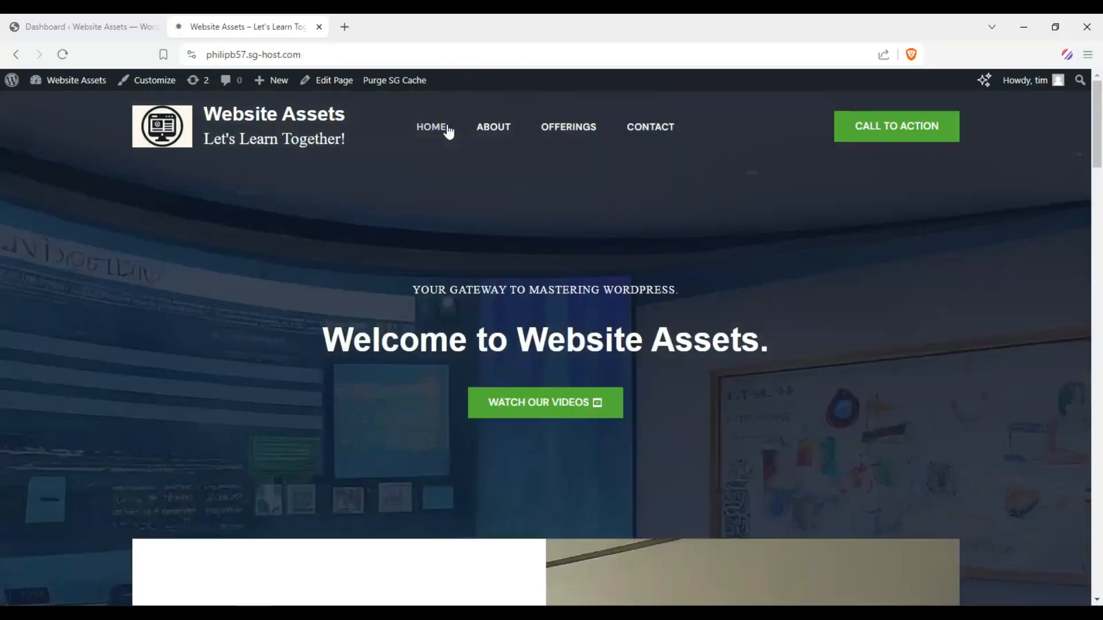
mouse_move(59, 114)
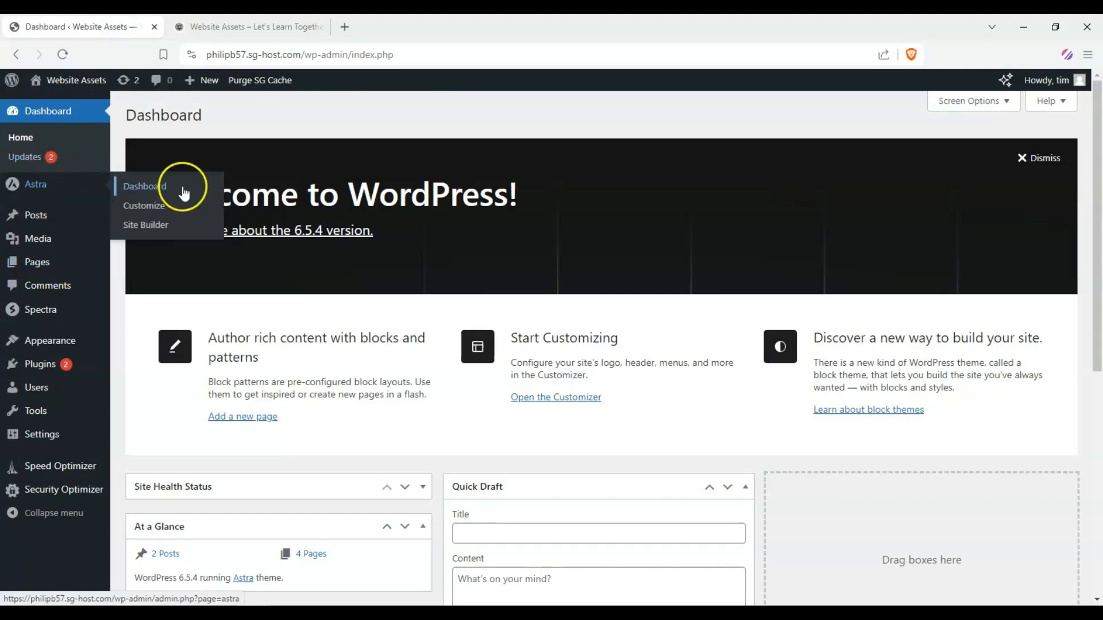
Launch the Astra Customizer in a new tab and scroll its panel list.
left_click(145, 185)
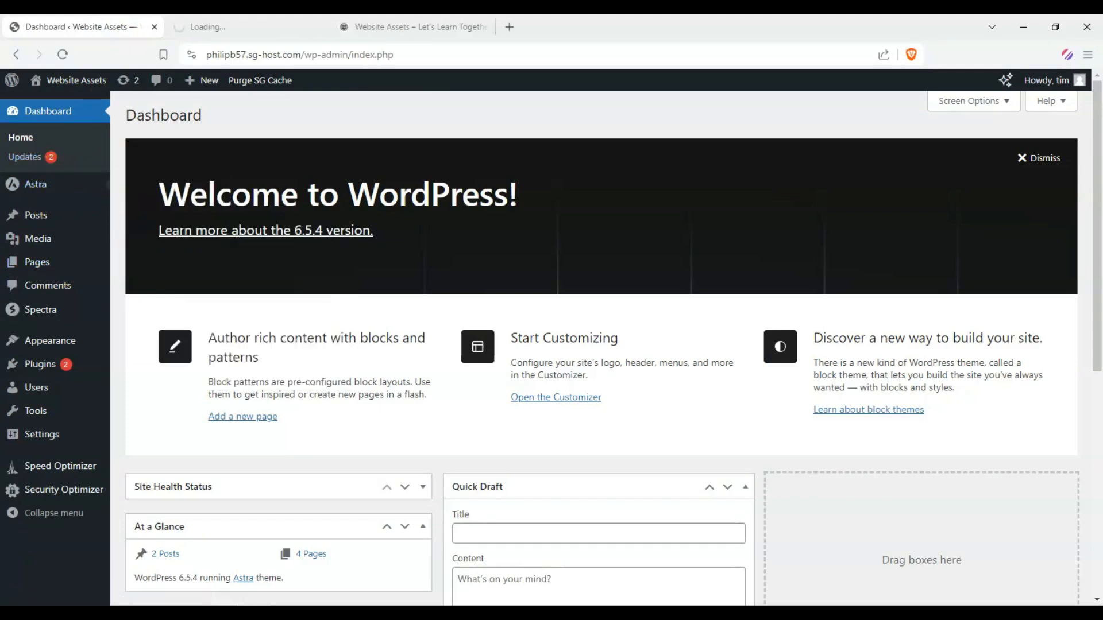
left_click(555, 398)
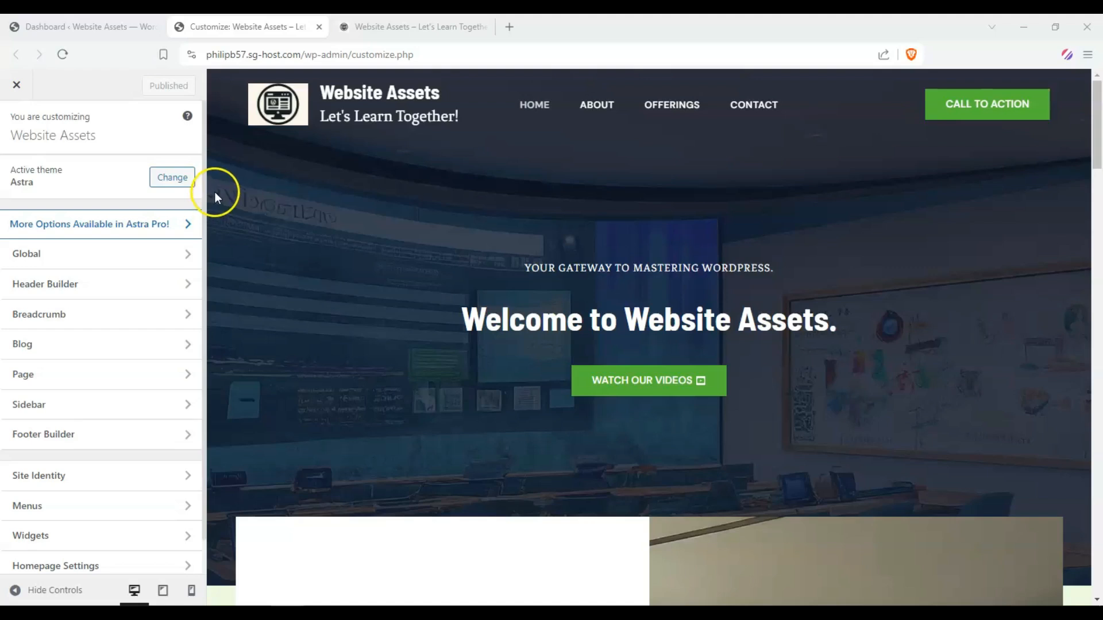
mouse_move(211, 194)
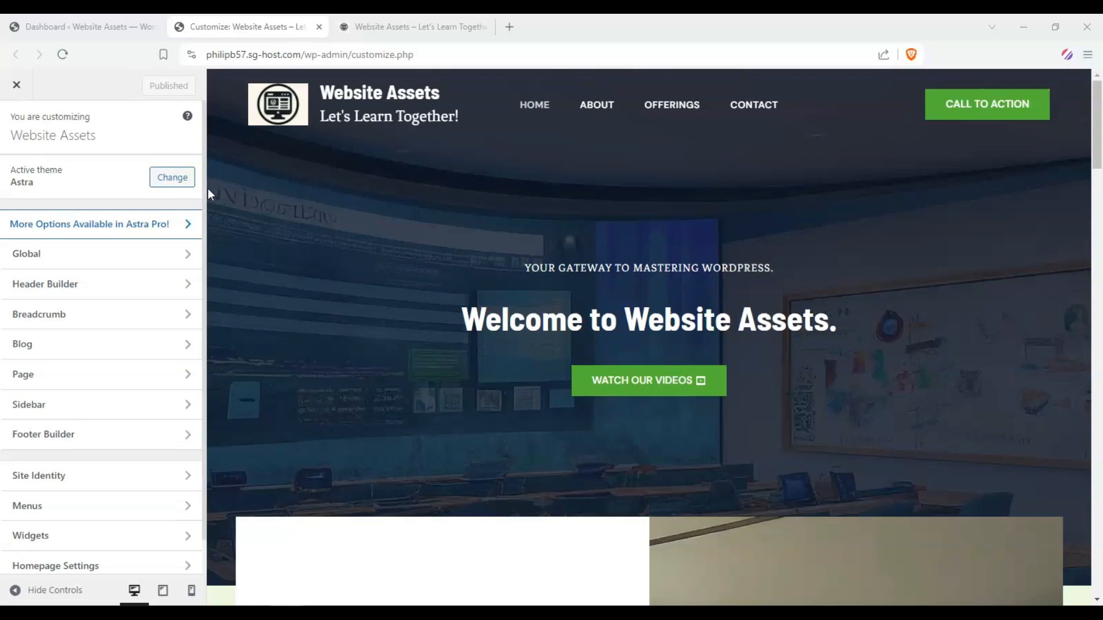
scroll("down", 3)
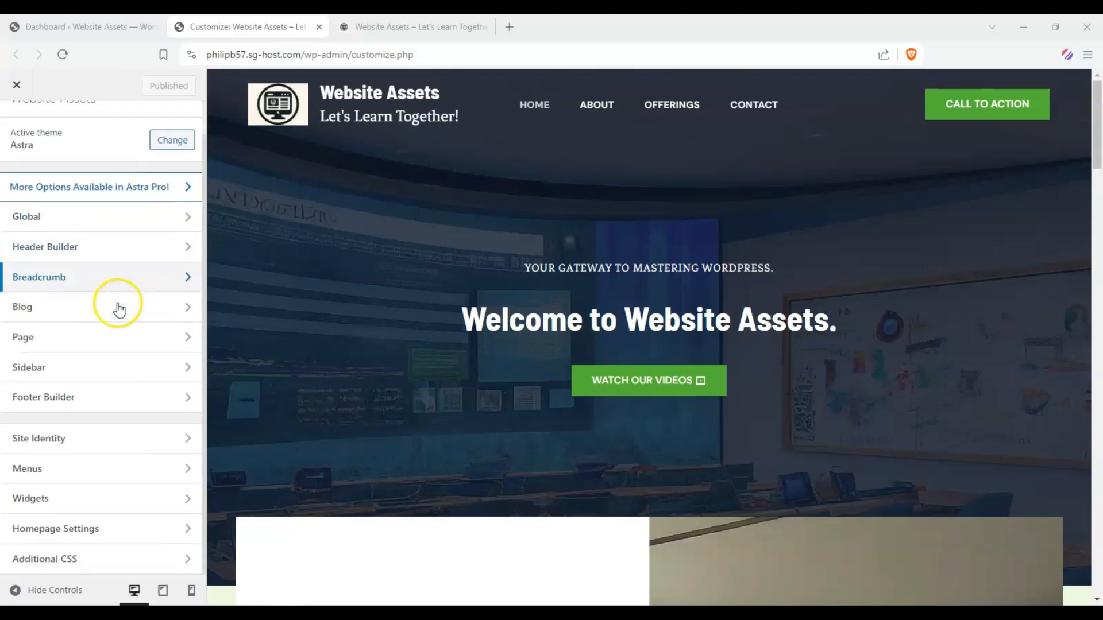
mouse_move(113, 528)
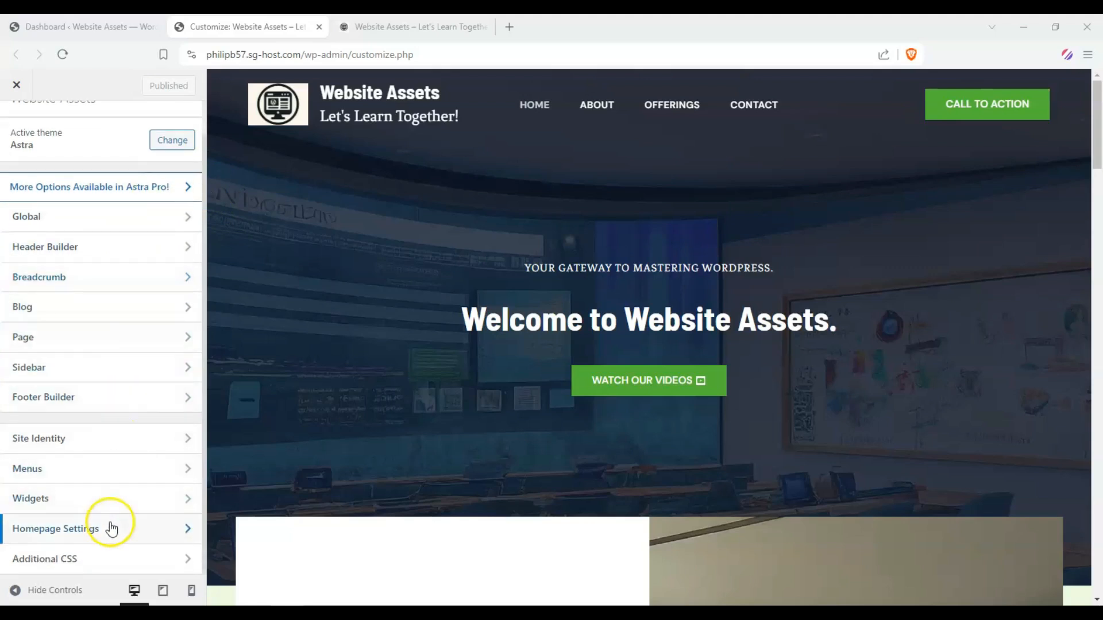
Preview 'Your latest posts', then restore a static page with Home as homepage.
left_click(56, 528)
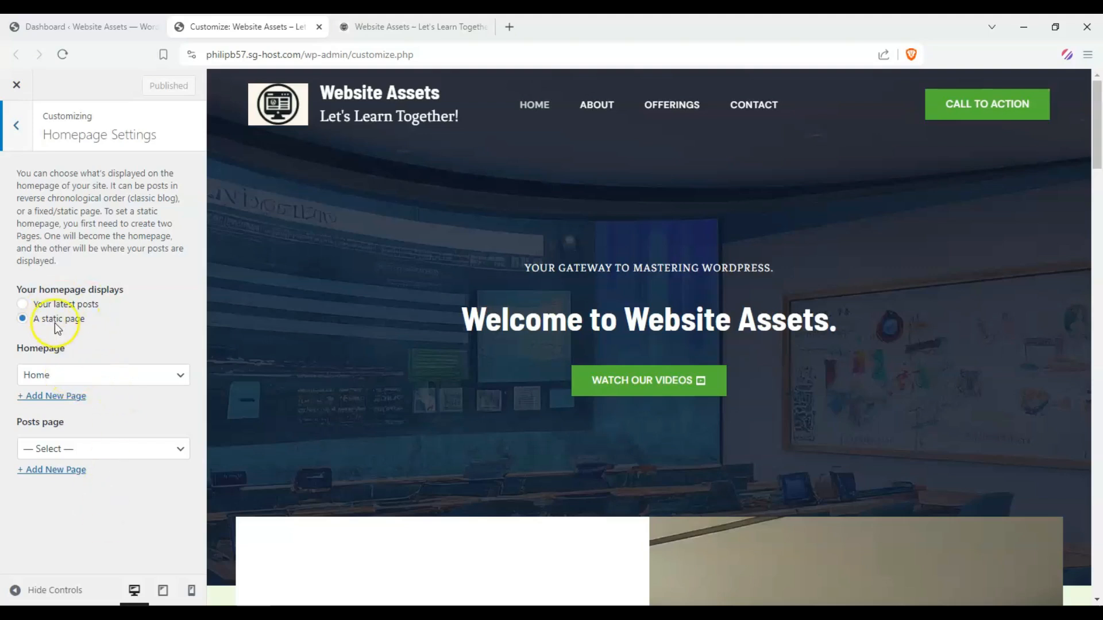
mouse_move(314, 252)
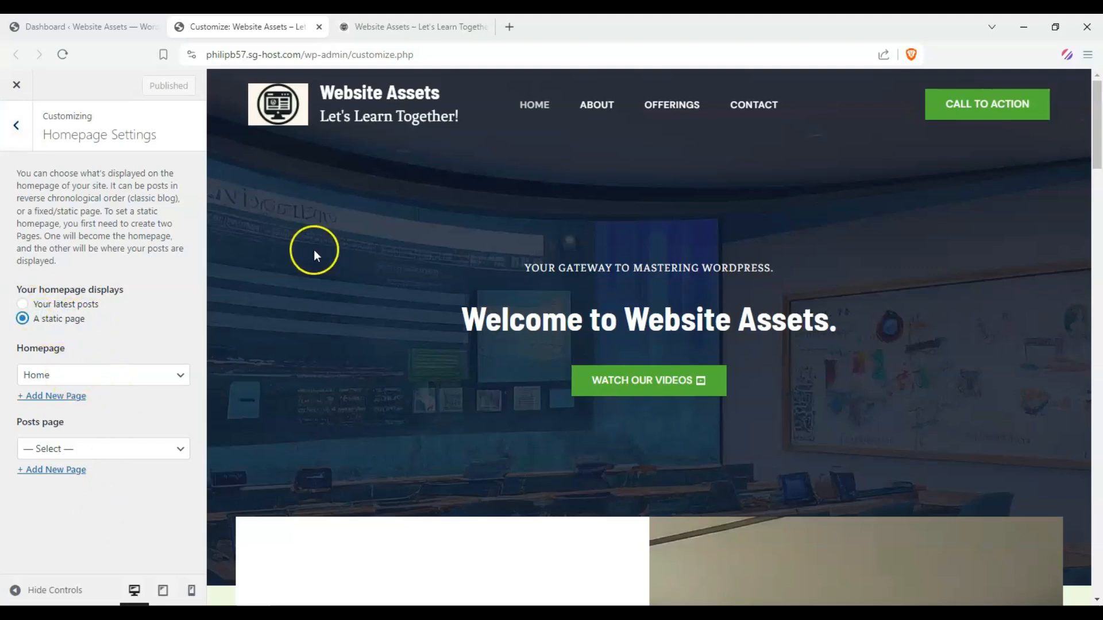
left_click(22, 304)
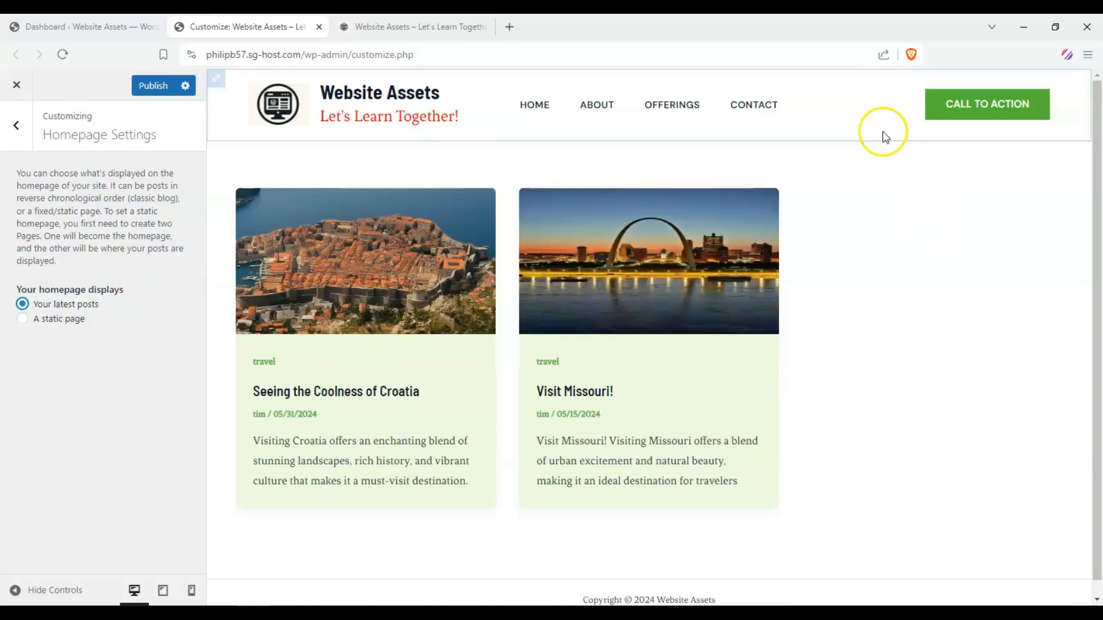
left_click(22, 319)
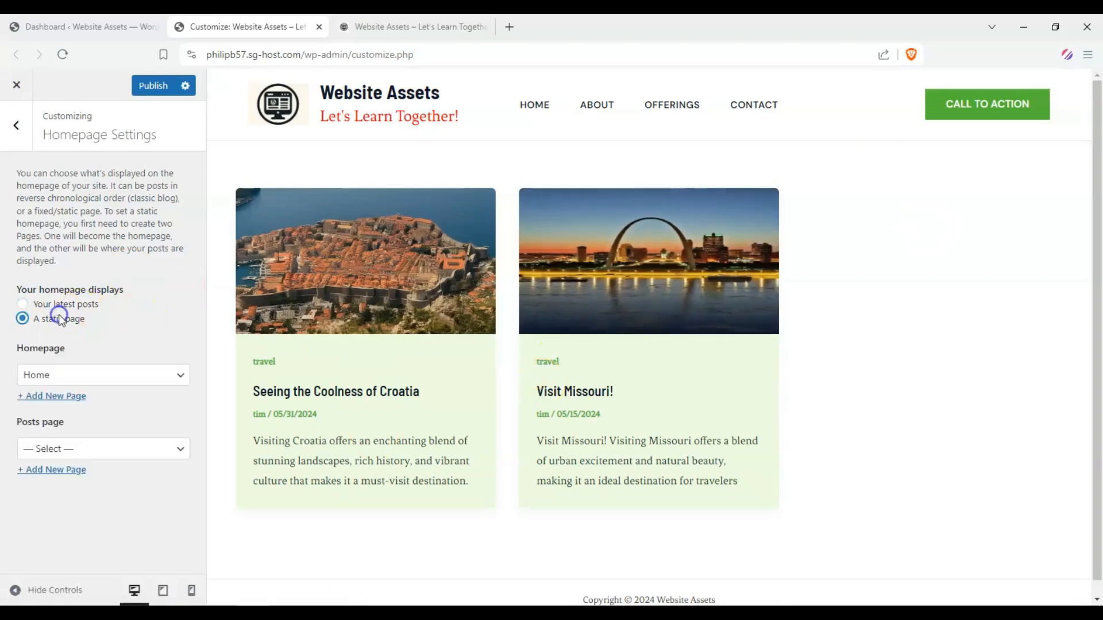
left_click(23, 319)
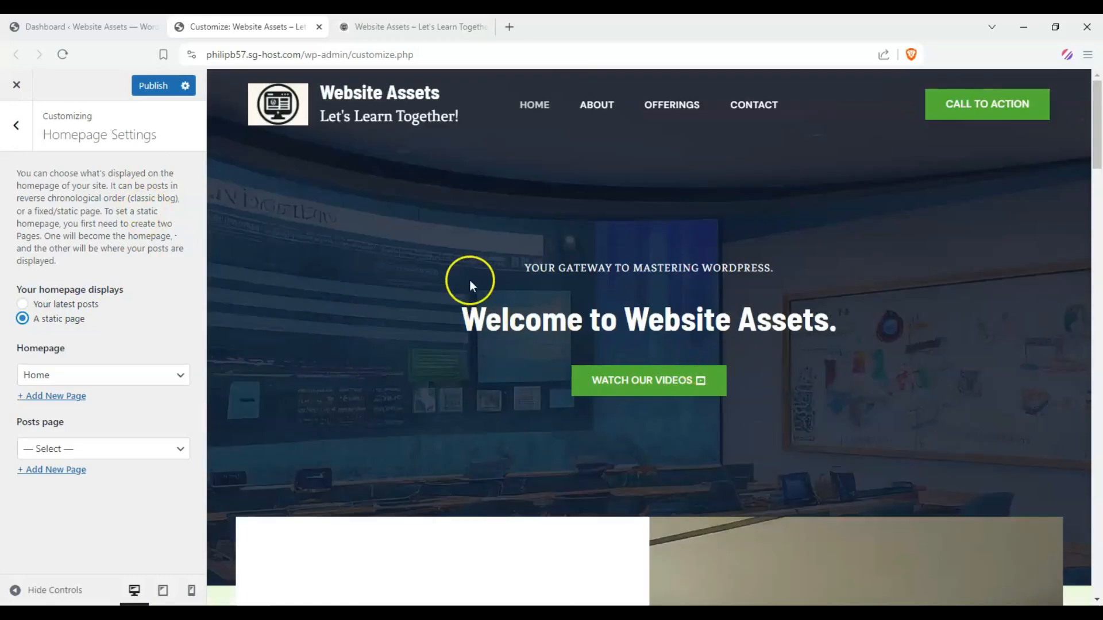
scroll("down", 3)
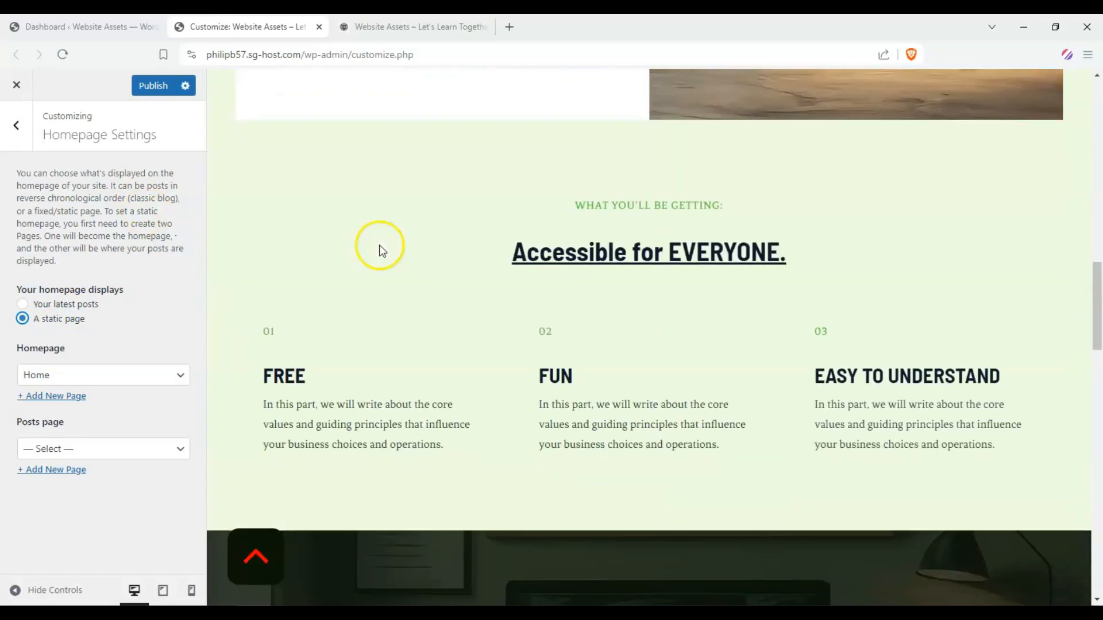
scroll("up", 3)
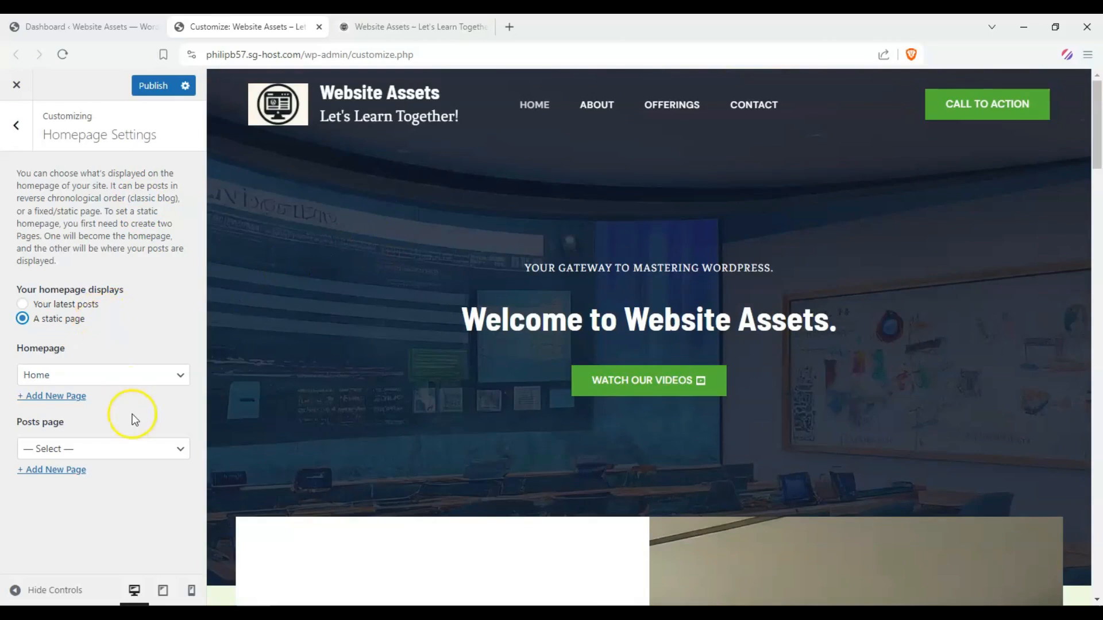
left_click(103, 448)
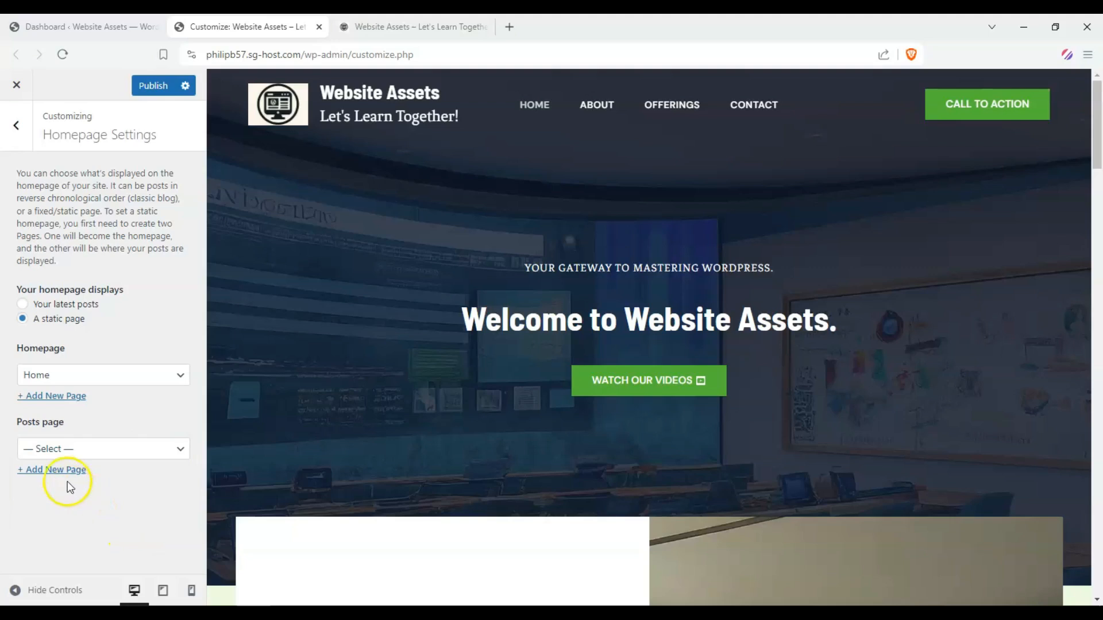
Add a new page titled 'Blog' and assign it as the posts page.
left_click(51, 470)
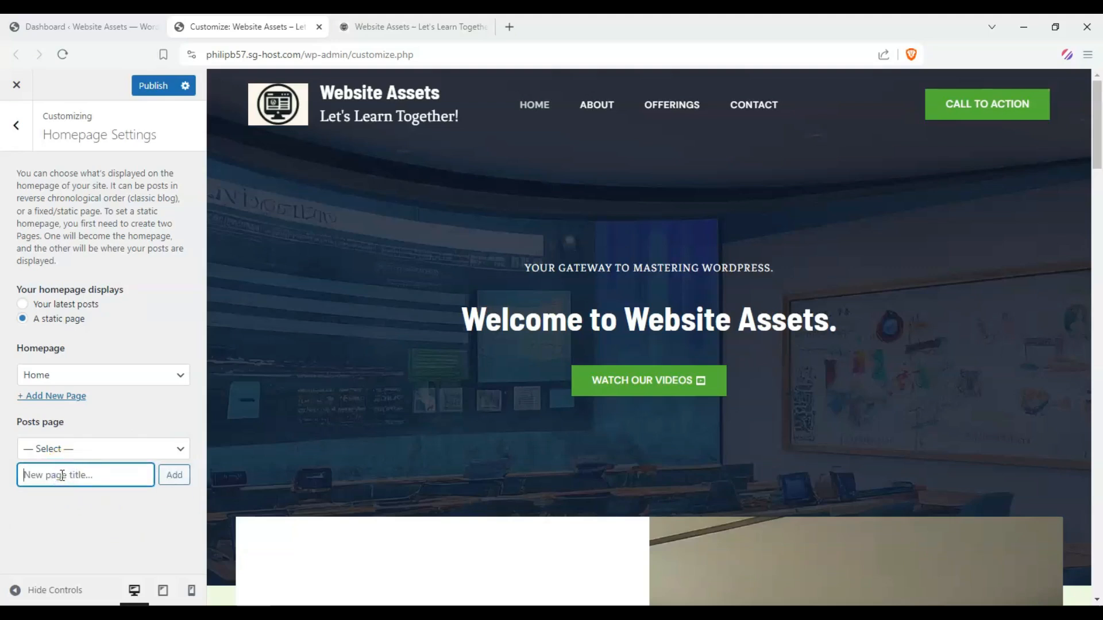
type("Blo")
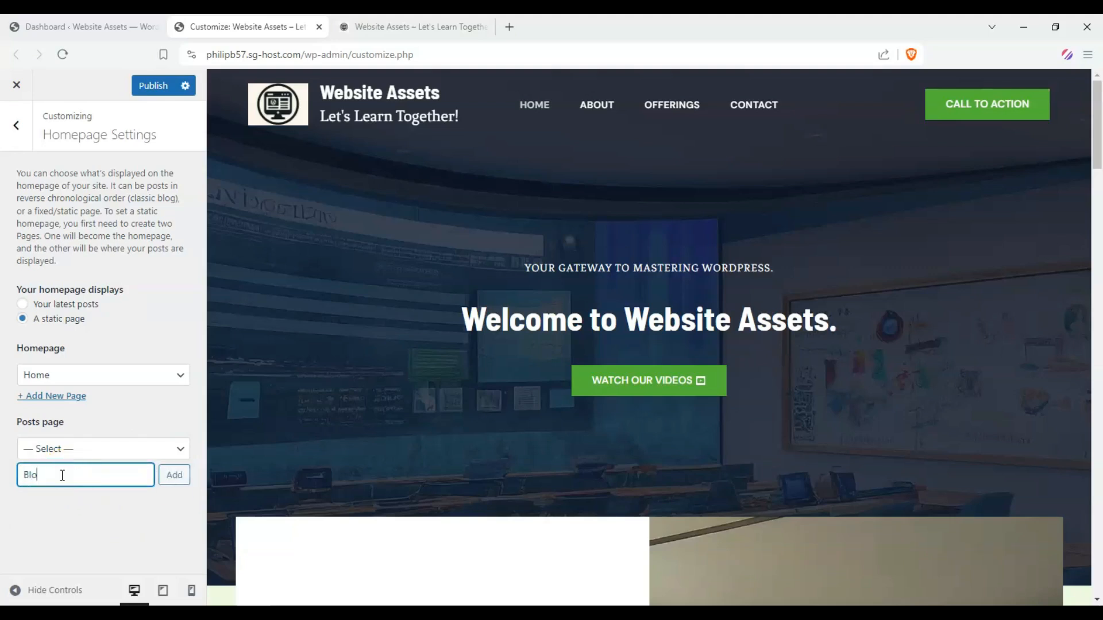
type("g")
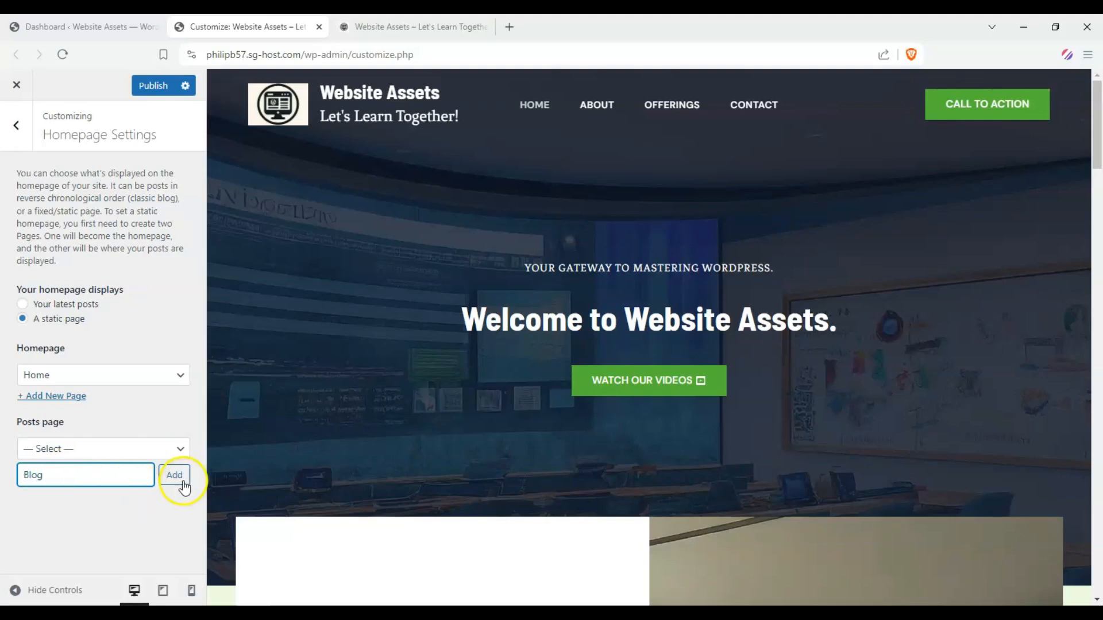
left_click(173, 475)
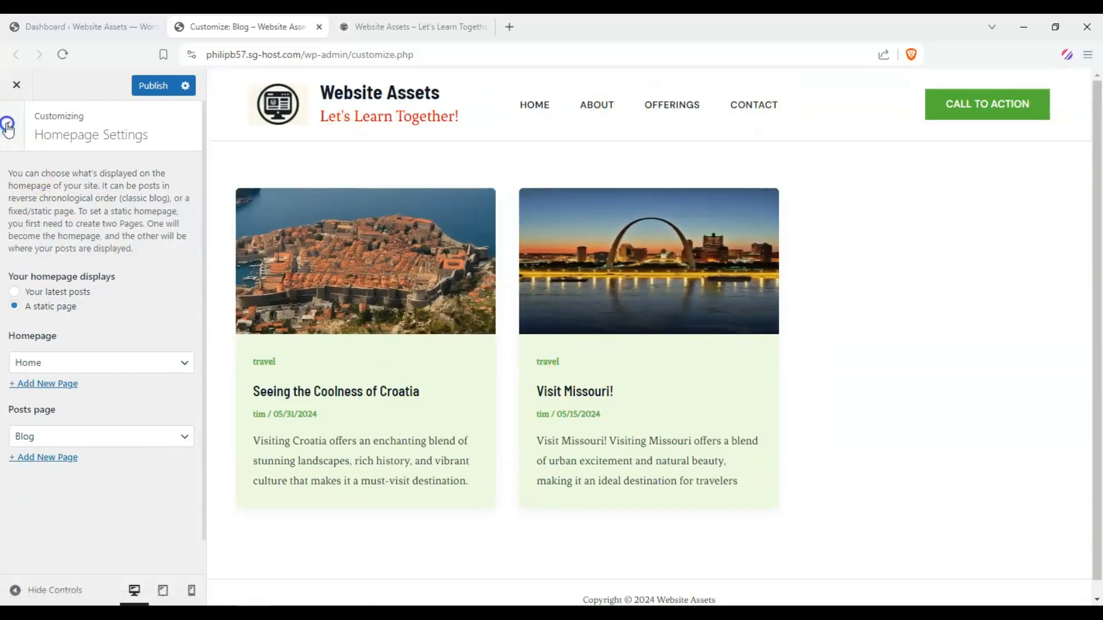
Go back to the main Customizer sections and open the menu locations list.
left_click(8, 129)
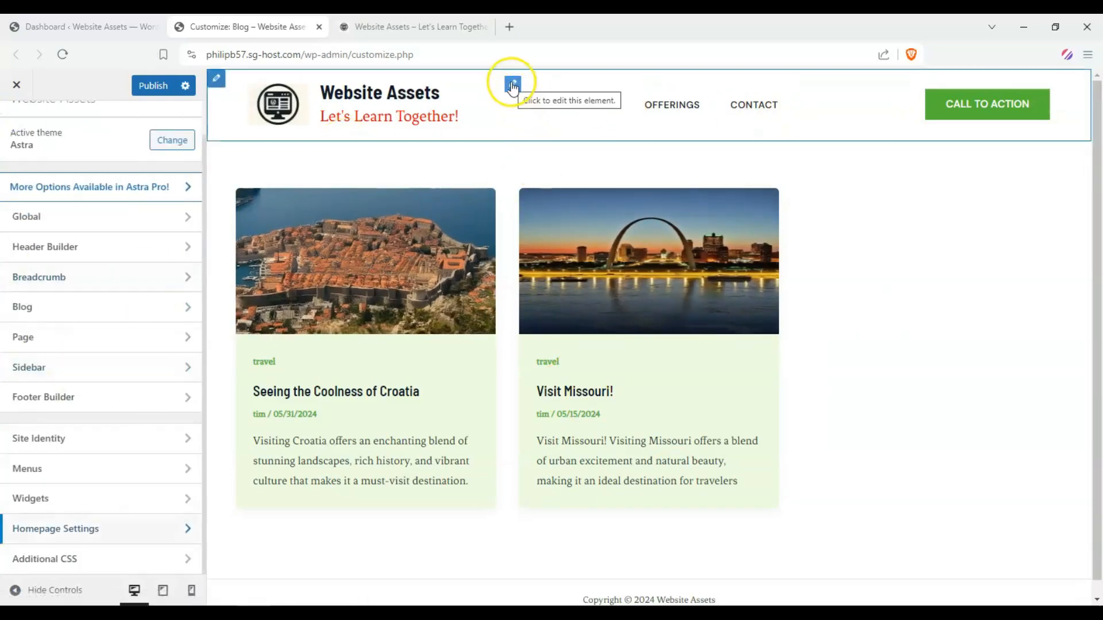
left_click(512, 85)
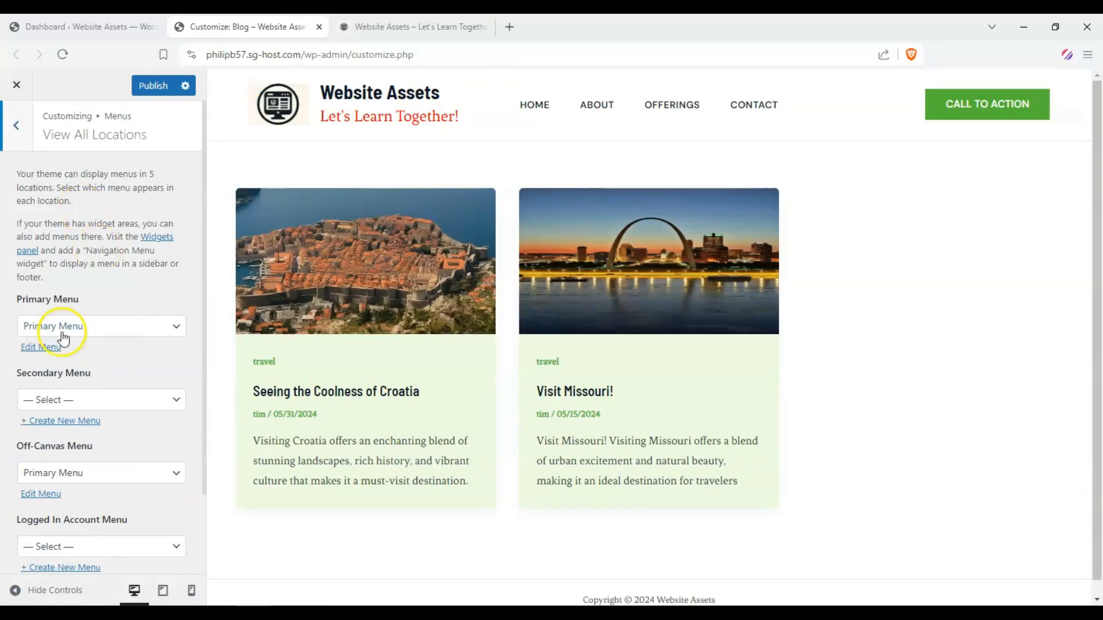
mouse_move(683, 137)
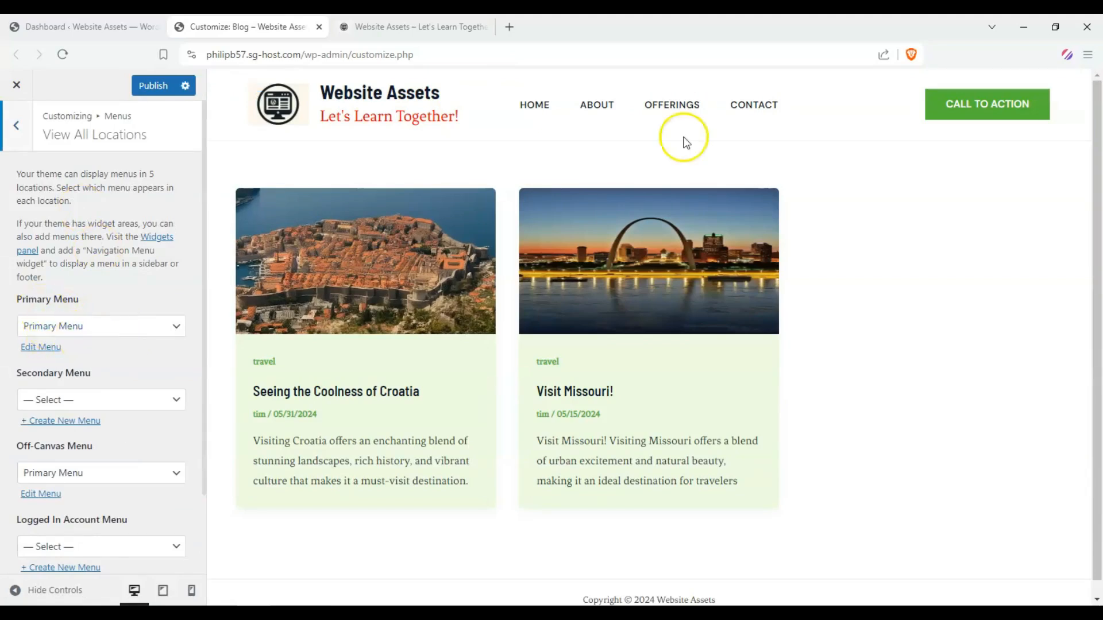
scroll("down", 3)
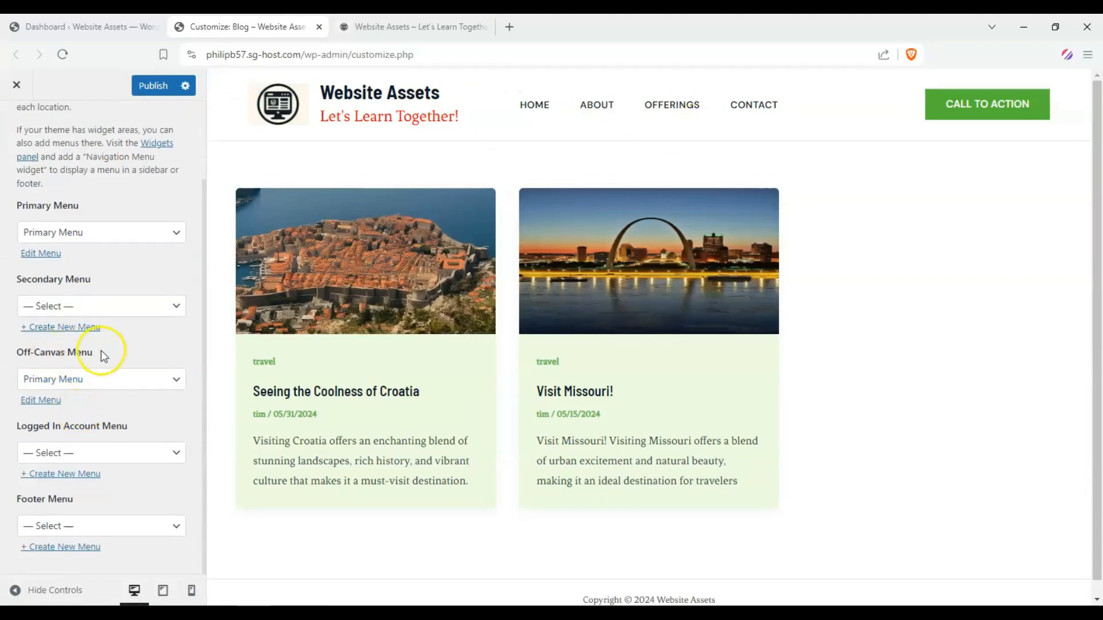
mouse_move(12, 352)
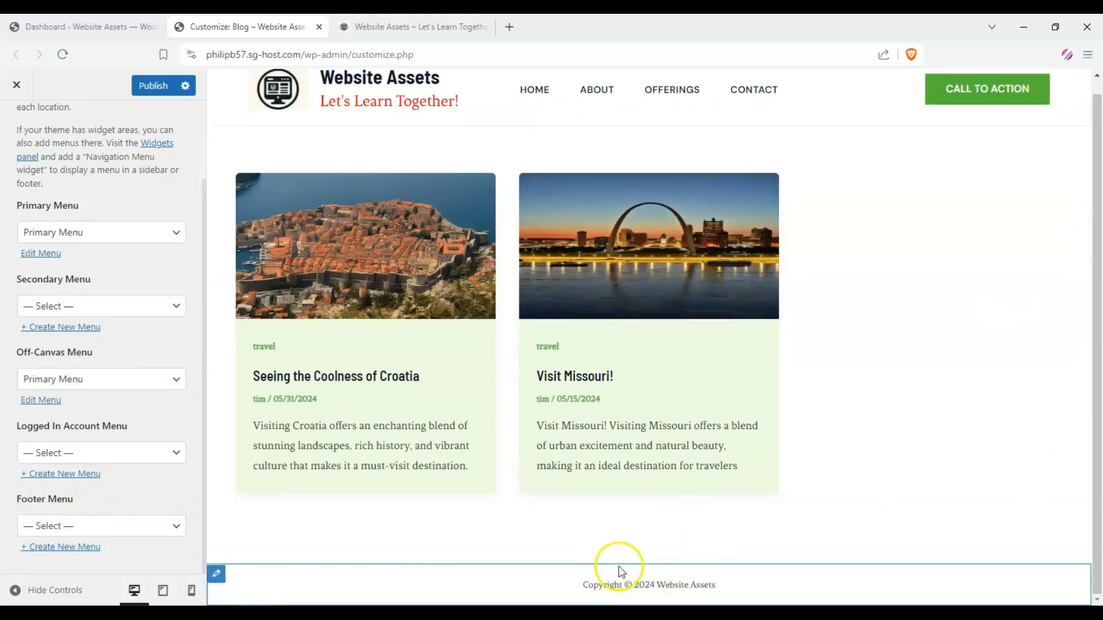
mouse_move(144, 285)
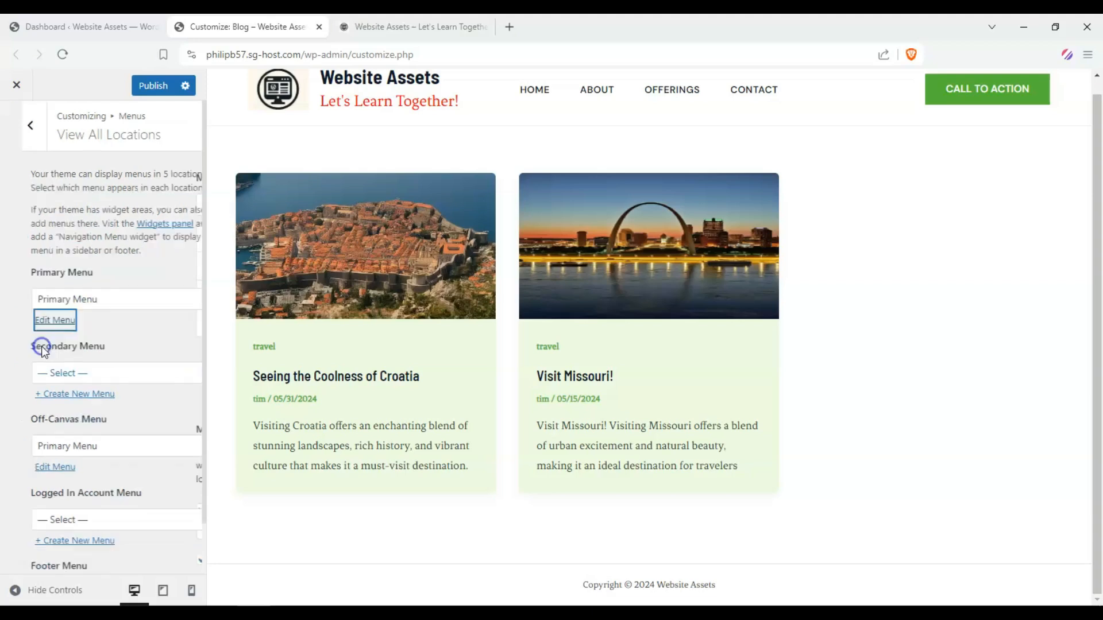
Edit the Primary Menu and add the Blog posts page as a new item.
left_click(54, 320)
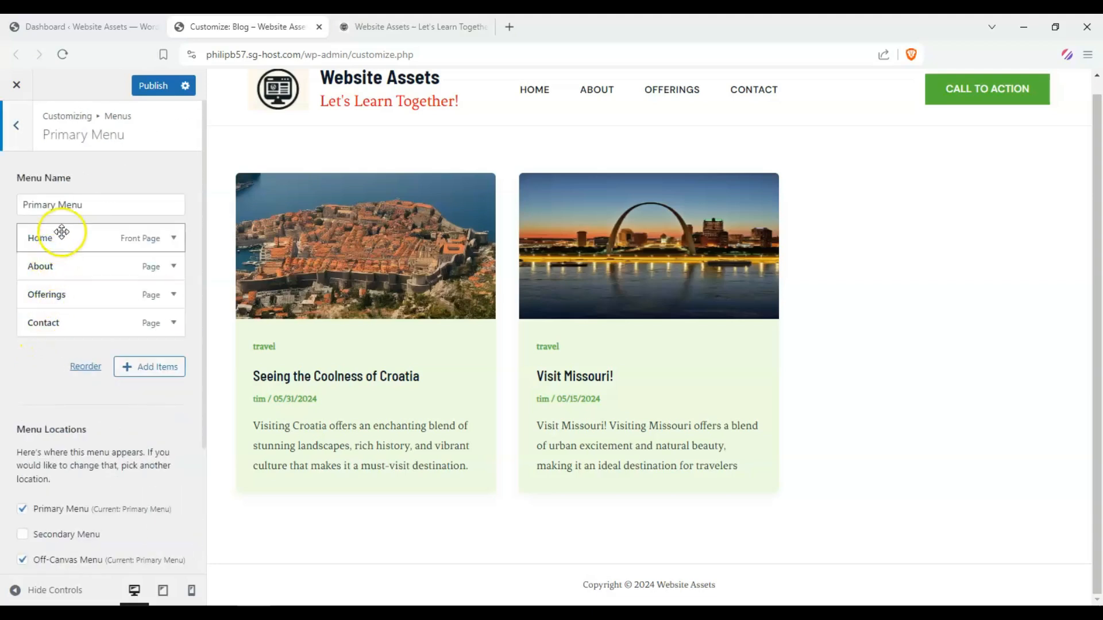
mouse_move(150, 259)
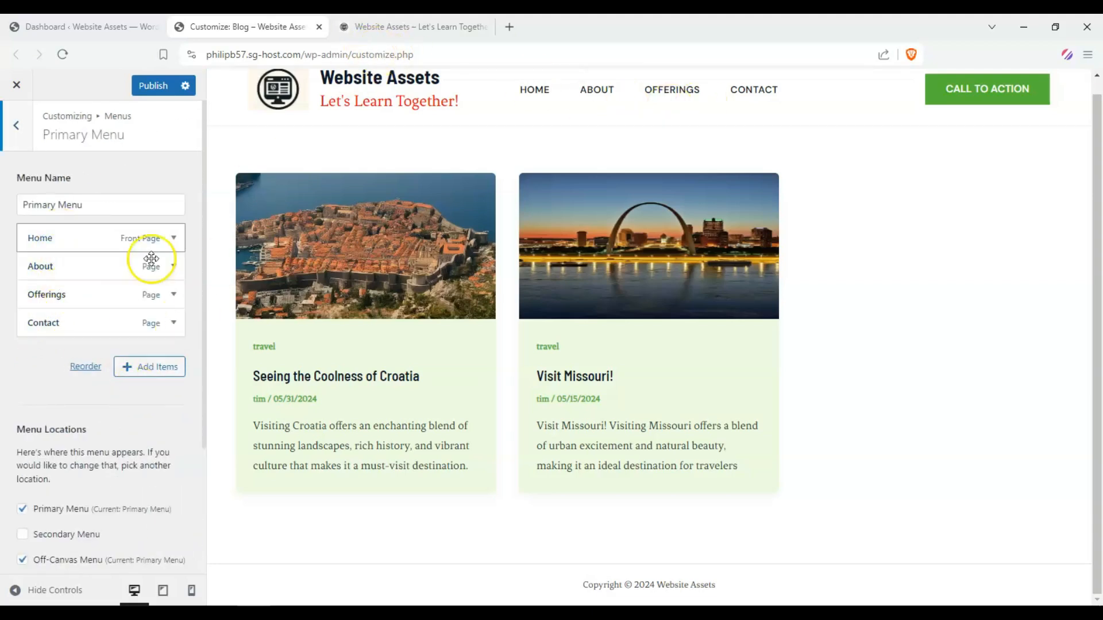
left_click(149, 366)
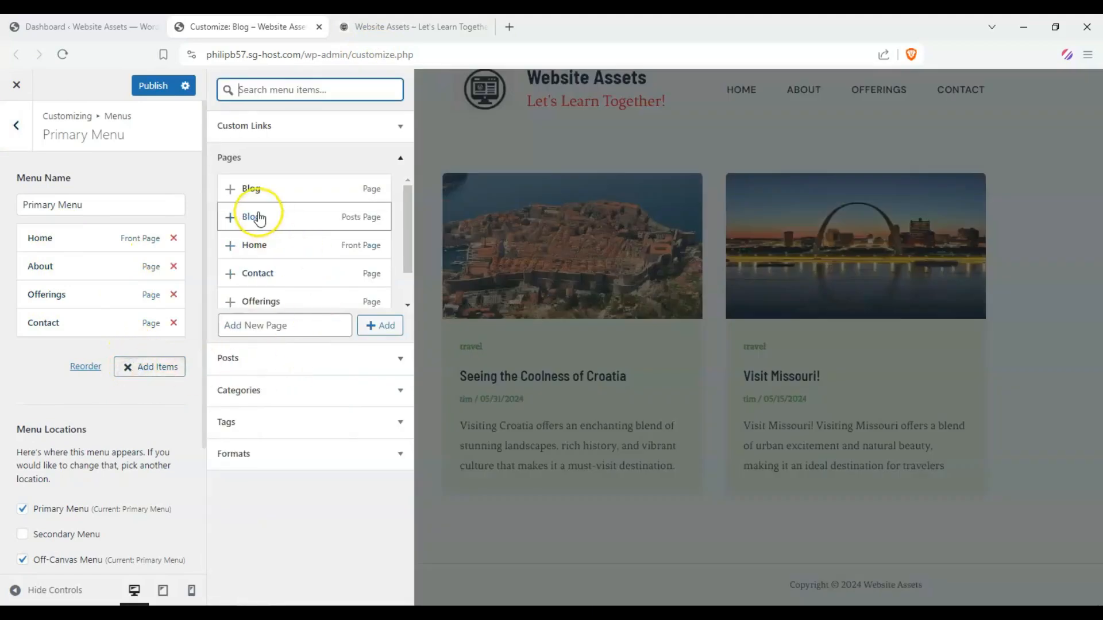
left_click(250, 216)
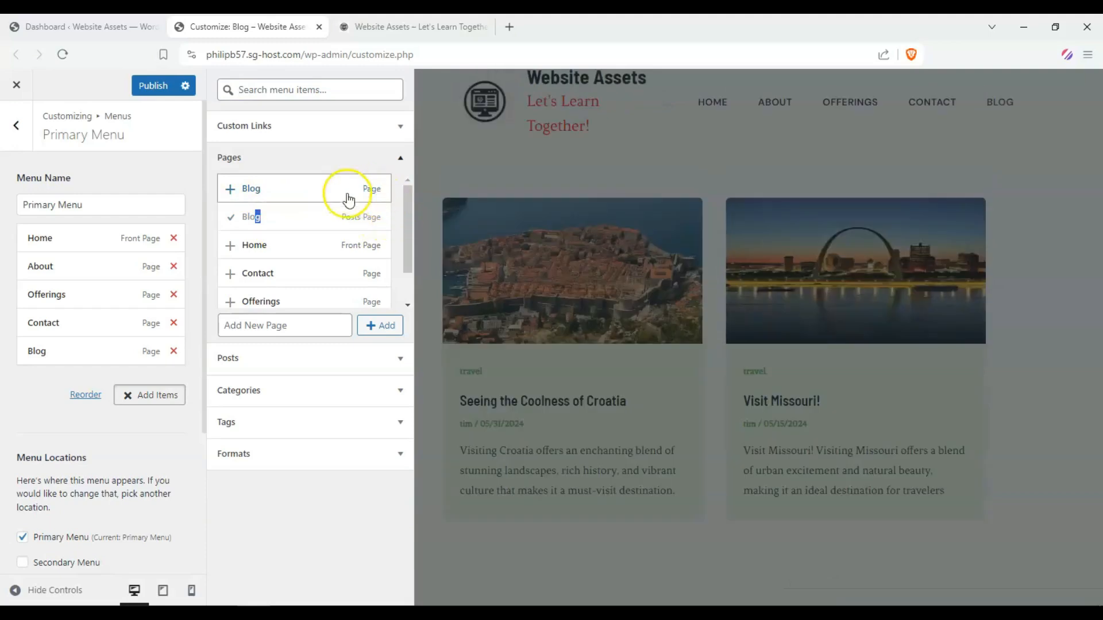
mouse_move(368, 227)
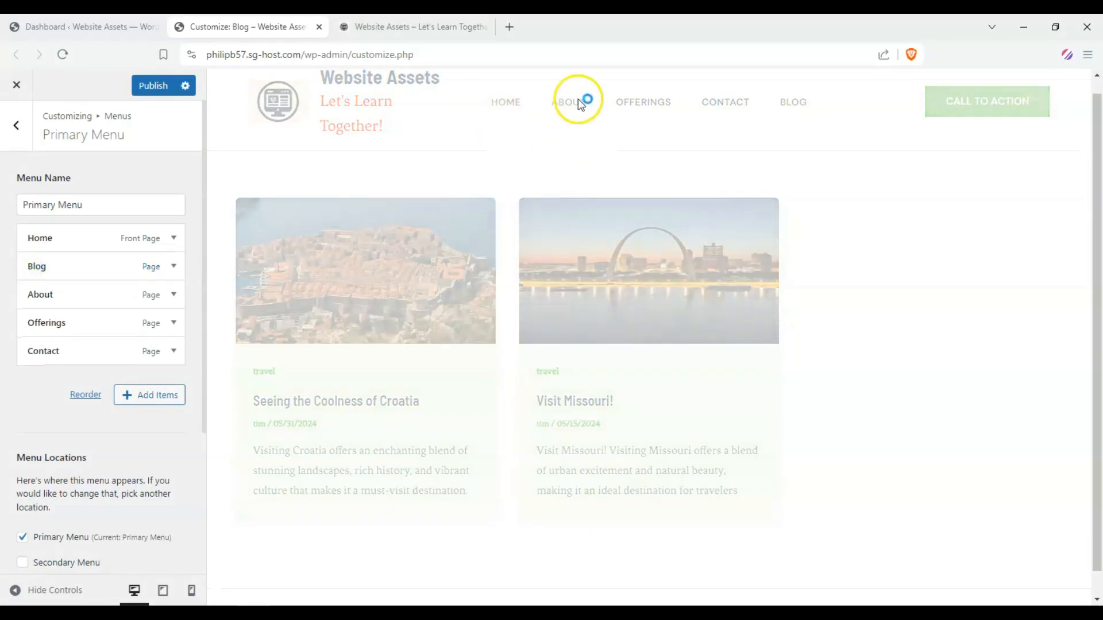
mouse_move(559, 117)
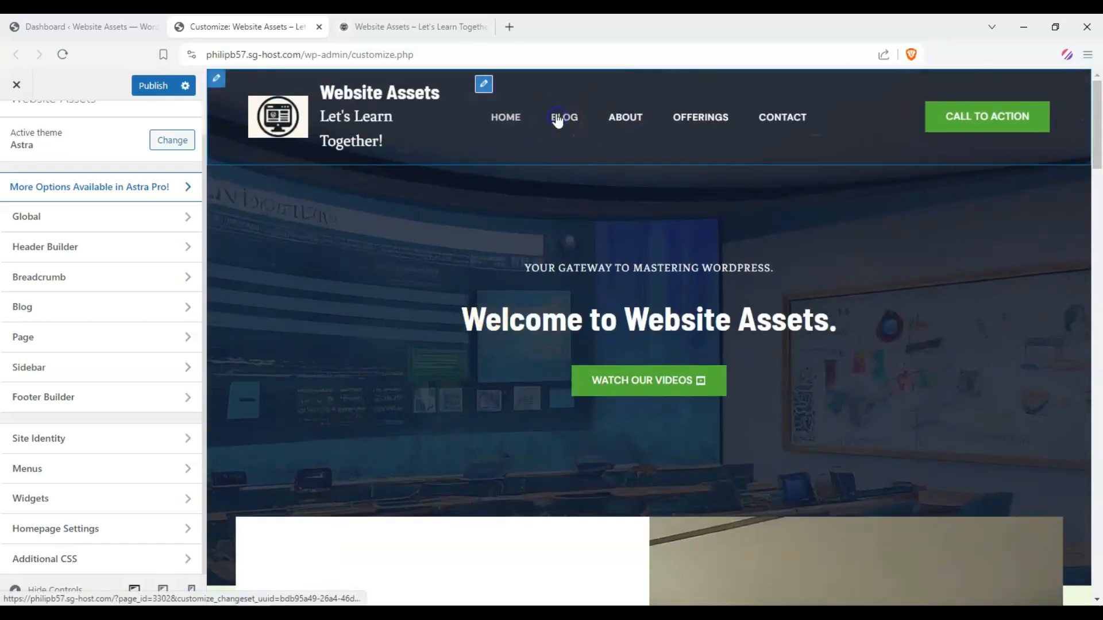
Follow the BLOG menu link in the preview to load the travel posts archive.
left_click(565, 117)
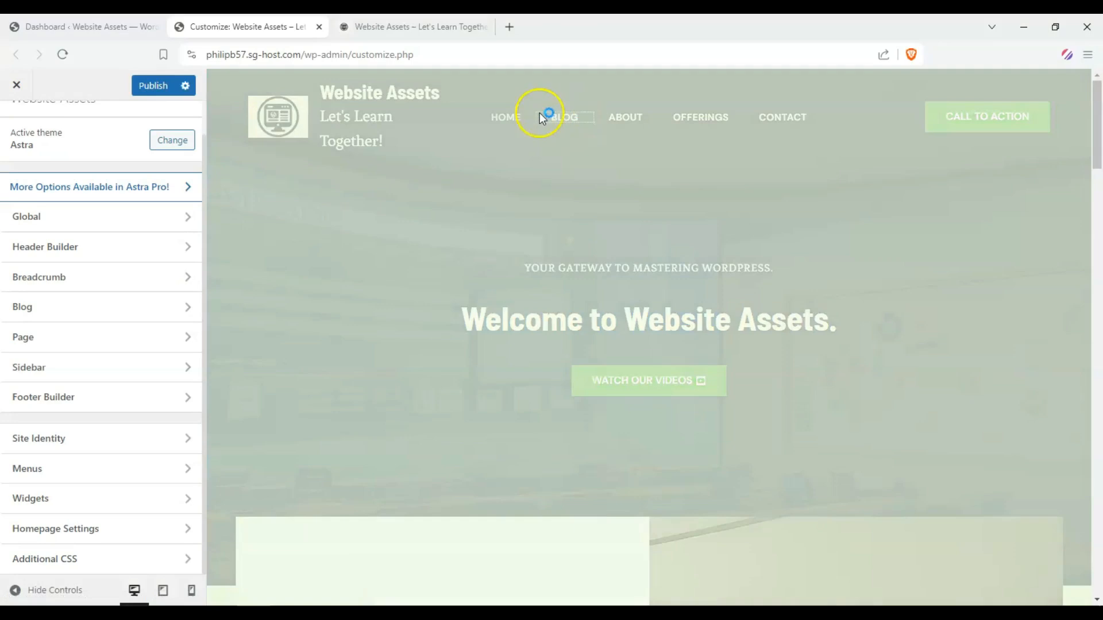
left_click(564, 117)
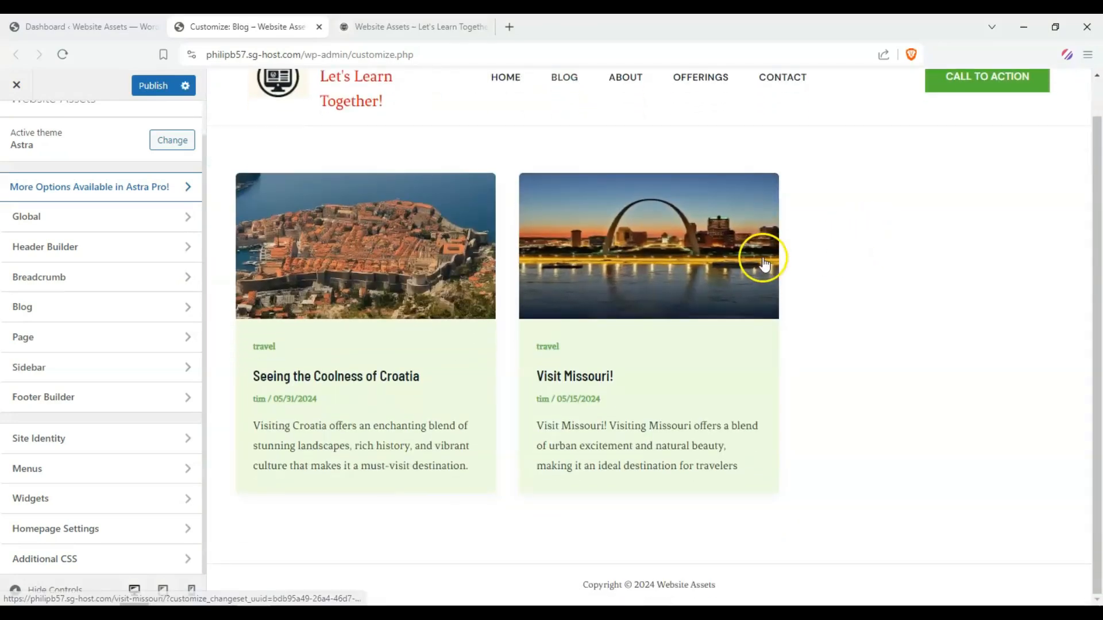
mouse_move(504, 271)
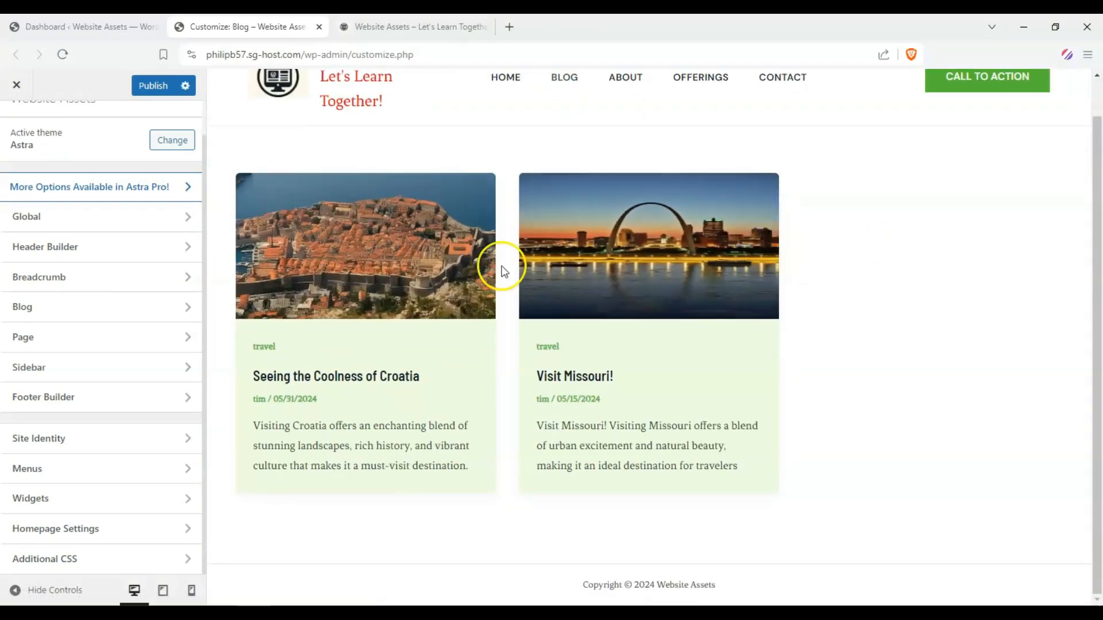
mouse_move(186, 216)
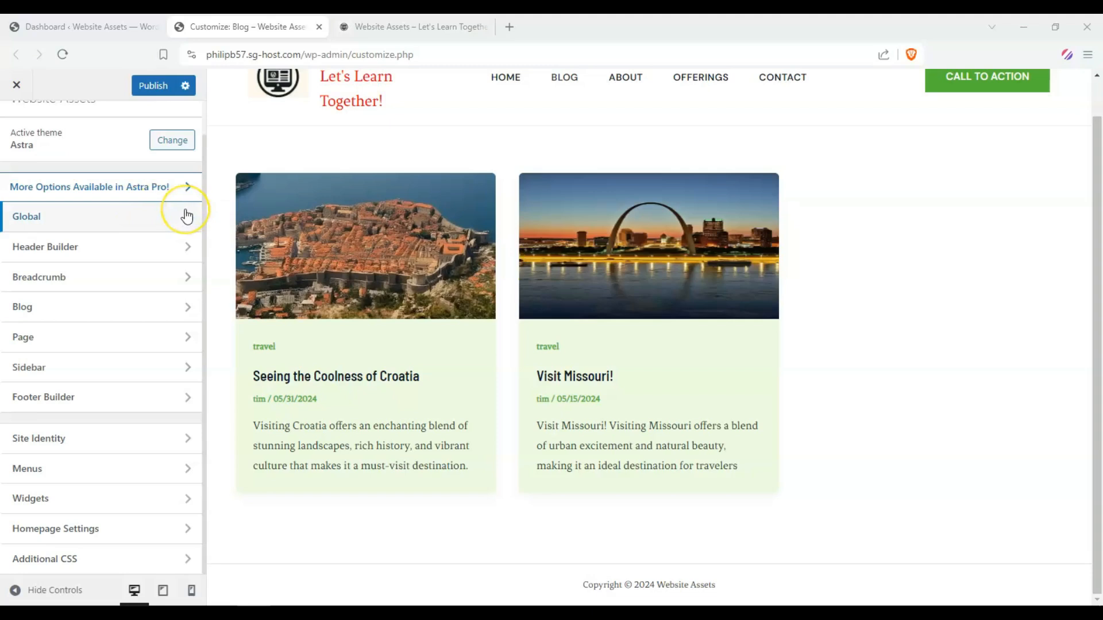
mouse_move(855, 419)
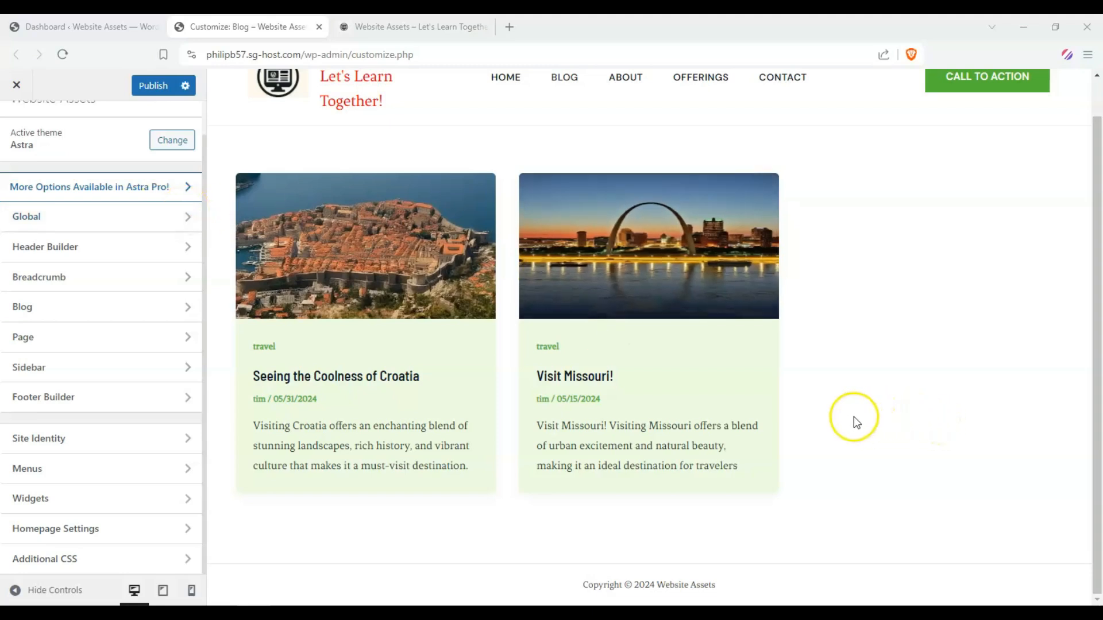
mouse_move(836, 407)
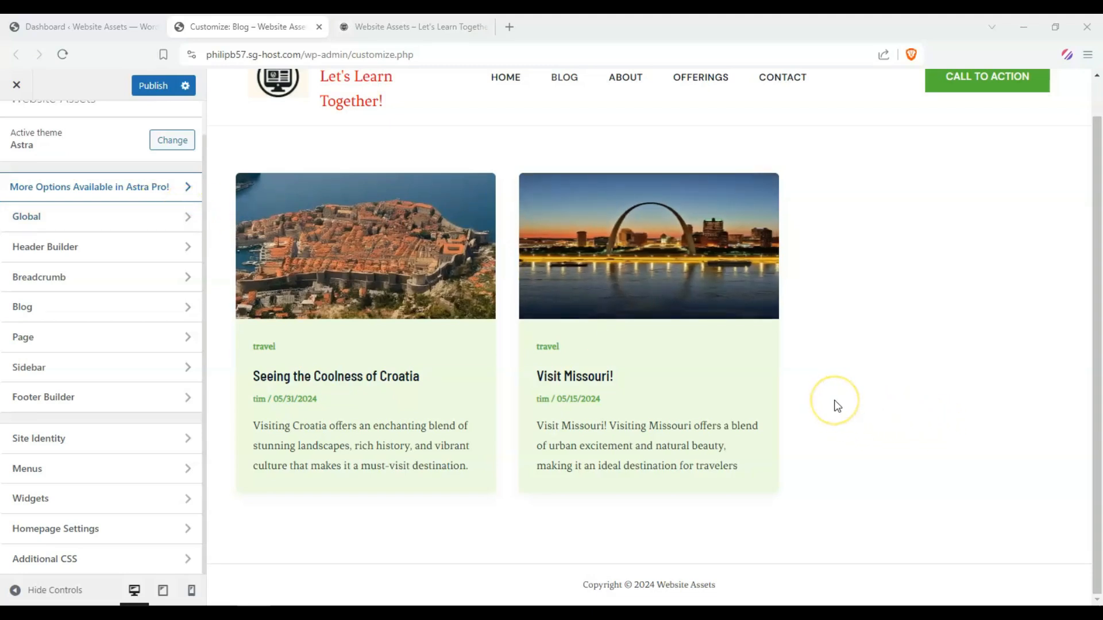
mouse_move(364, 250)
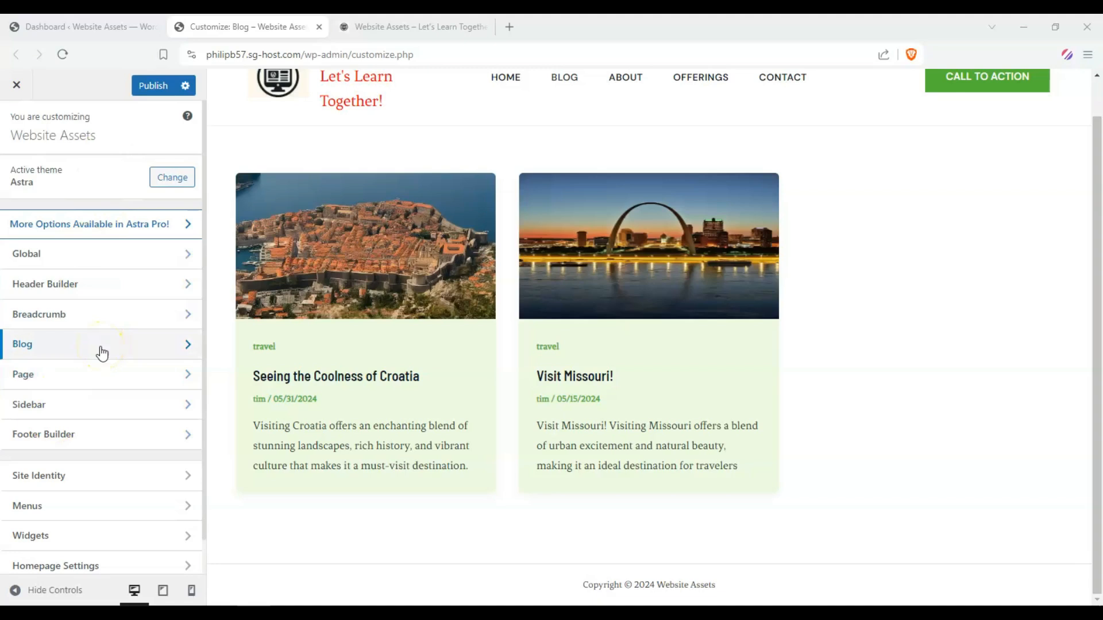
In Blog / Archive, try Narrow and Full Width container layouts, settling on the wide layout.
left_click(101, 344)
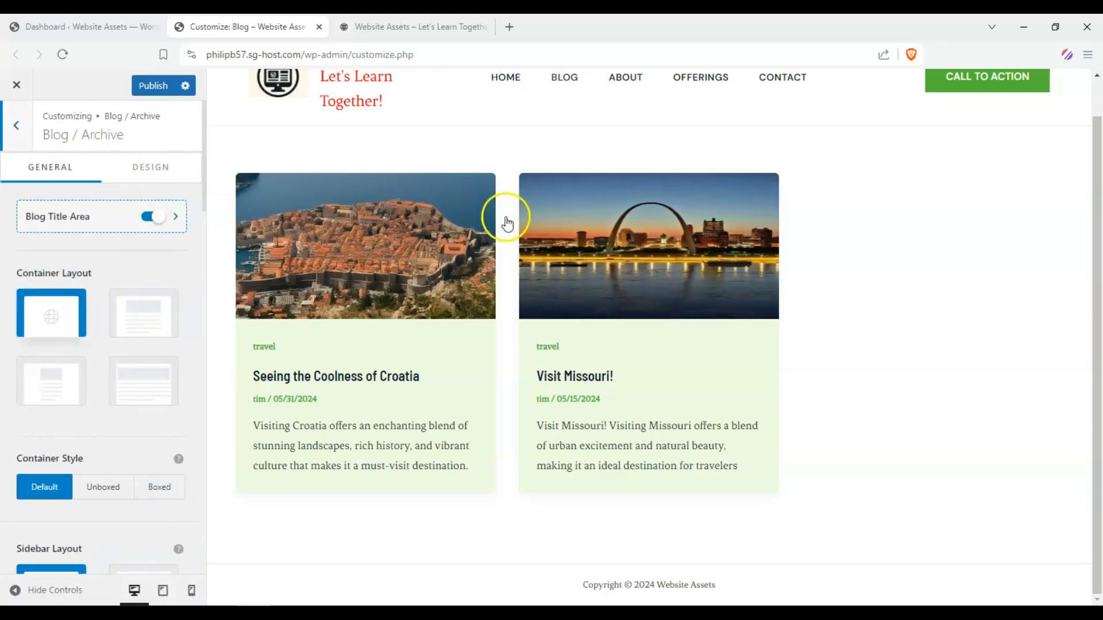
left_click(143, 313)
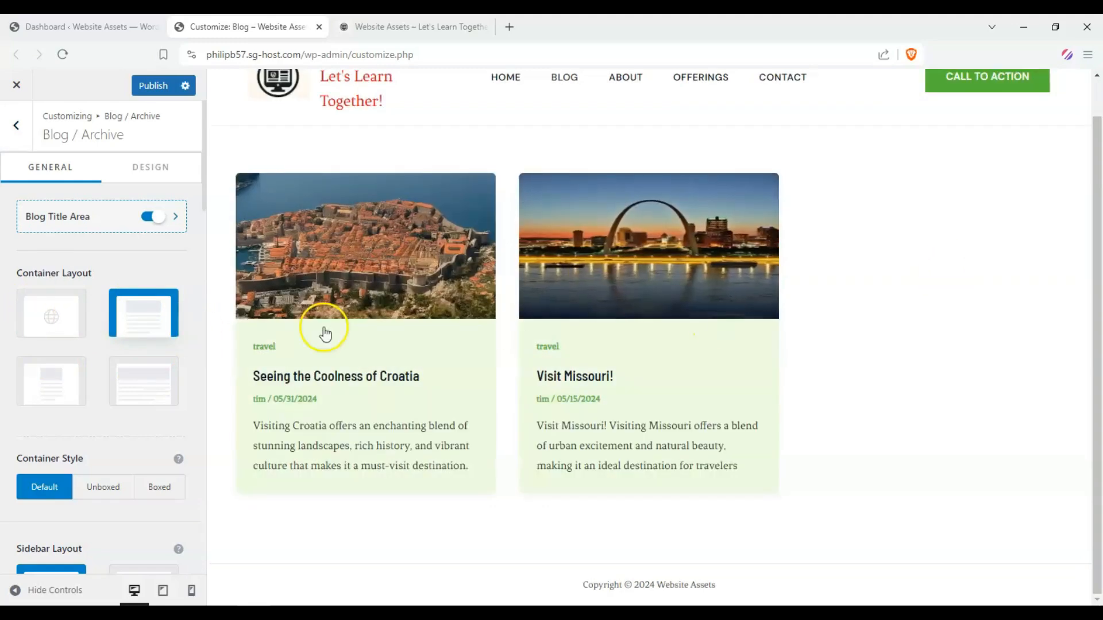
left_click(51, 380)
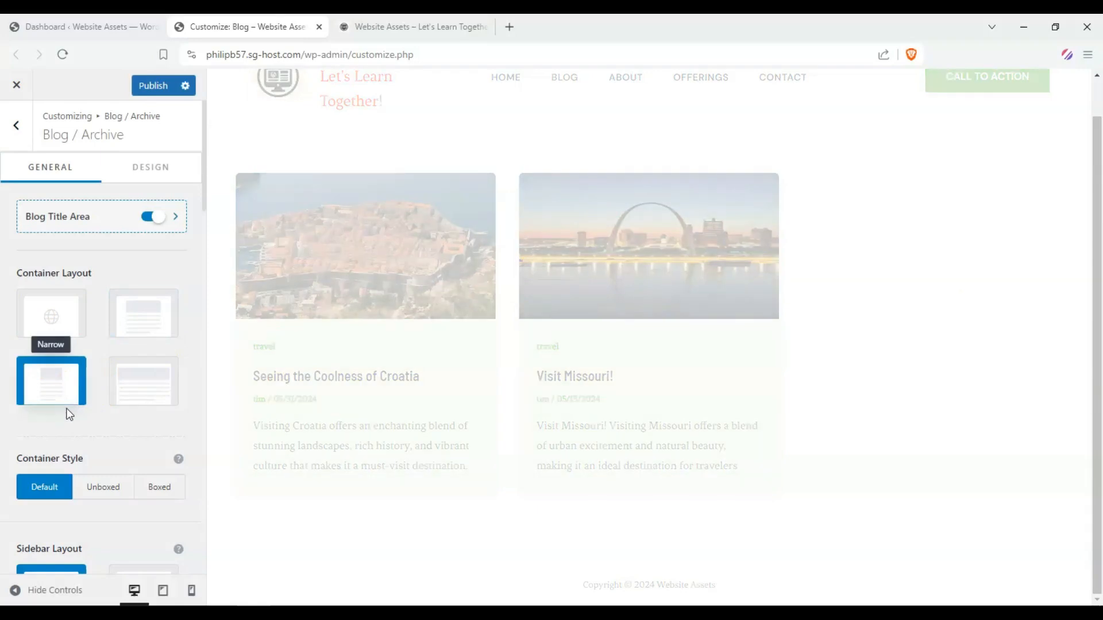
left_click(50, 380)
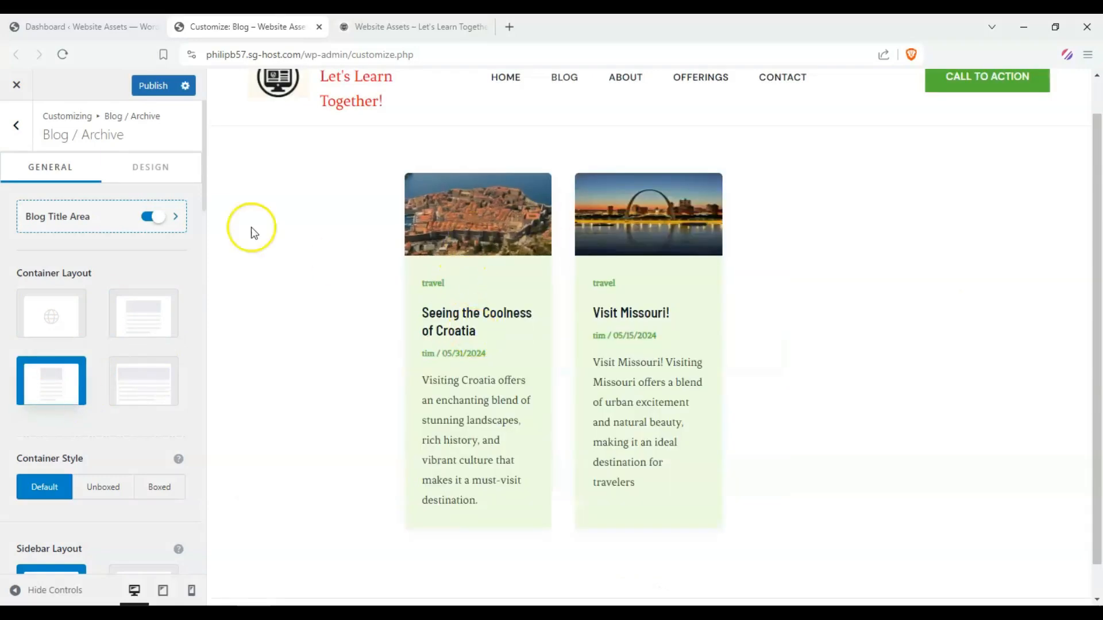
left_click(143, 314)
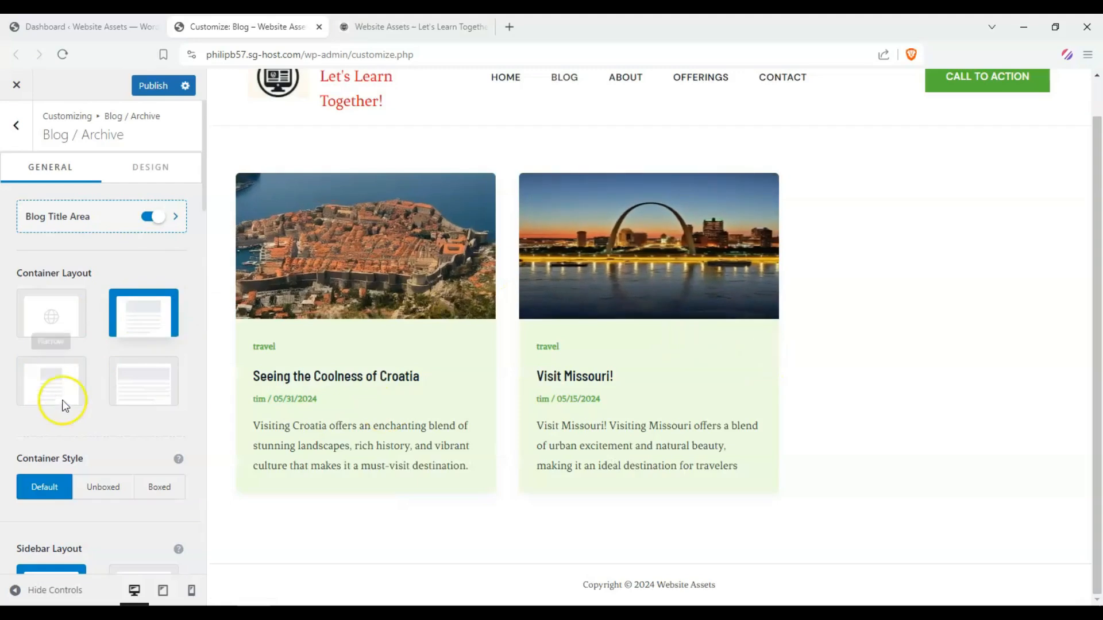
left_click(50, 381)
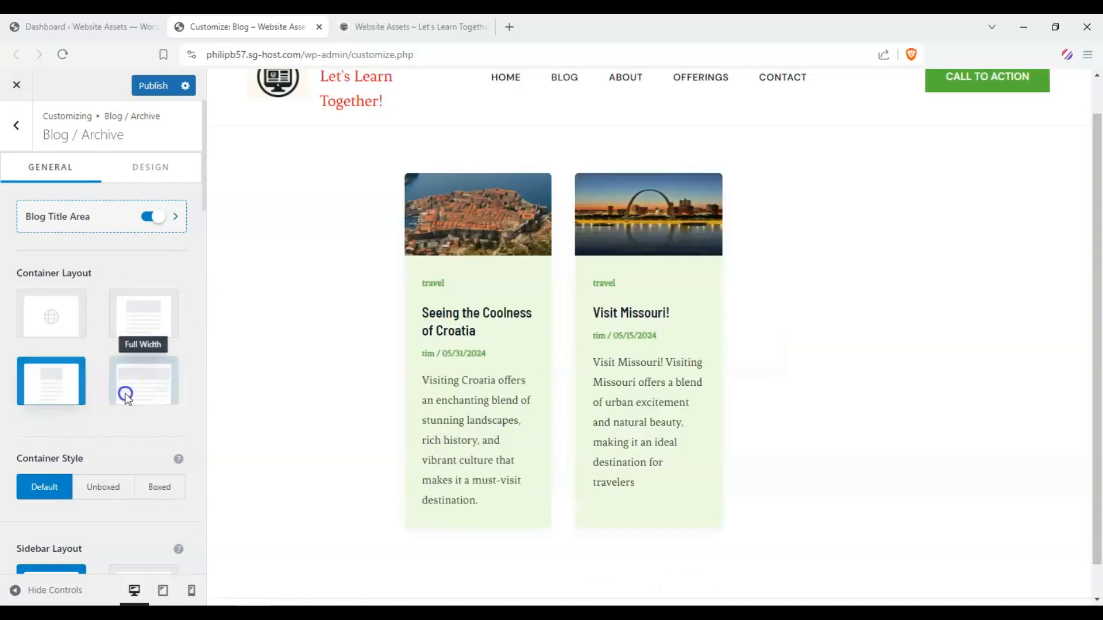
left_click(143, 382)
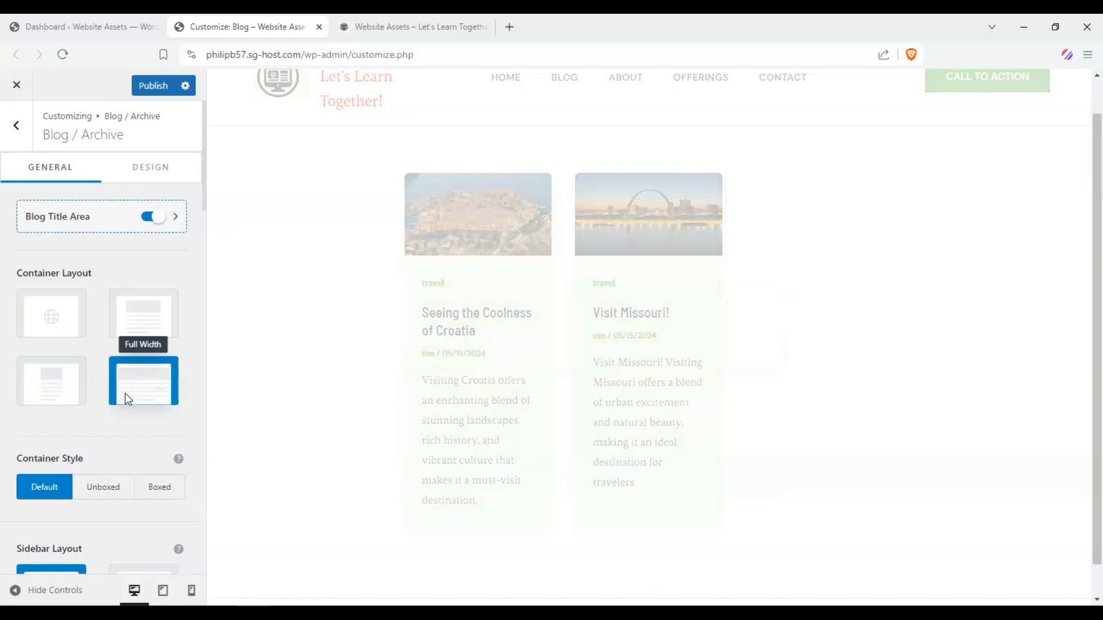
left_click(143, 382)
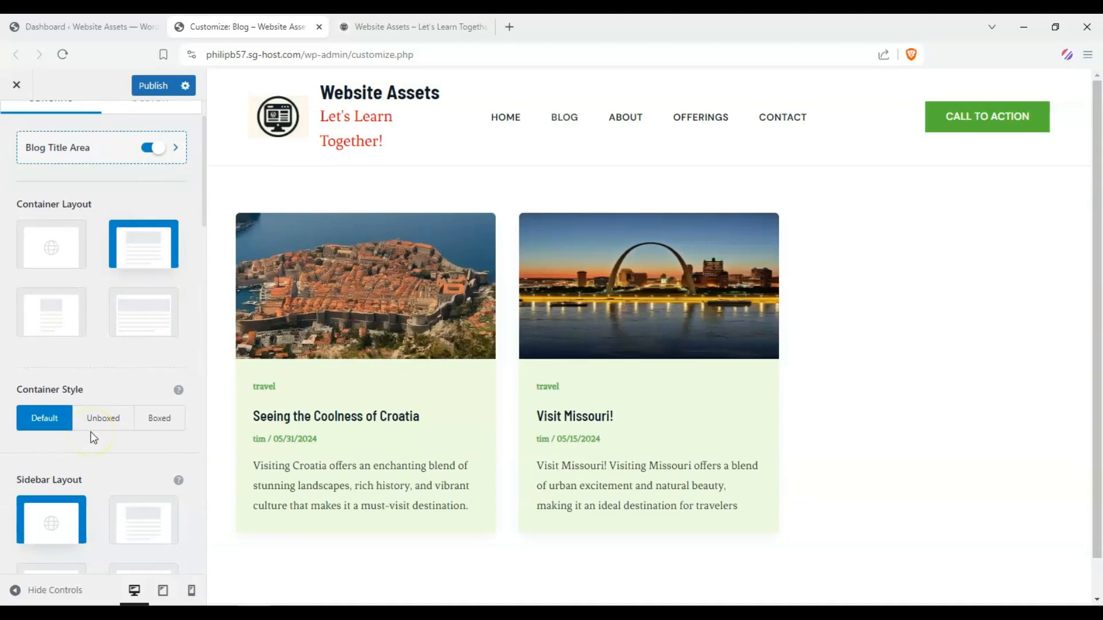
Compare Unboxed and Boxed container styles for archive posts, ending on Boxed.
scroll("down", 3)
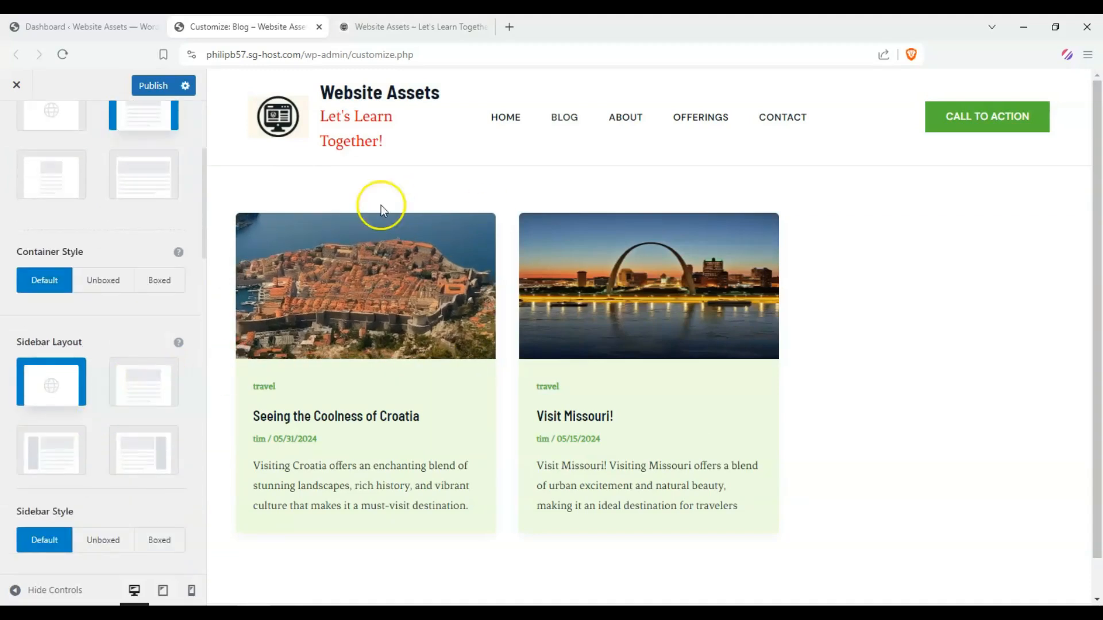
mouse_move(103, 279)
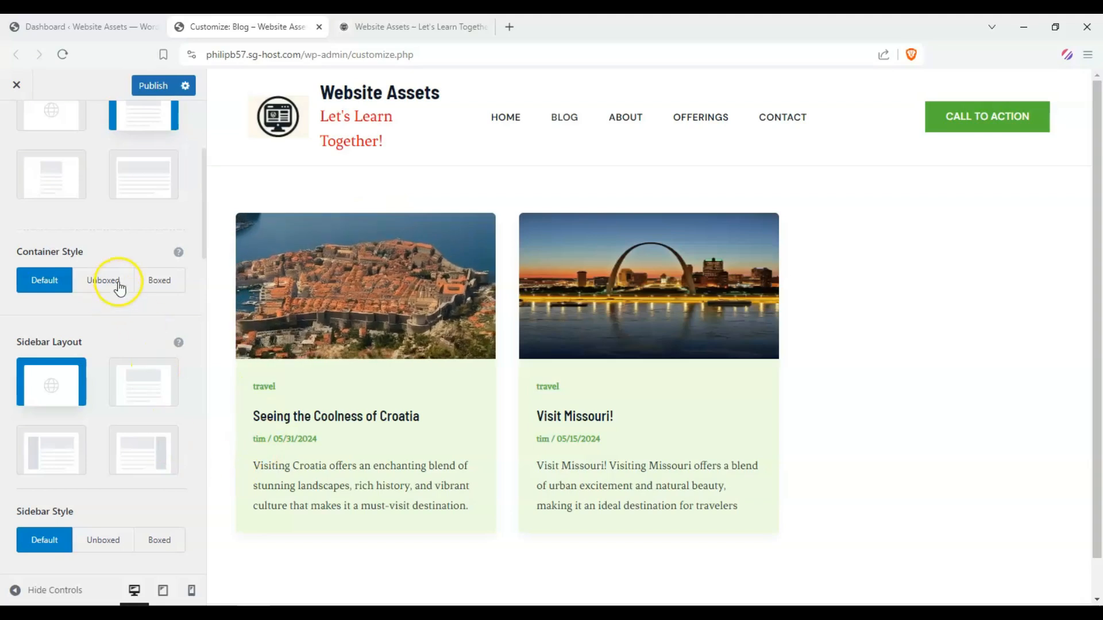
left_click(103, 280)
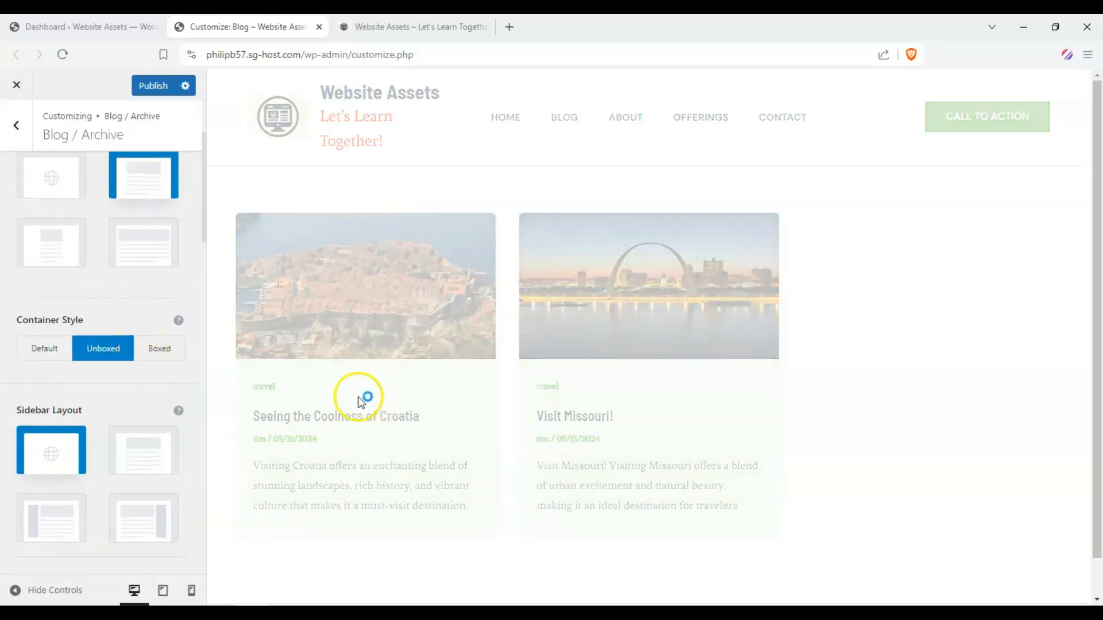
mouse_move(188, 391)
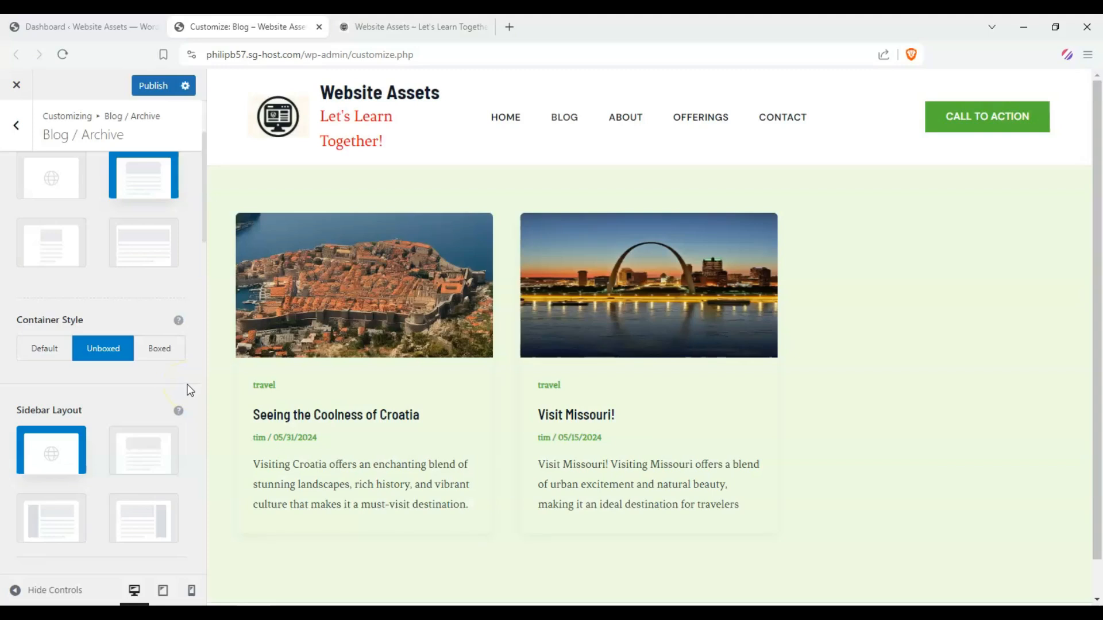
left_click(159, 348)
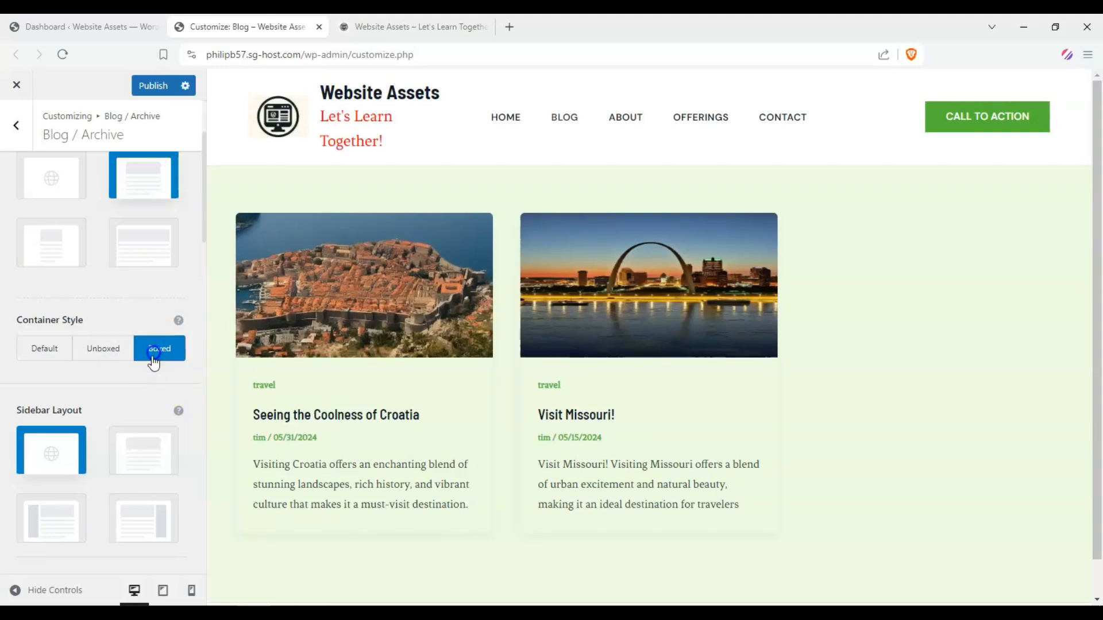
left_click(159, 348)
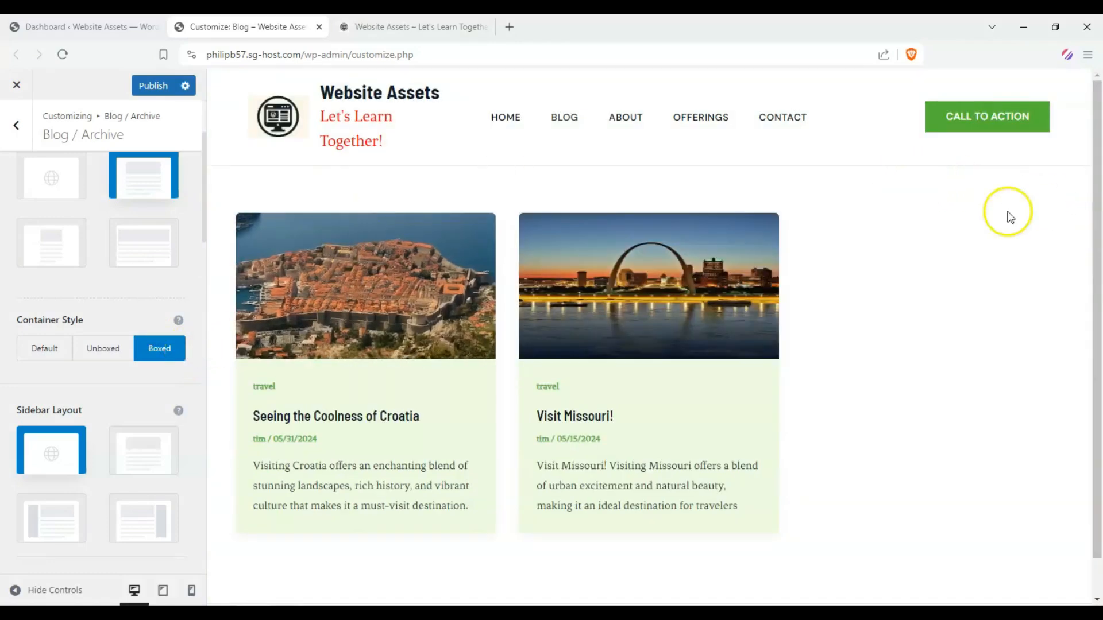
scroll("down", 3)
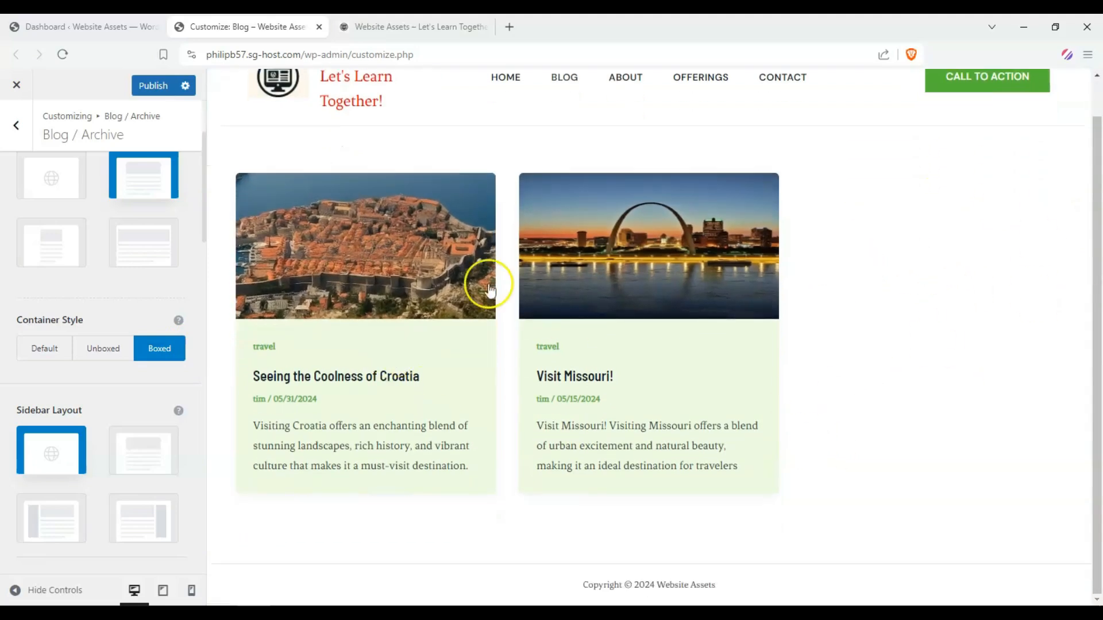
mouse_move(327, 256)
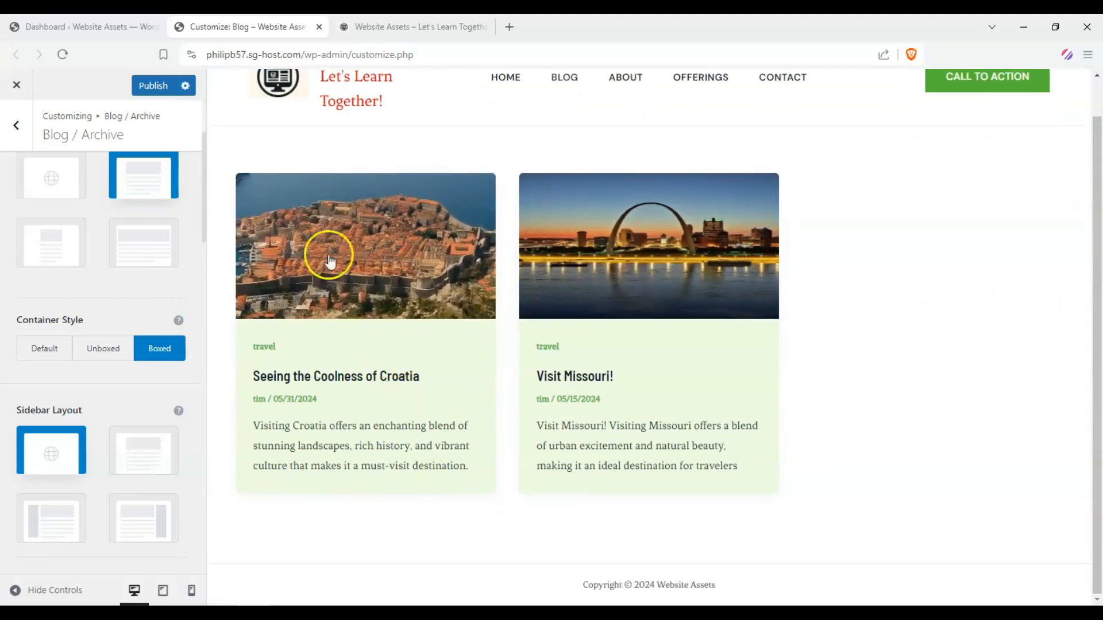
mouse_move(429, 415)
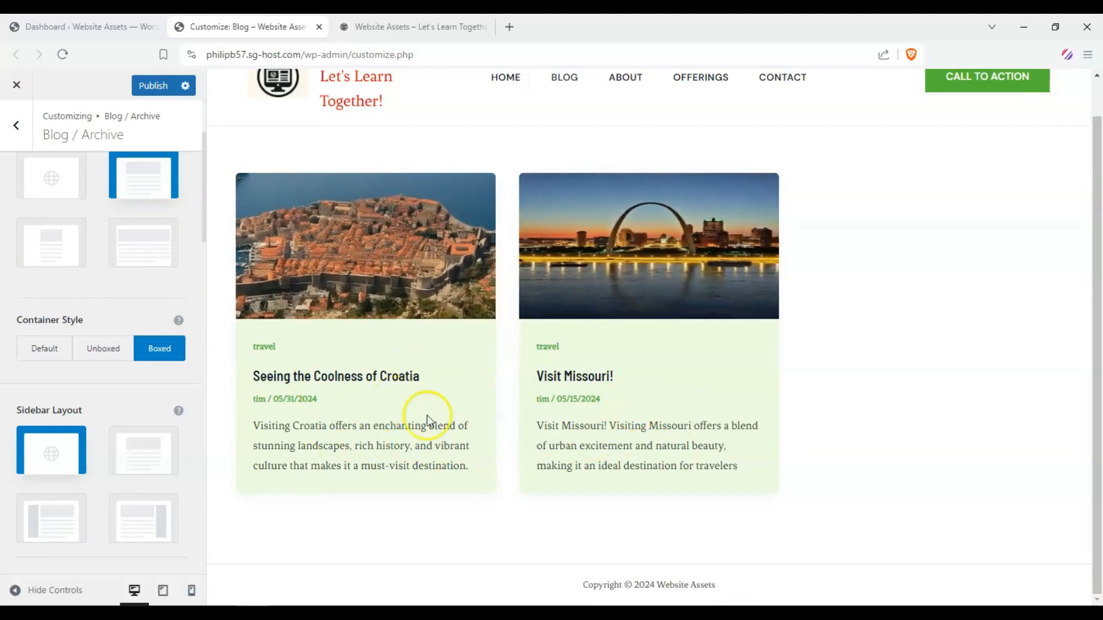
left_click(103, 348)
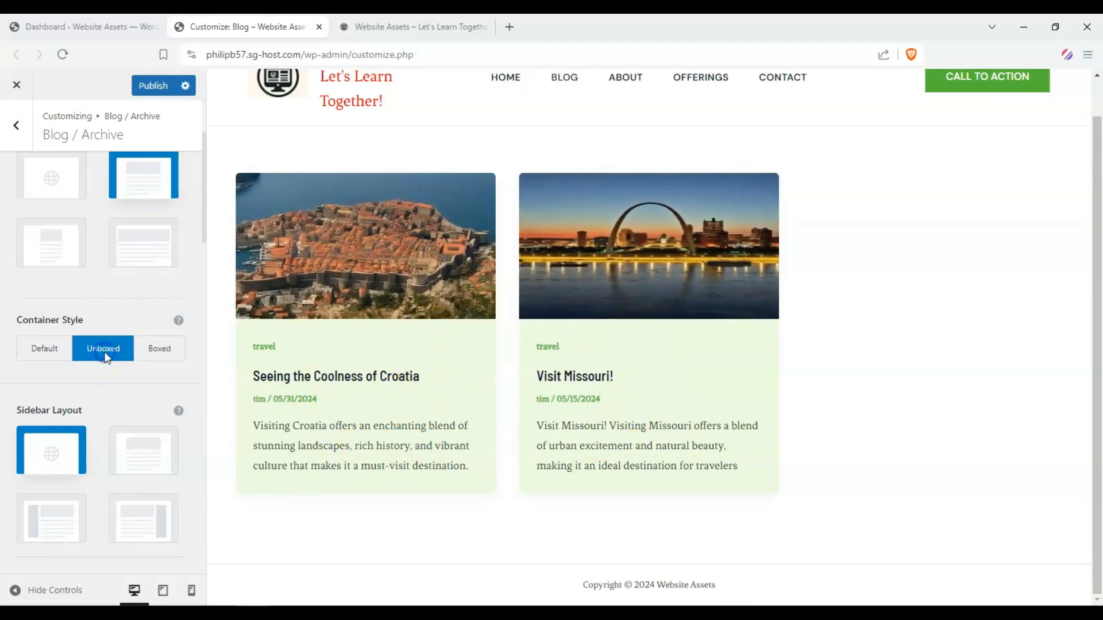
left_click(103, 348)
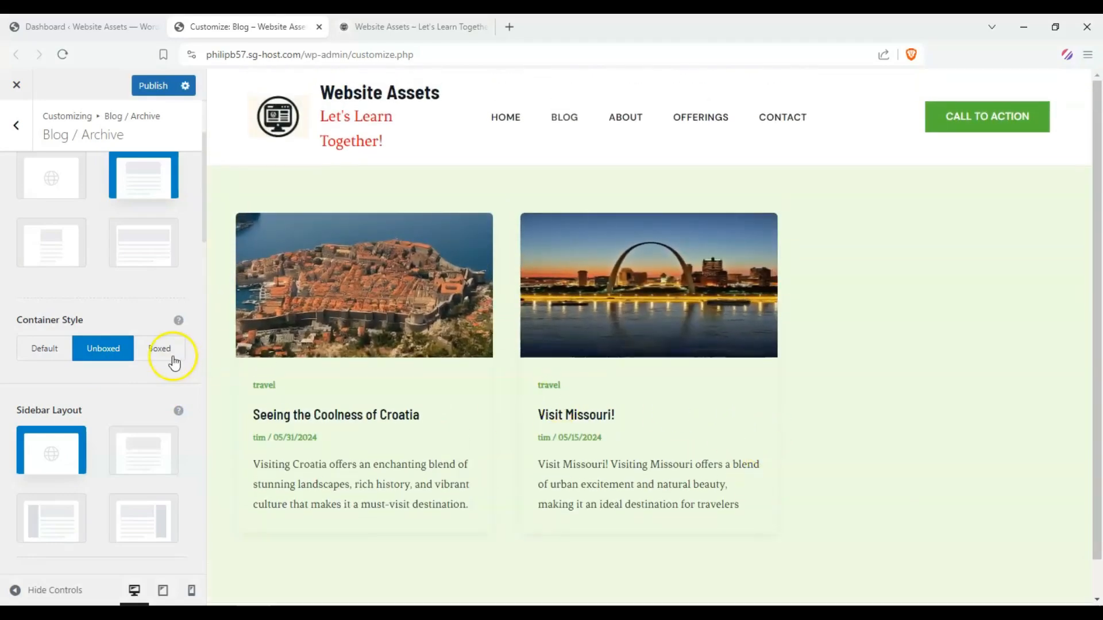
left_click(159, 349)
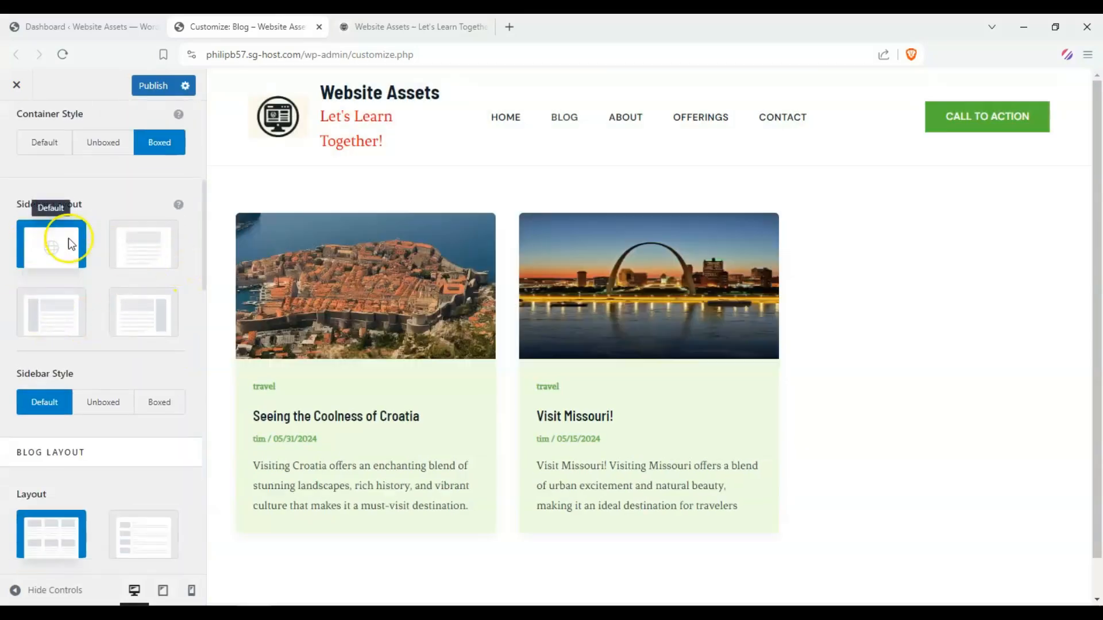
Preview Left and Right Sidebar layouts on the archive, then return to No Sidebar.
left_click(143, 244)
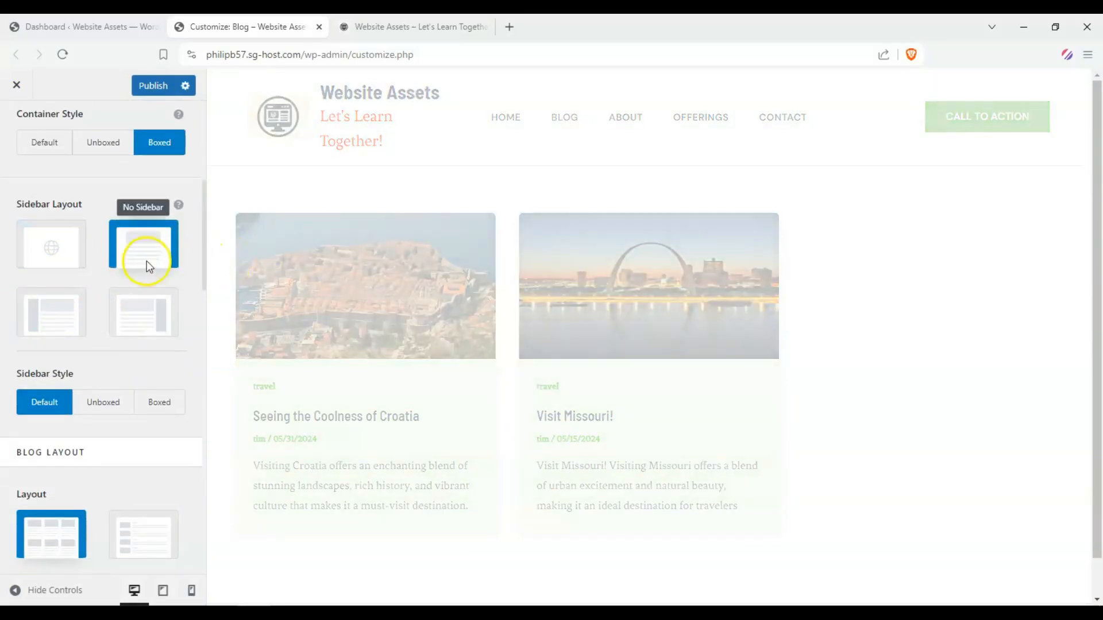
mouse_move(83, 323)
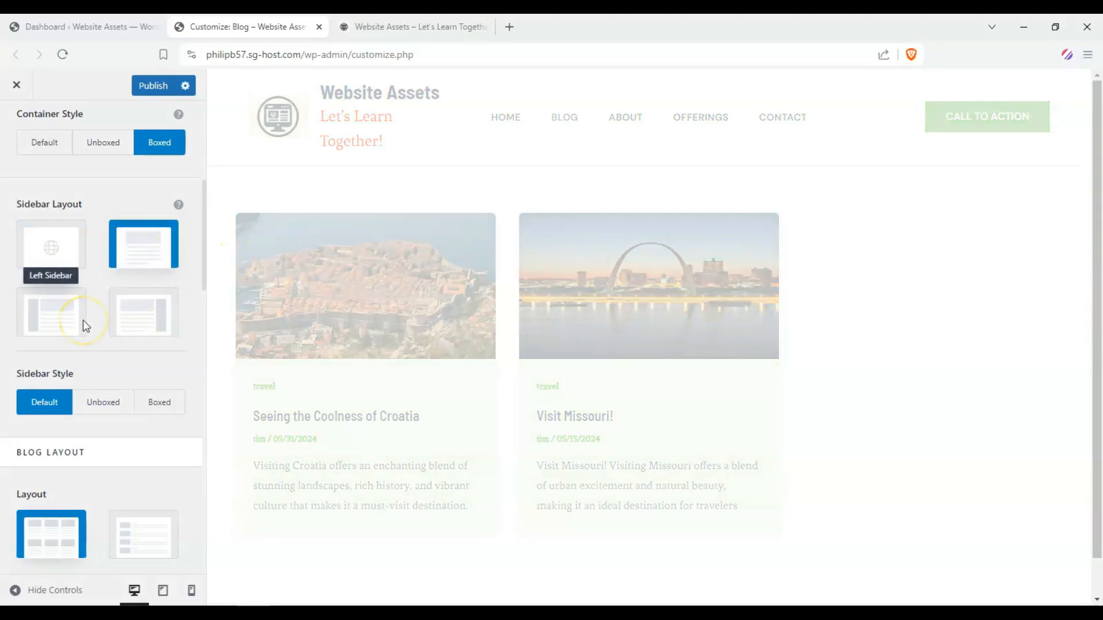
left_click(51, 313)
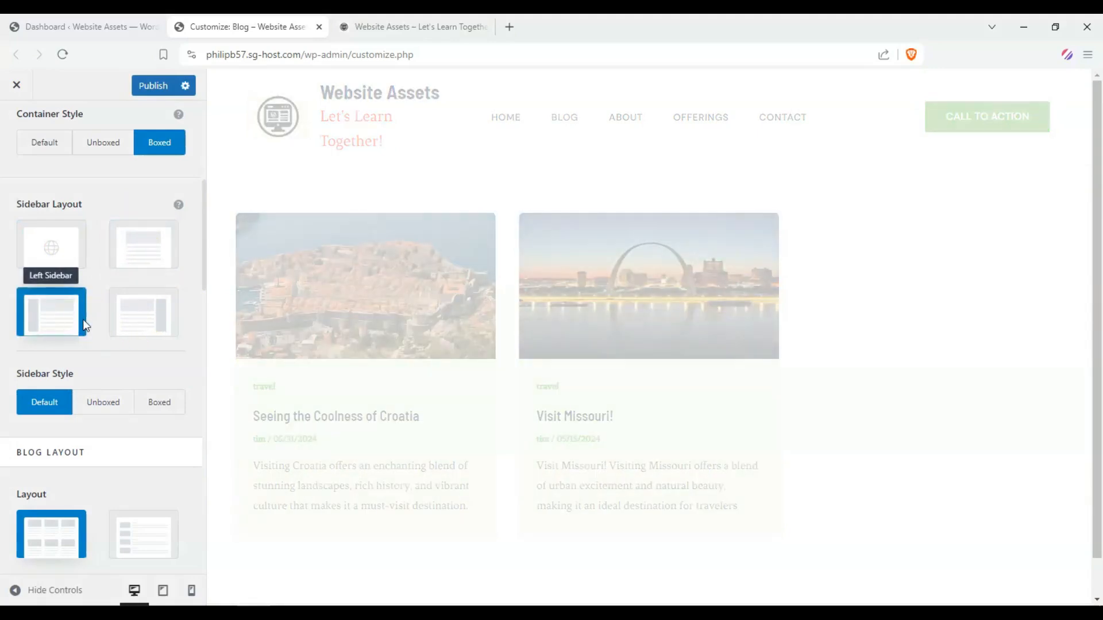
mouse_move(143, 312)
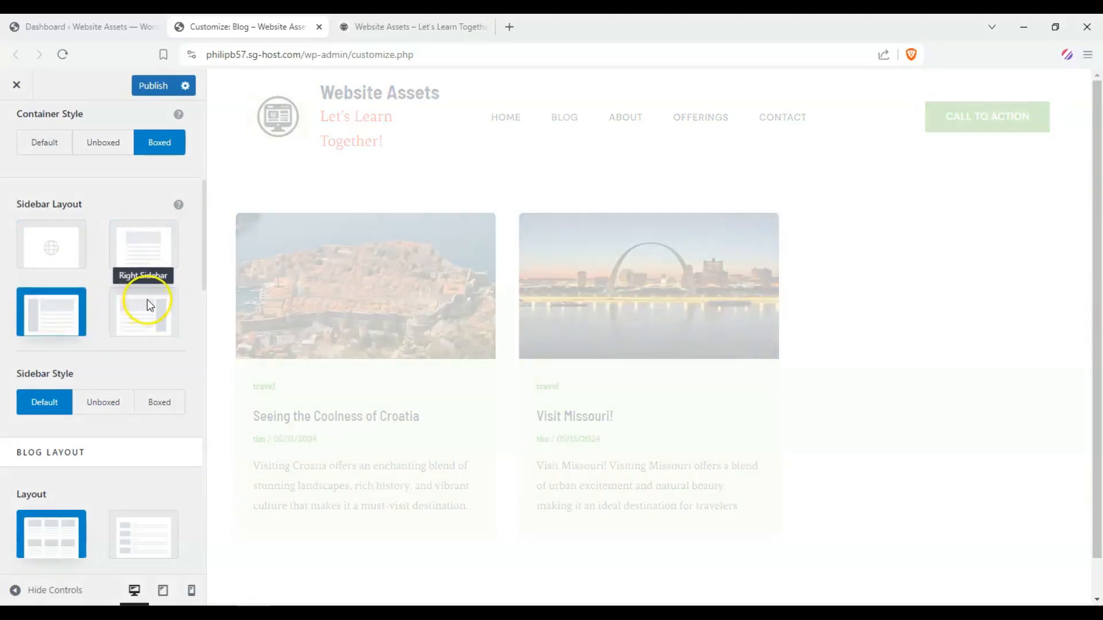
left_click(143, 311)
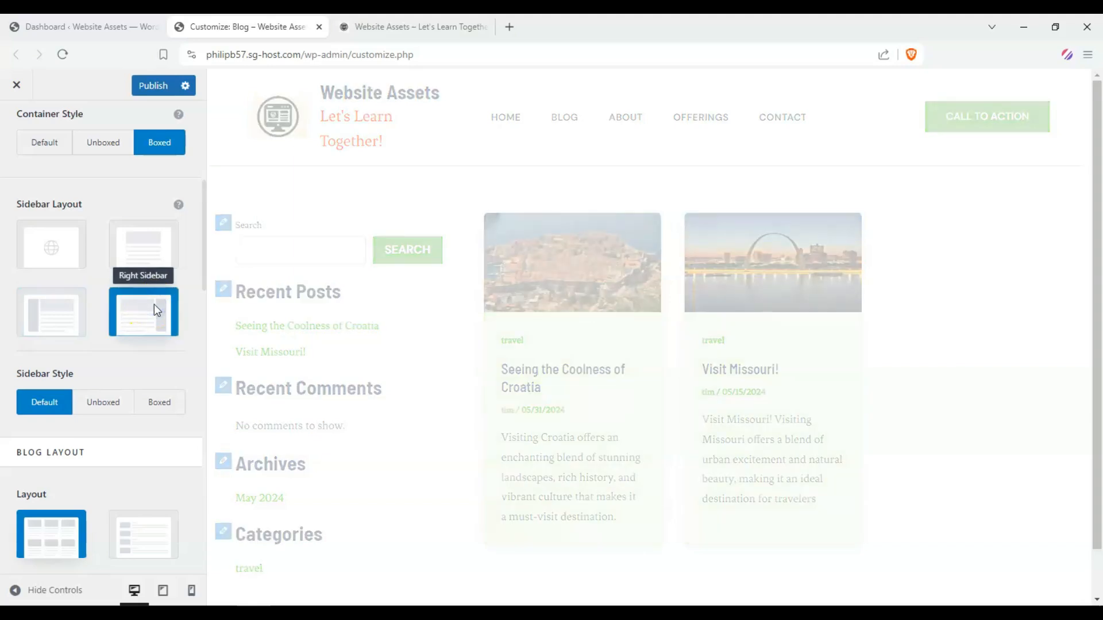
mouse_move(144, 244)
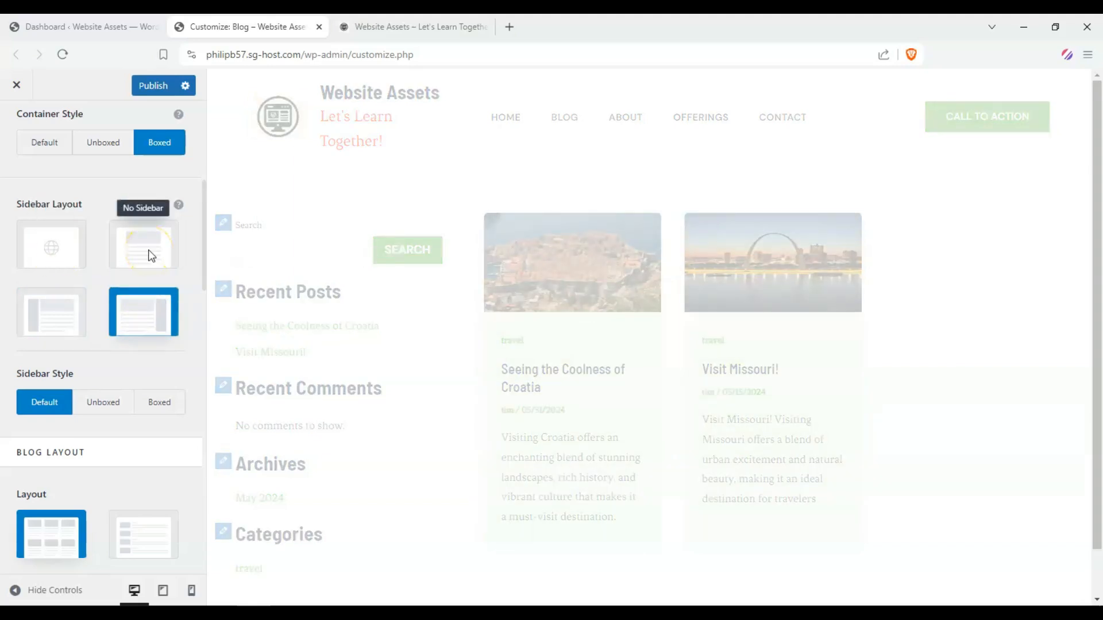
left_click(144, 244)
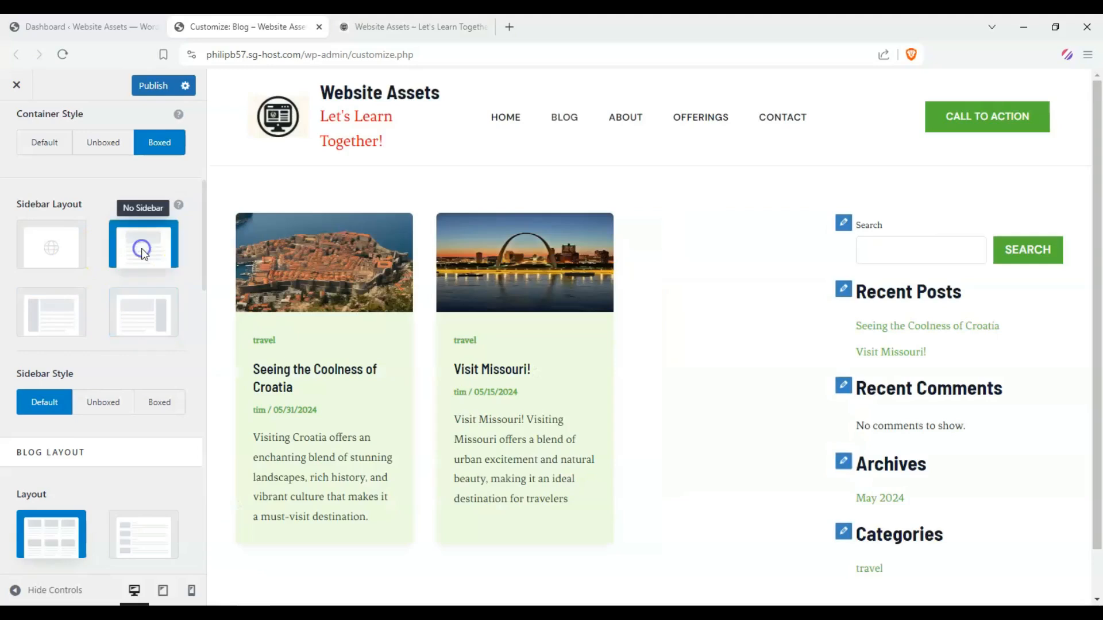
scroll("down", 3)
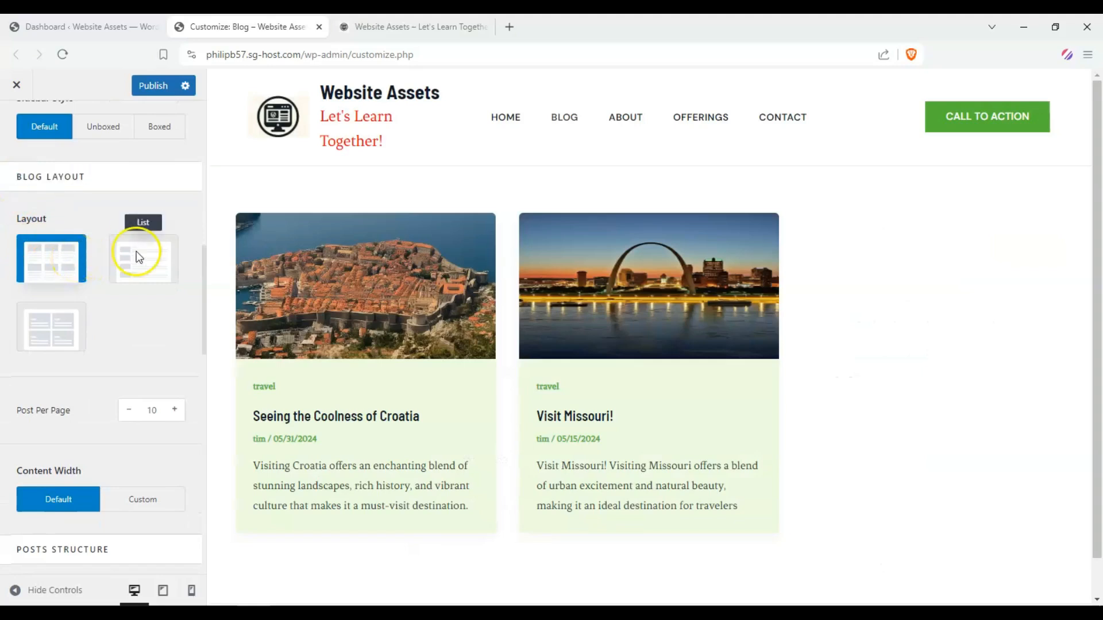
mouse_move(79, 313)
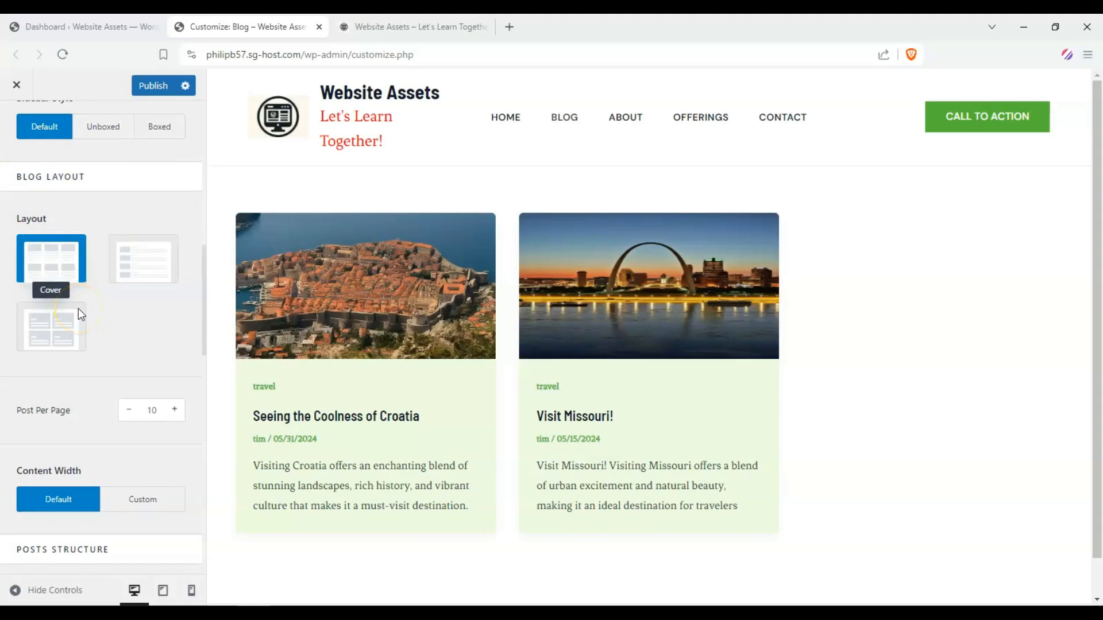
mouse_move(174, 298)
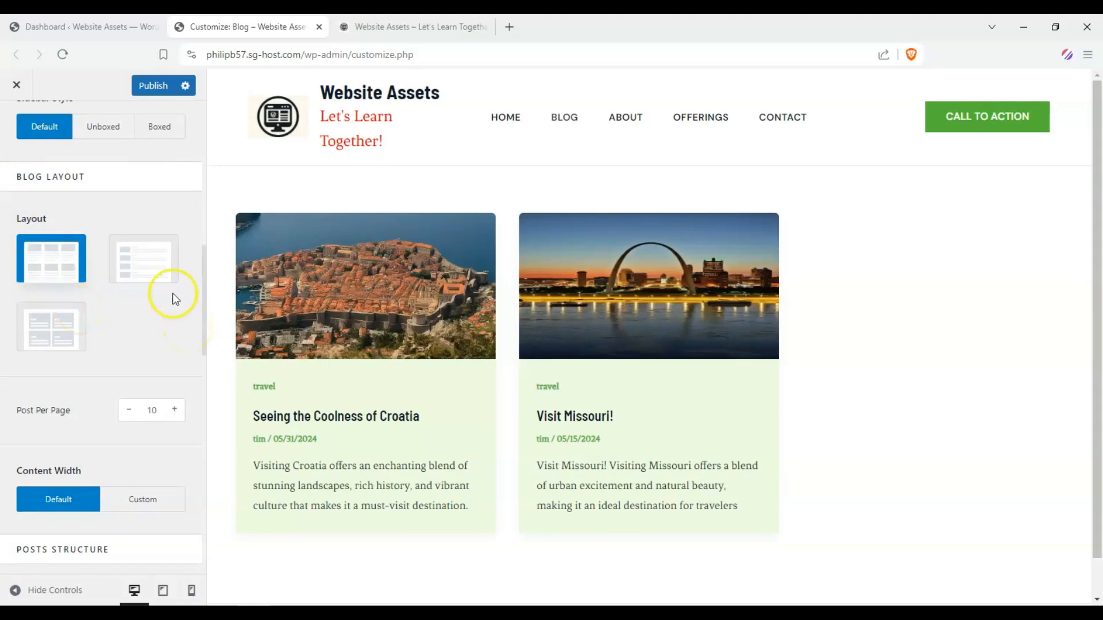
mouse_move(143, 259)
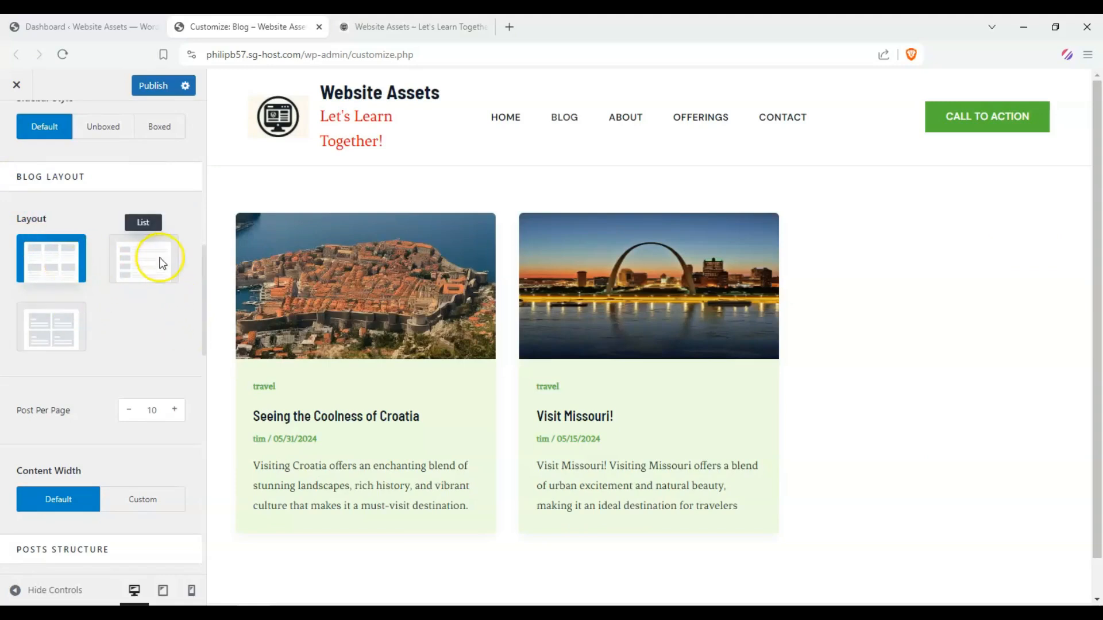
Try the list and cover layouts for the blog archive.
left_click(143, 258)
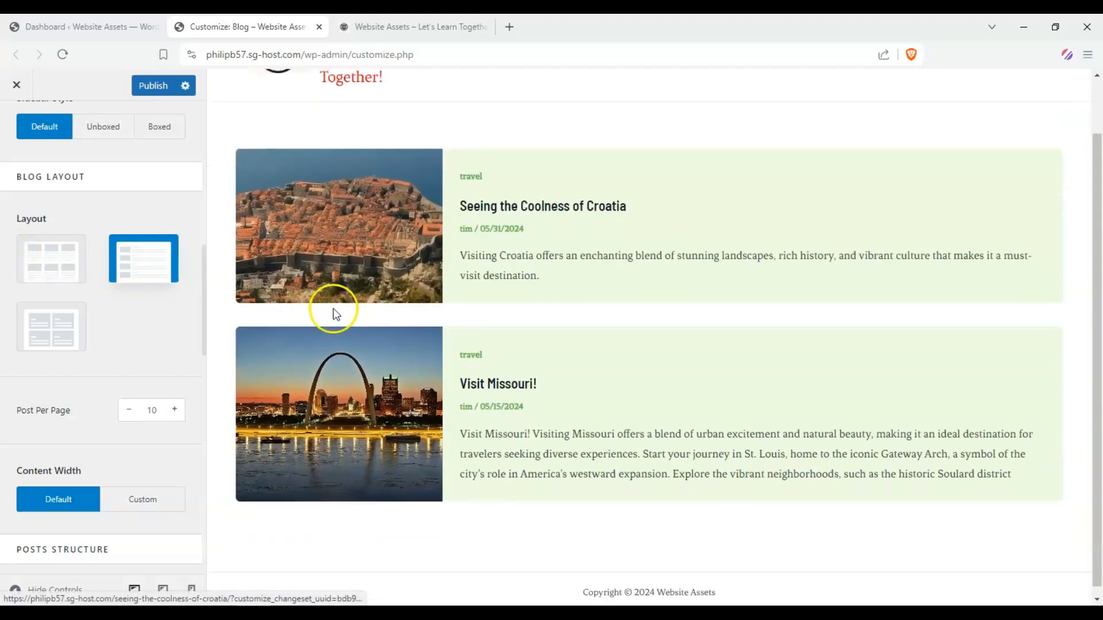
left_click(51, 326)
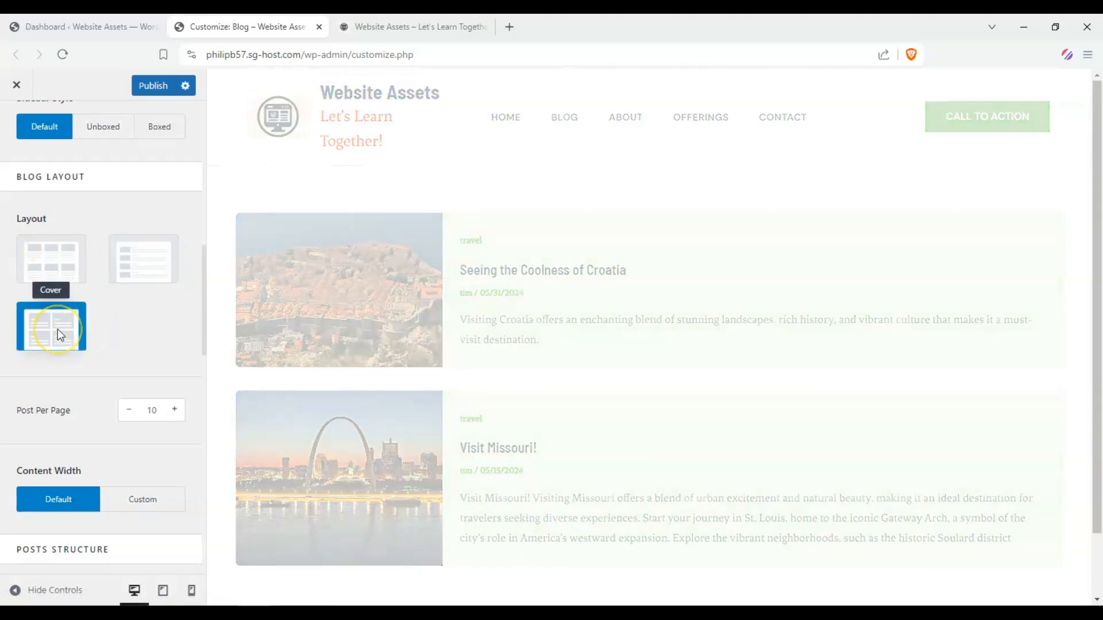
left_click(50, 326)
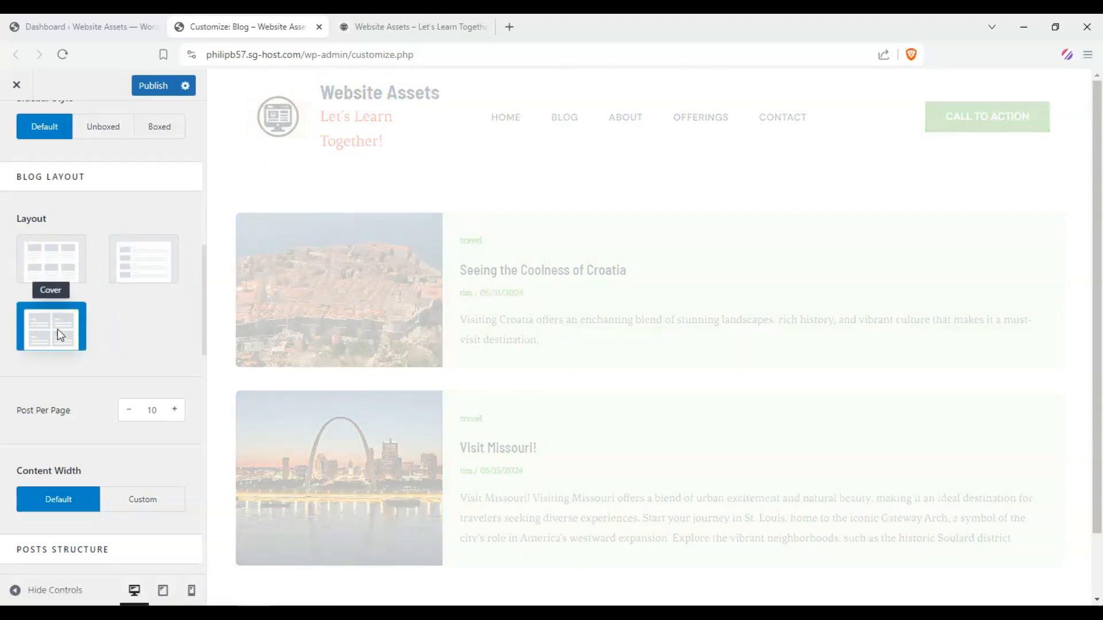
left_click(50, 326)
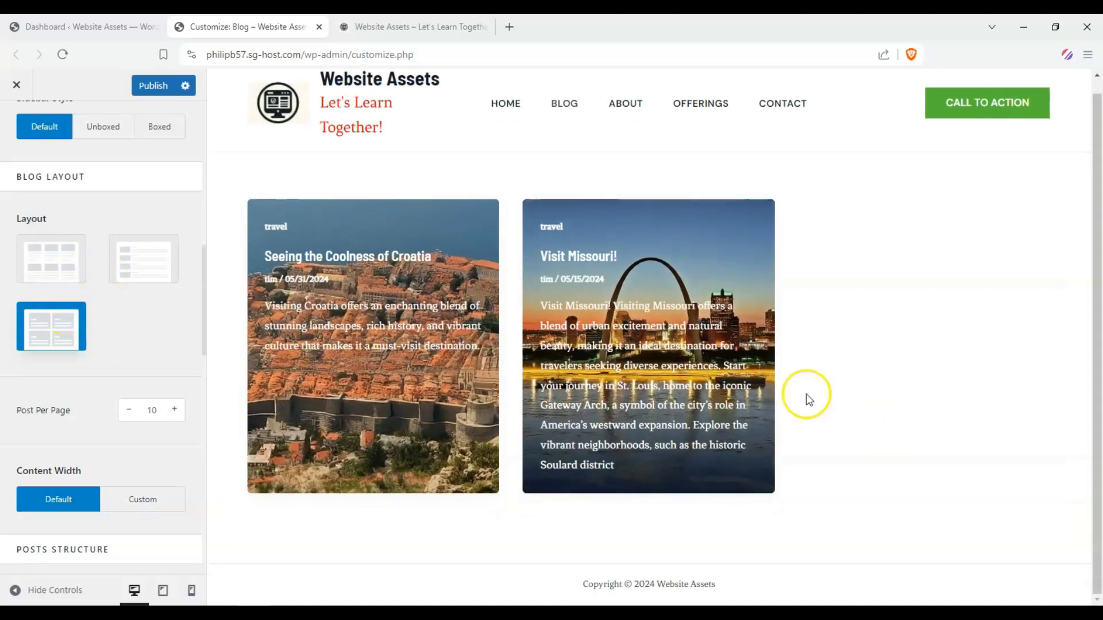
scroll("up", 3)
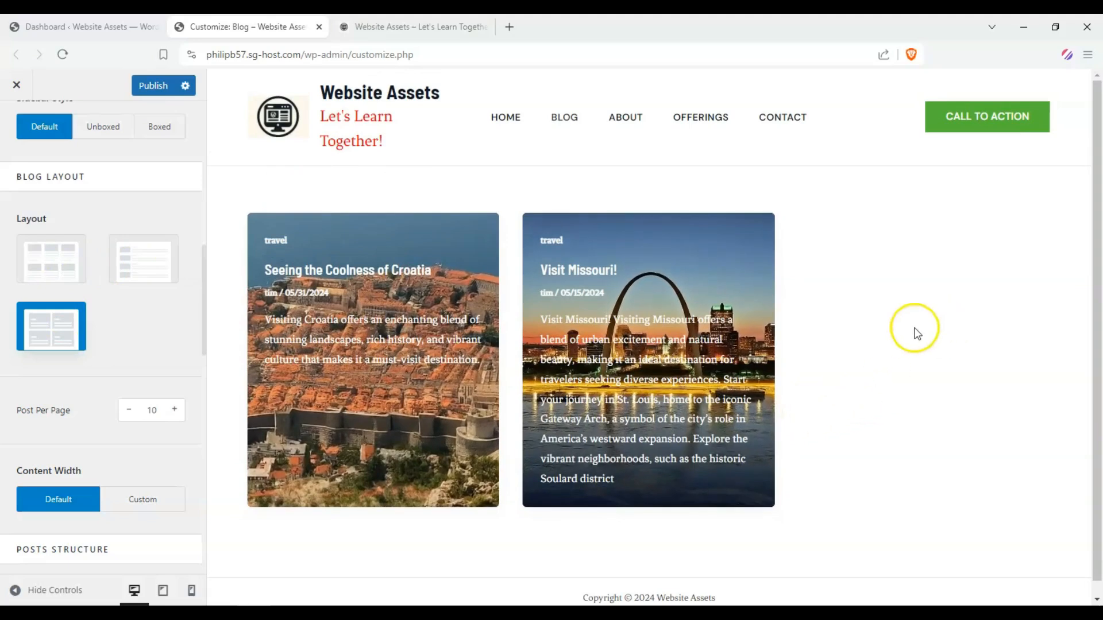
mouse_move(830, 314)
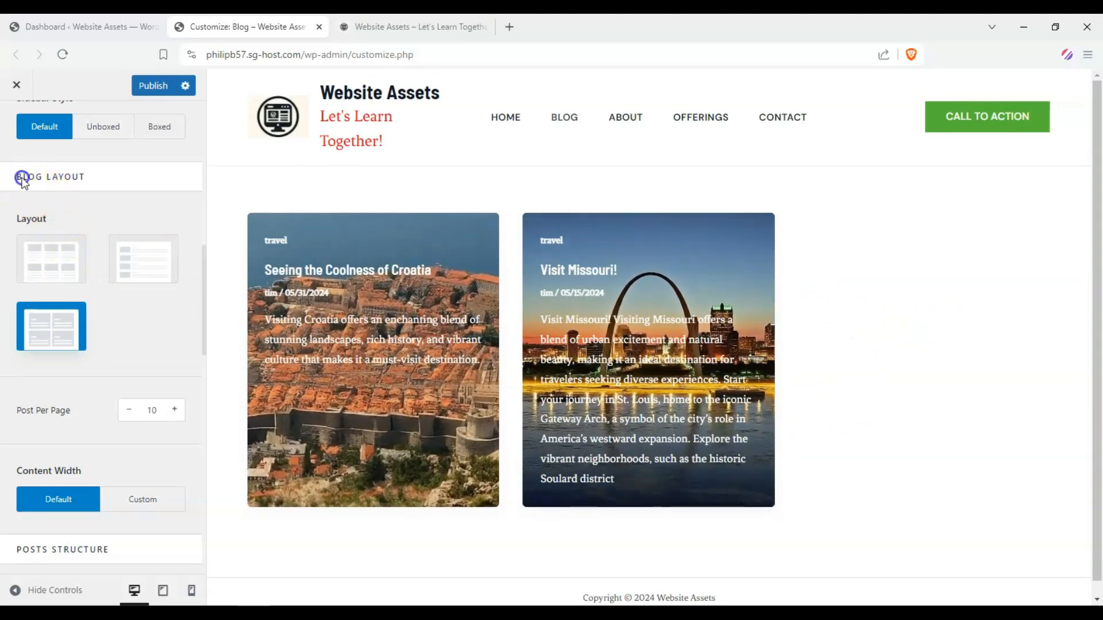
mouse_move(143, 270)
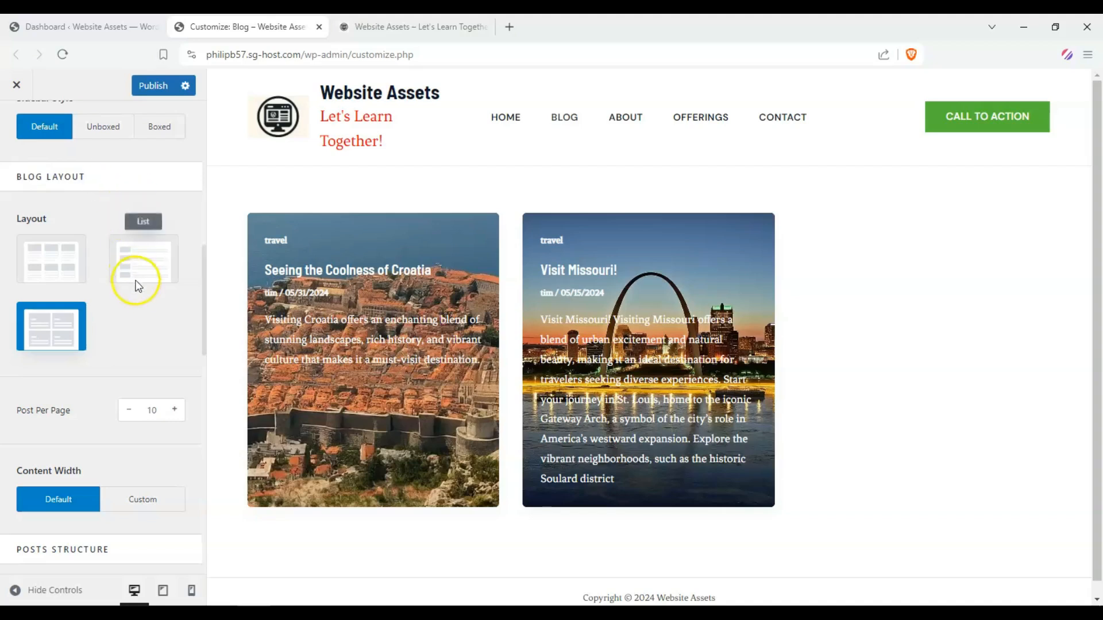
mouse_move(143, 314)
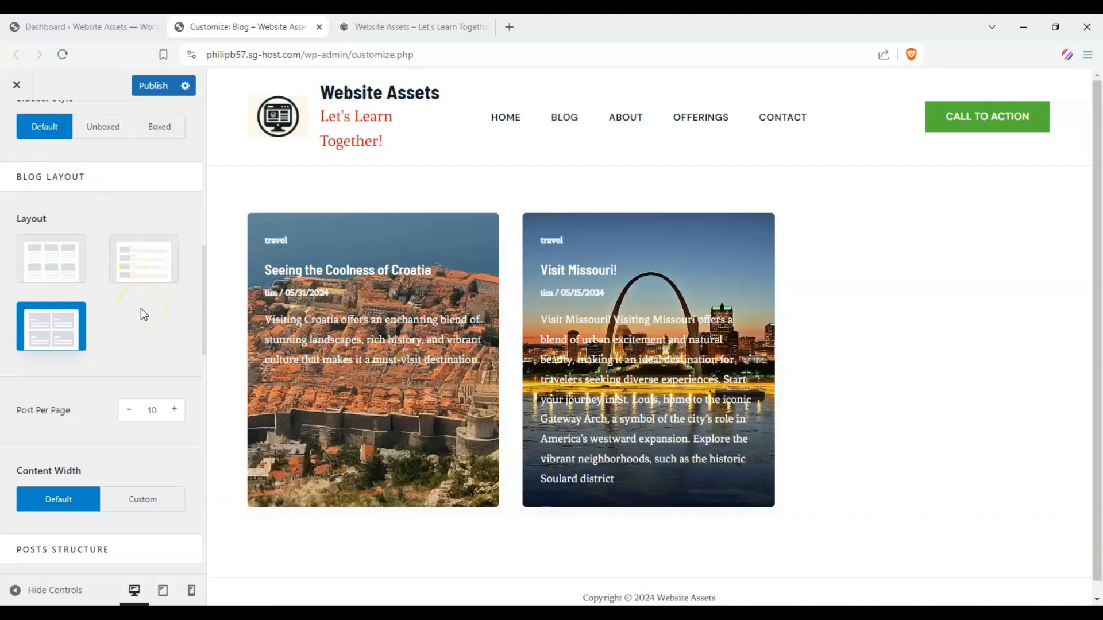
mouse_move(222, 342)
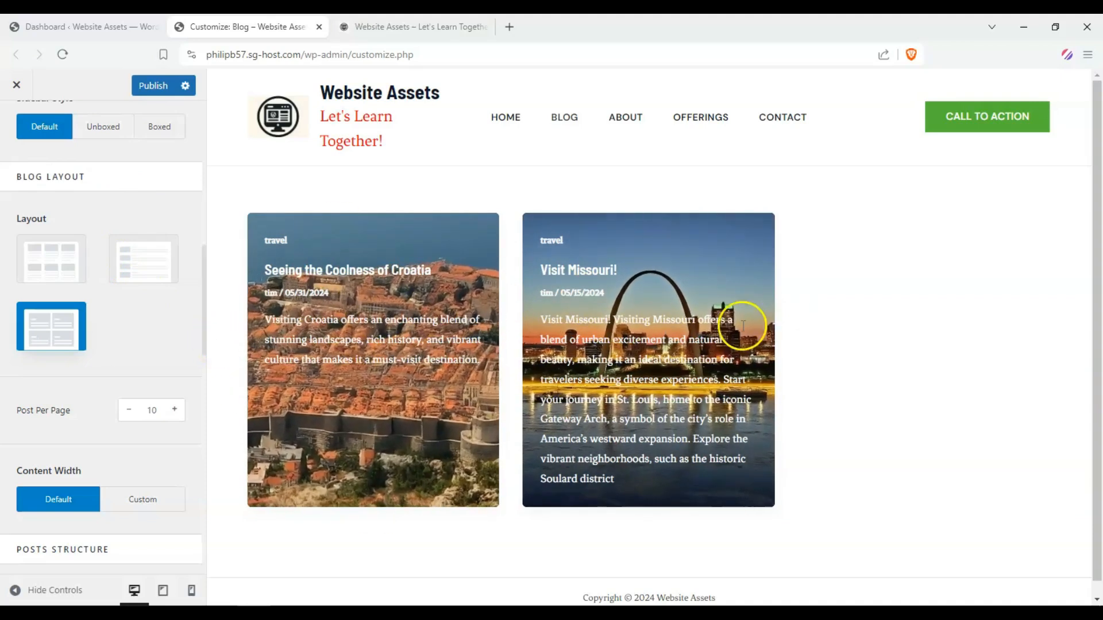
Settle on the List layout, with each post image beside its excerpt.
left_click(50, 258)
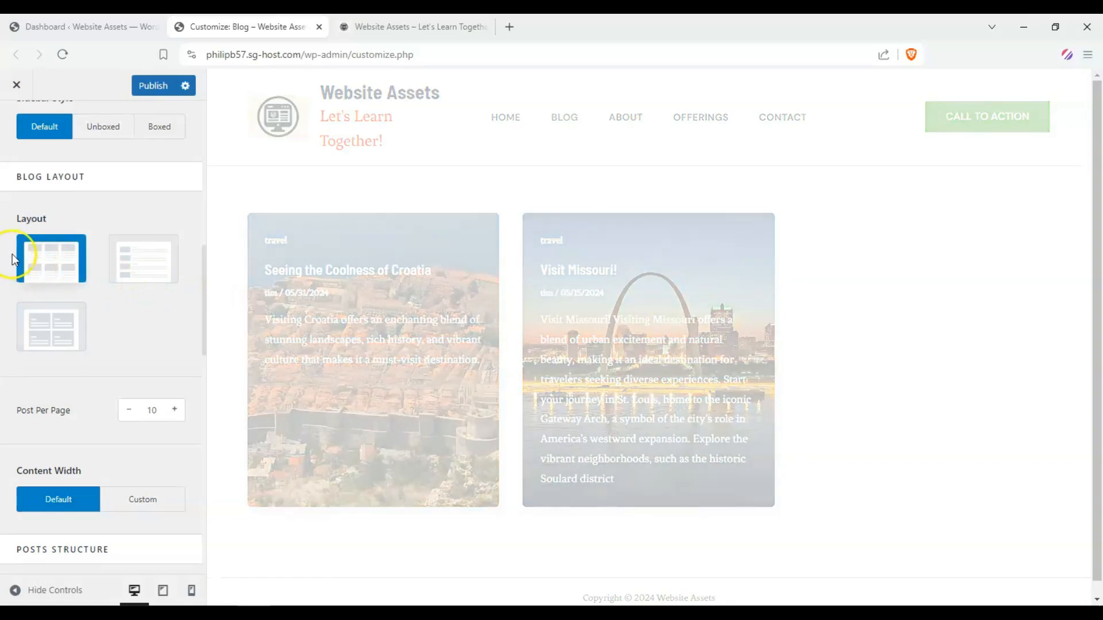
left_click(143, 258)
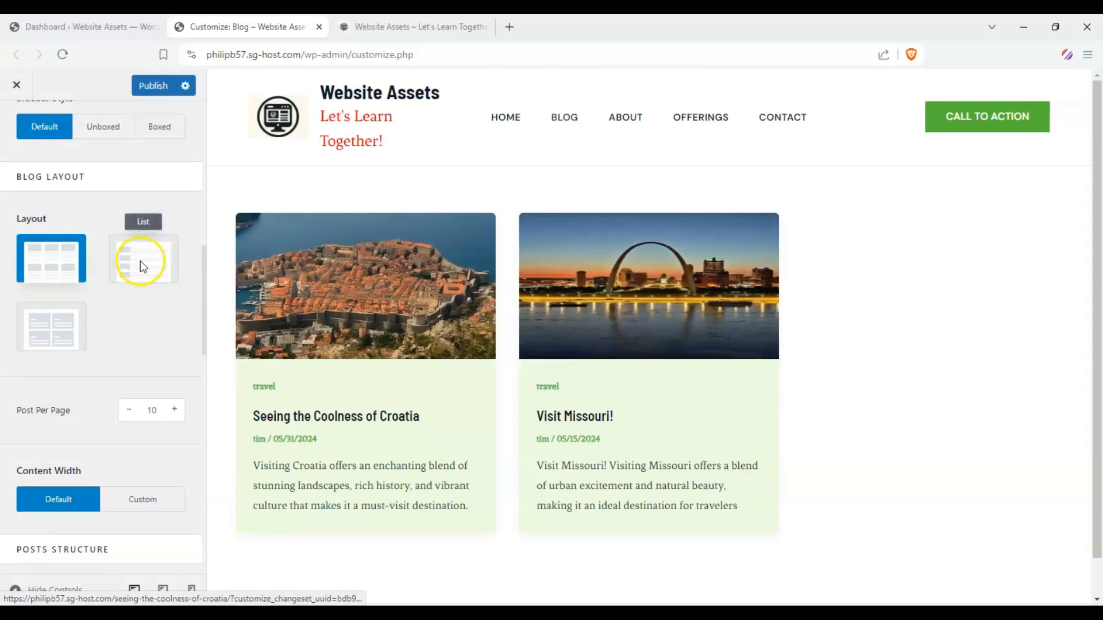
left_click(143, 259)
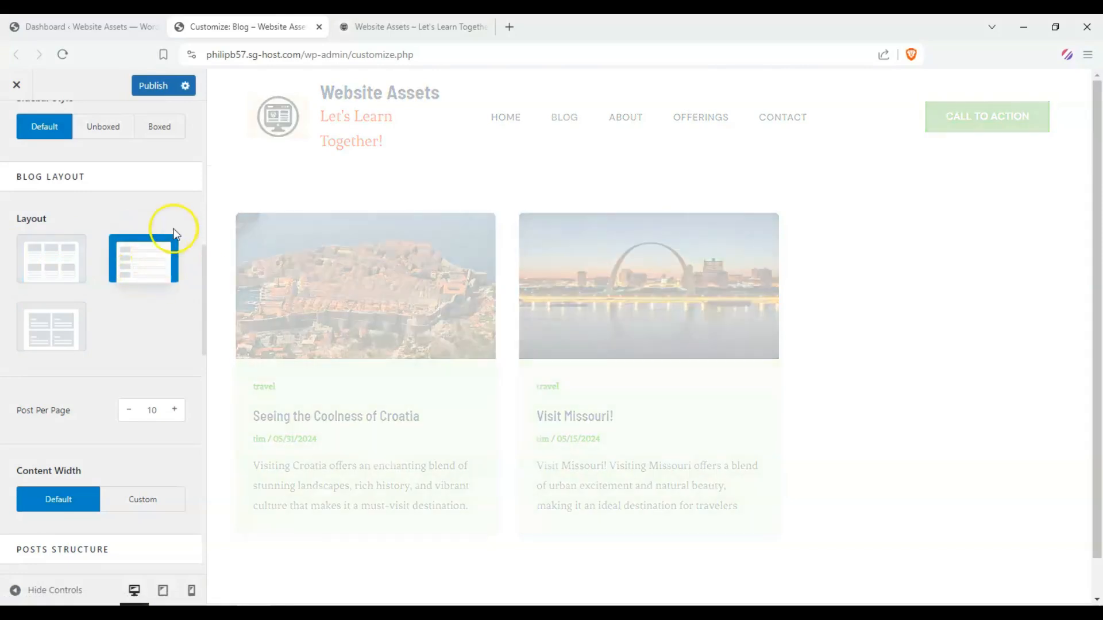
left_click(143, 258)
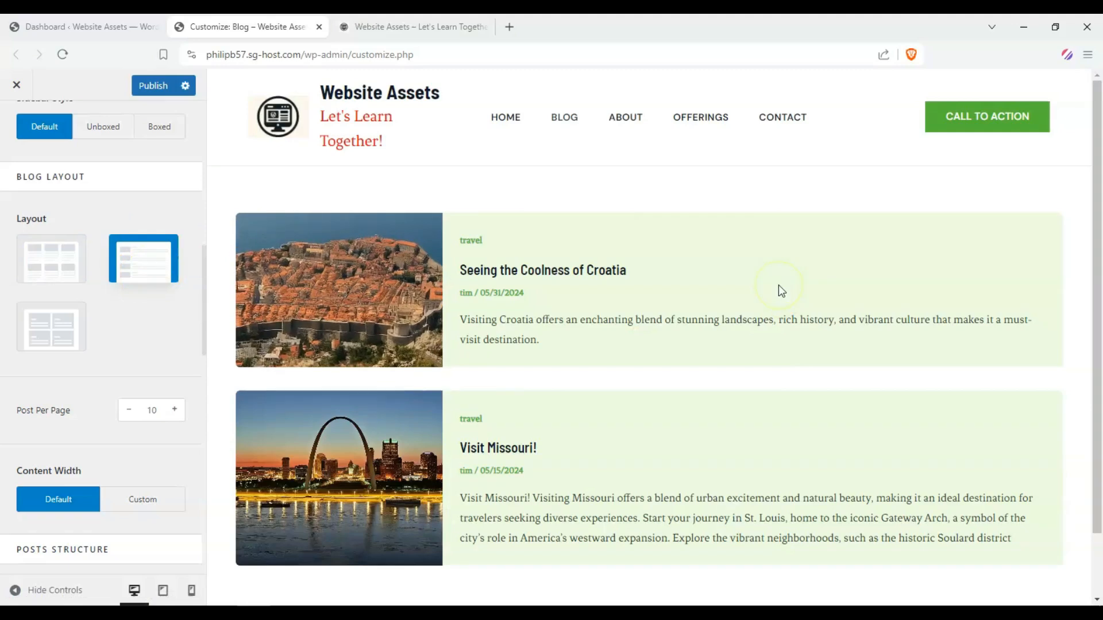
scroll("down", 3)
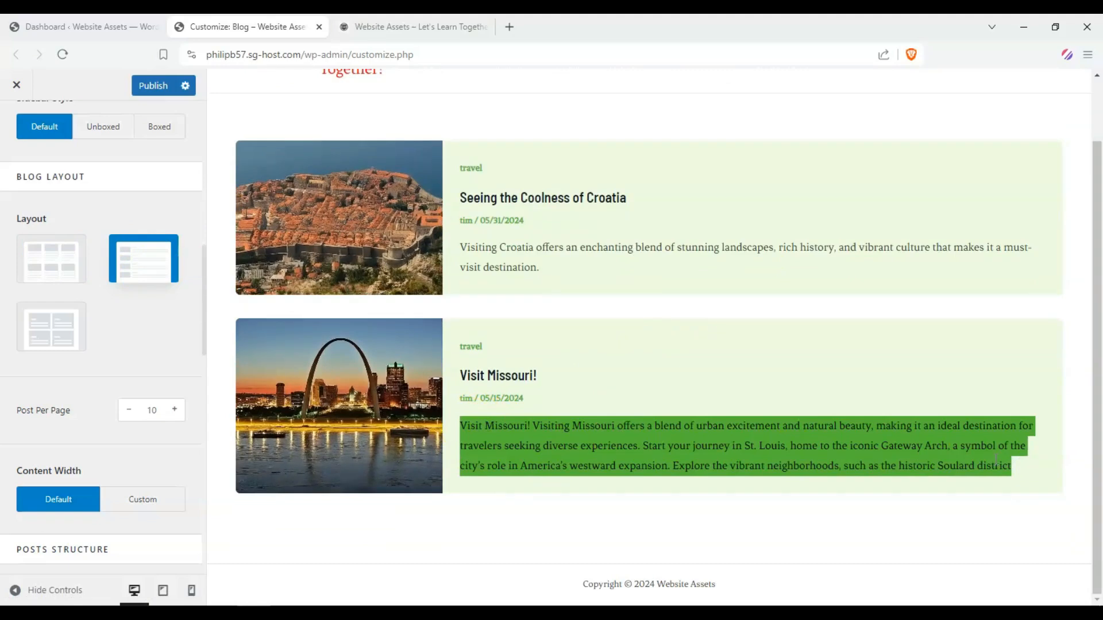
left_click(535, 280)
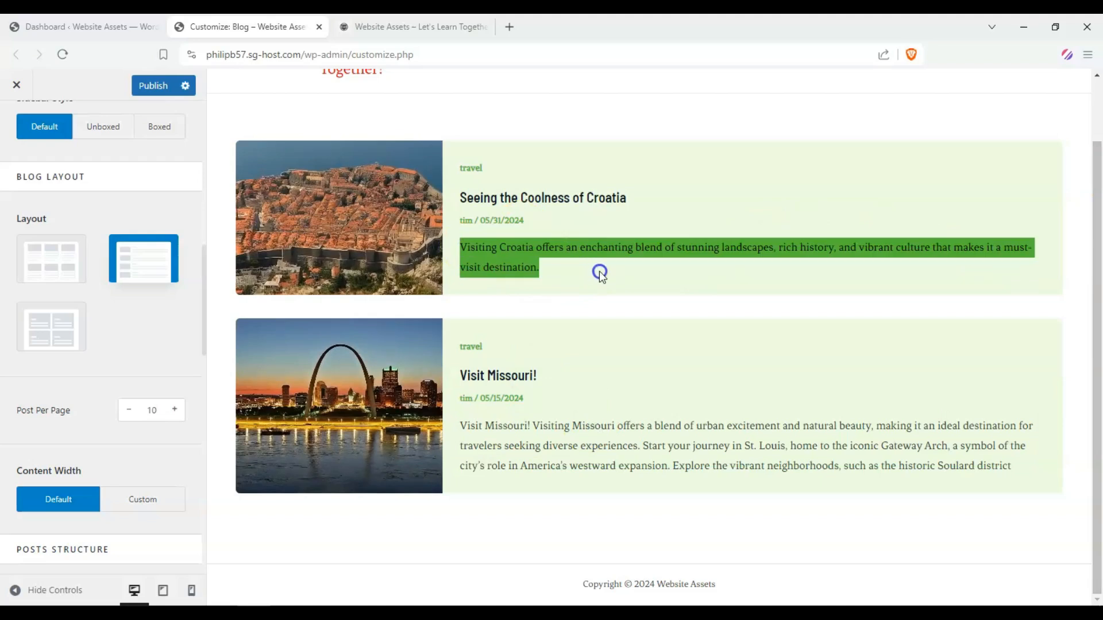
left_click(574, 273)
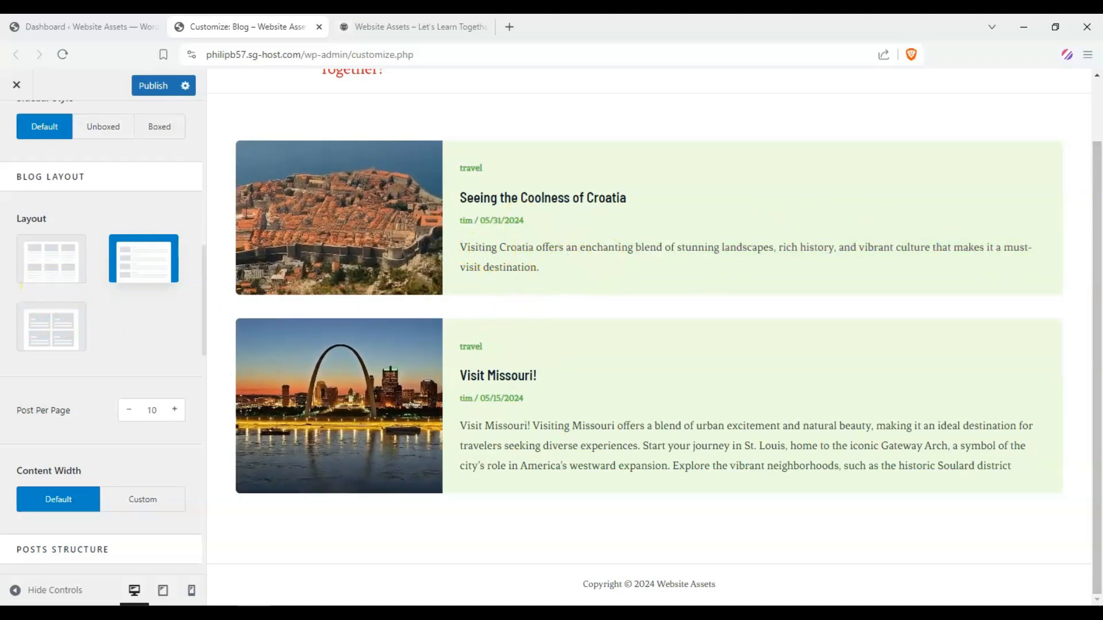
scroll("down", 3)
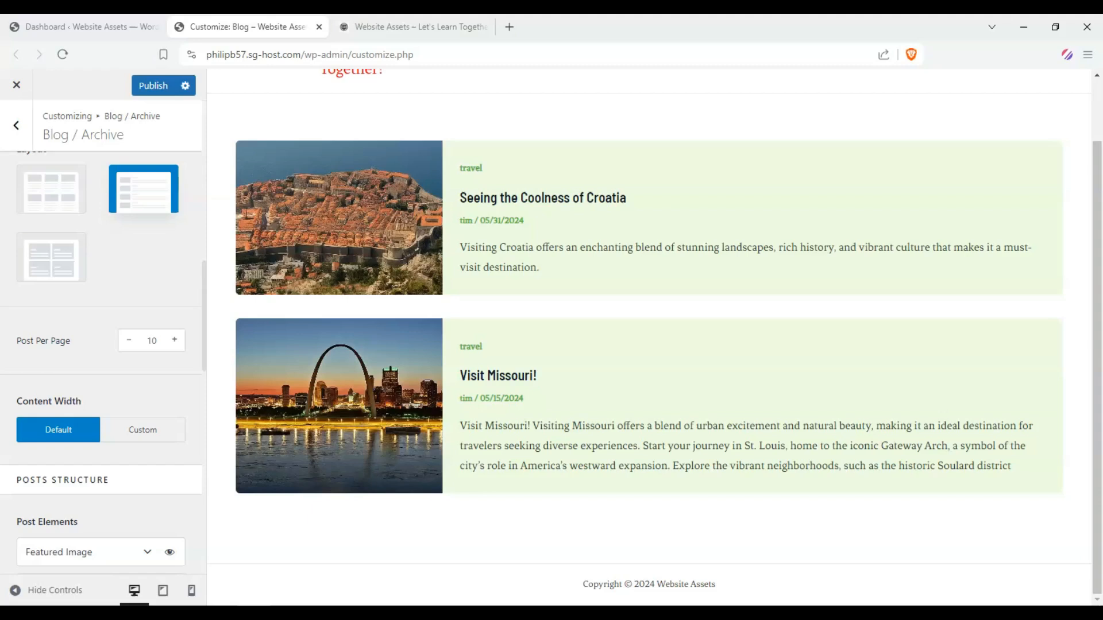
scroll("up", 3)
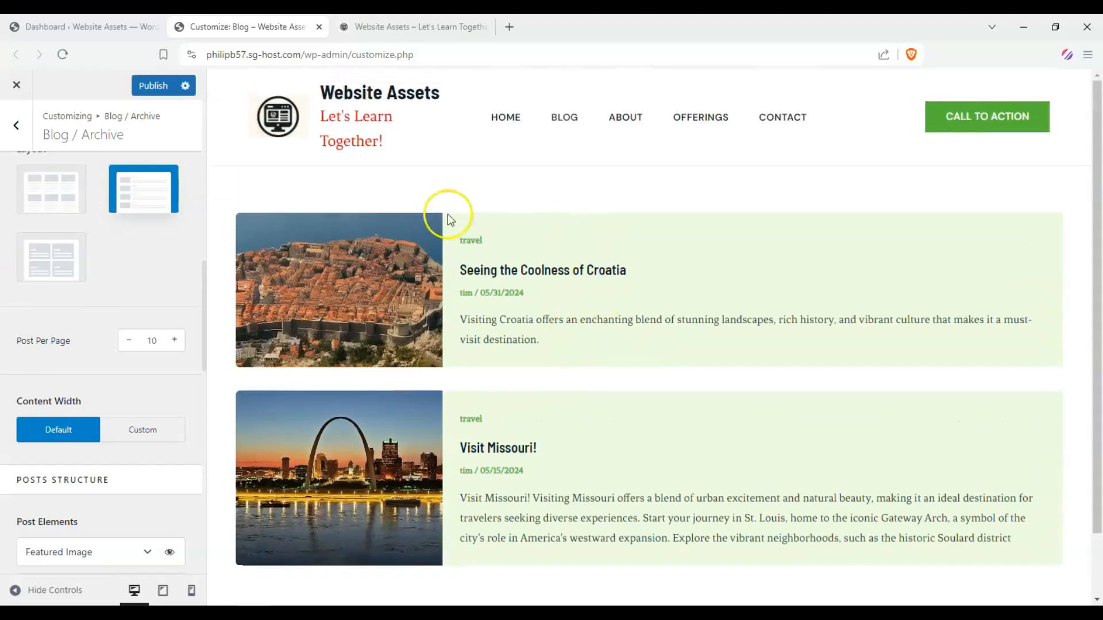
scroll("down", 3)
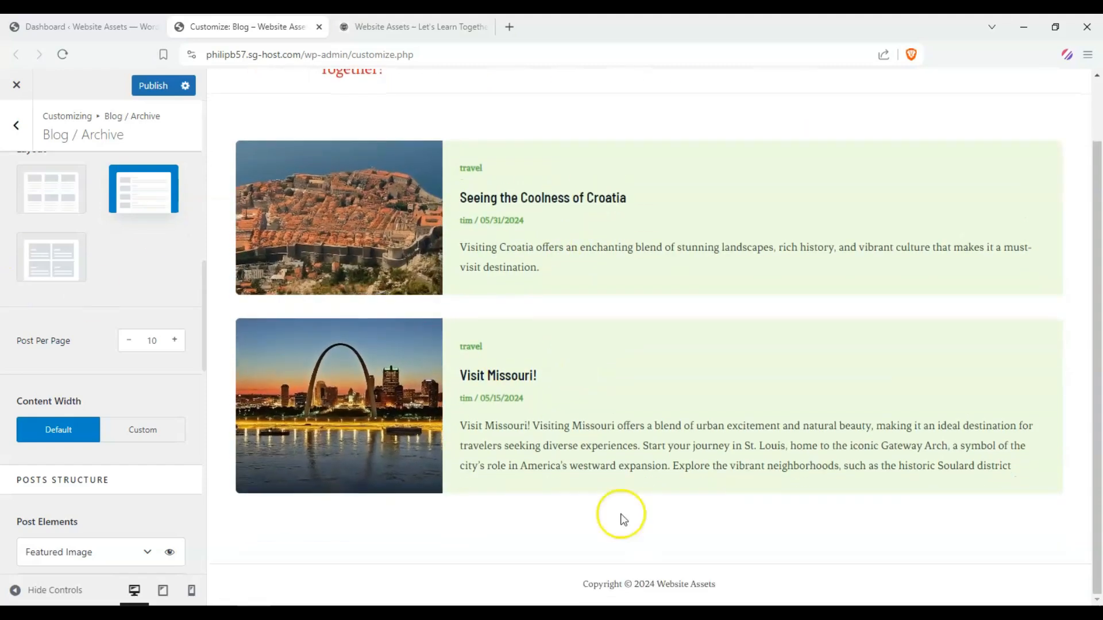
Lower Post Per Page to 1 for the blog archive.
scroll("up", 3)
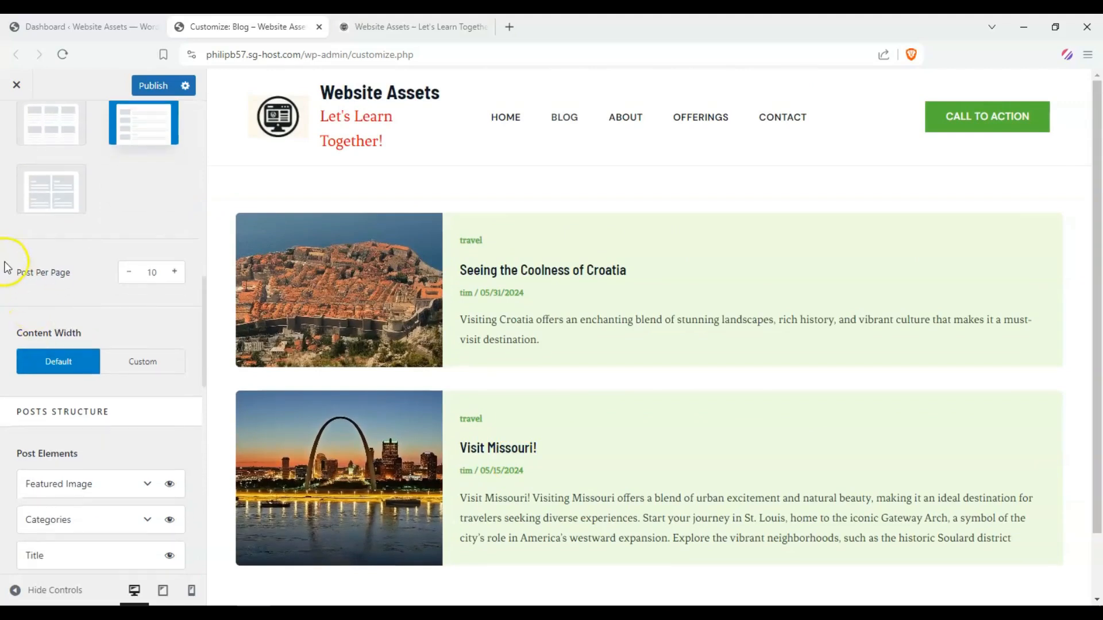
double_click(43, 273)
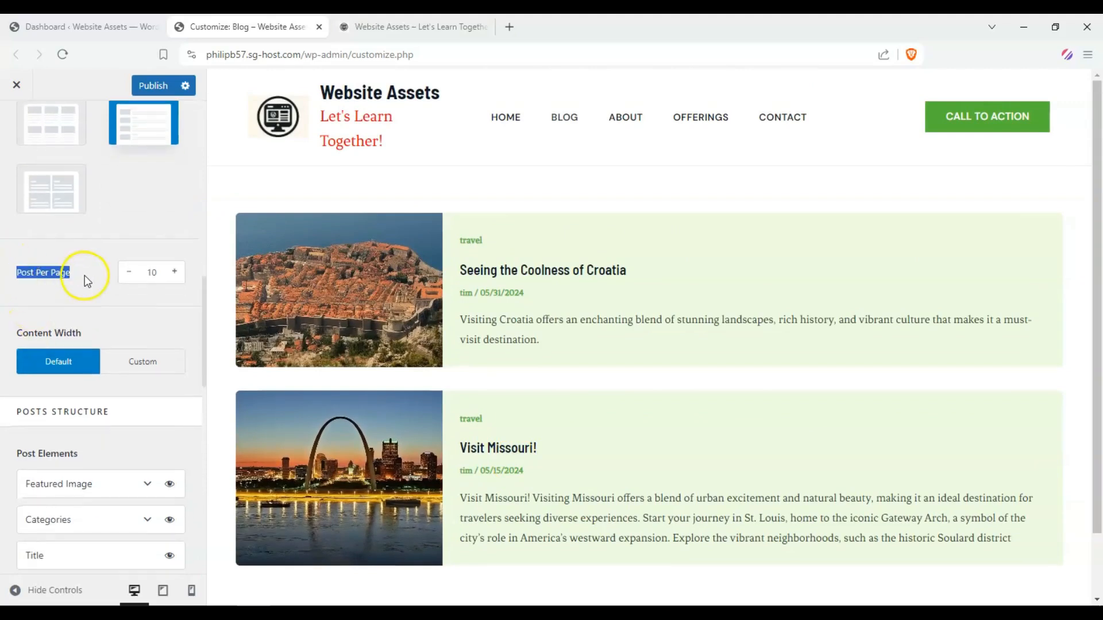
left_click(128, 273)
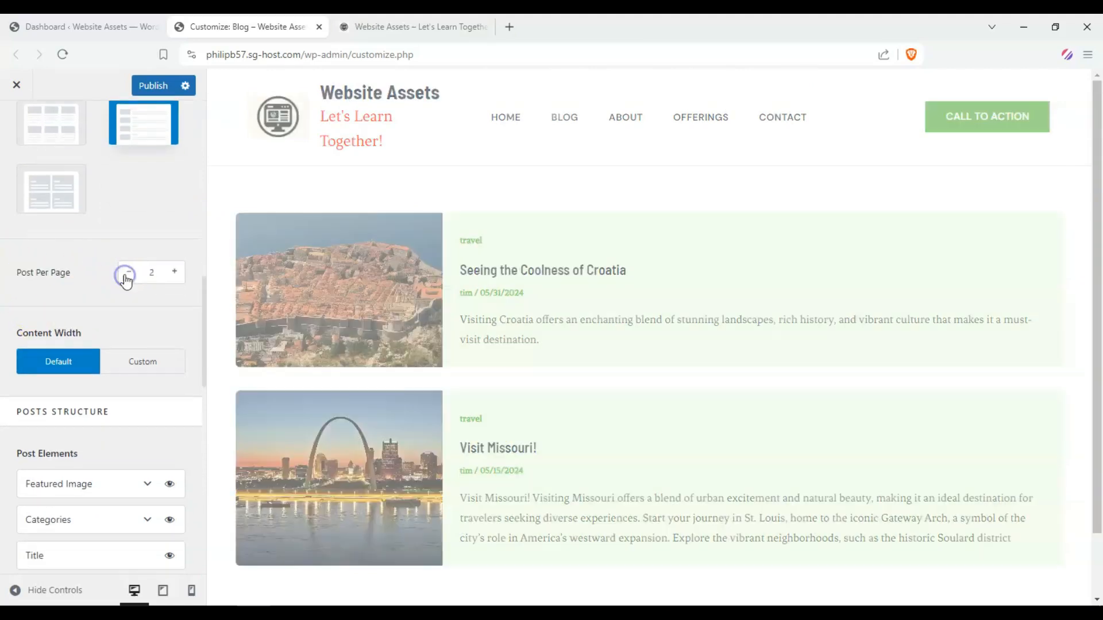
left_click(126, 274)
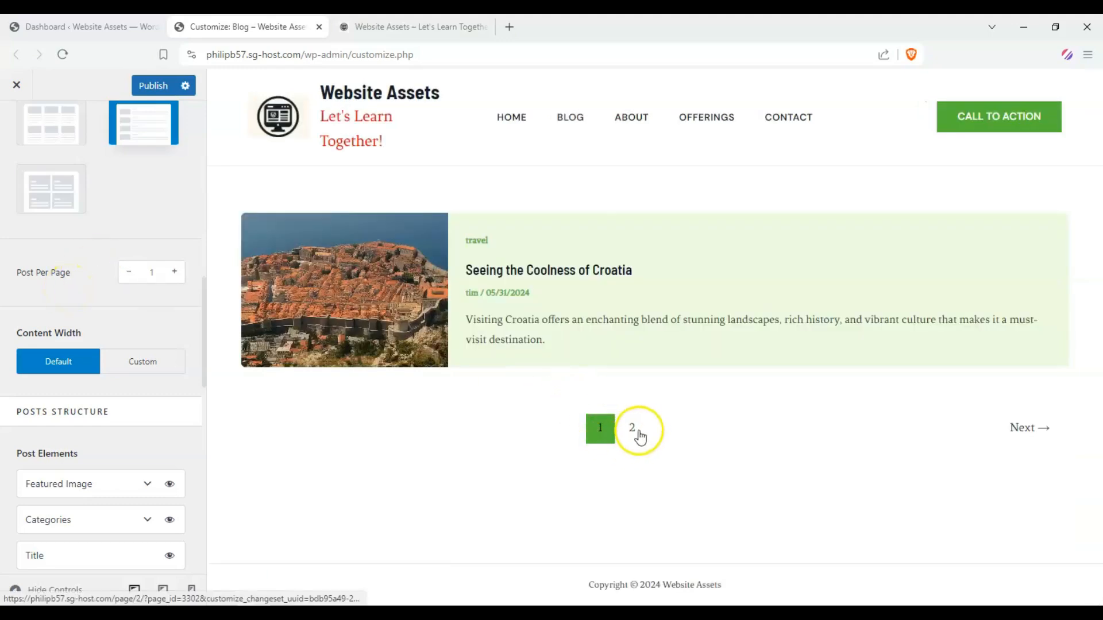
Browse preview pages 2 and 1 to see one travel post each.
left_click(632, 427)
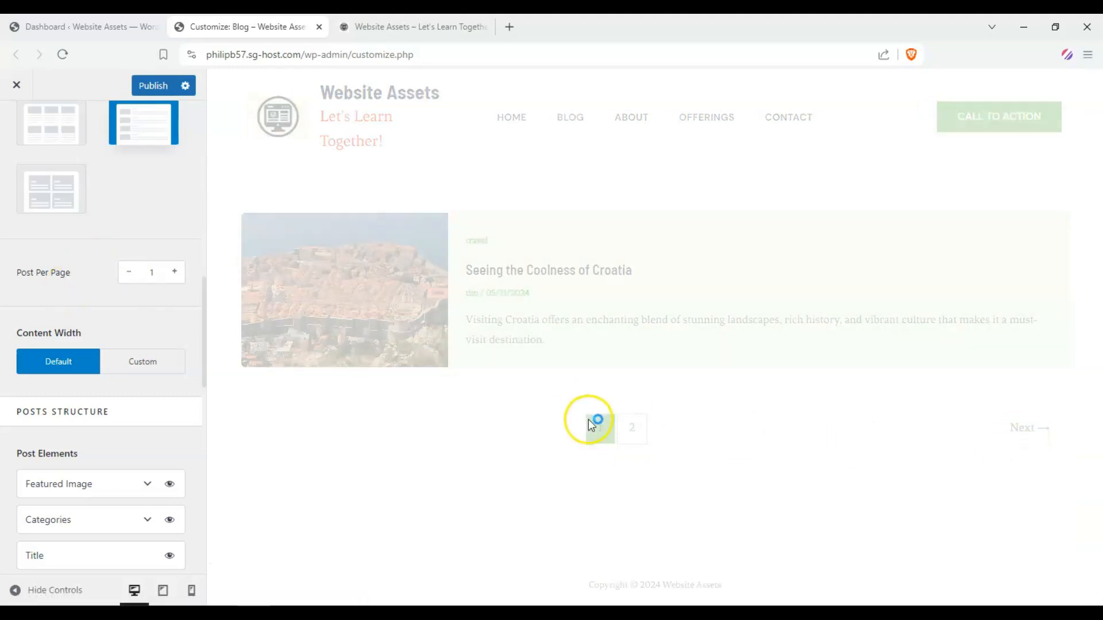
left_click(594, 427)
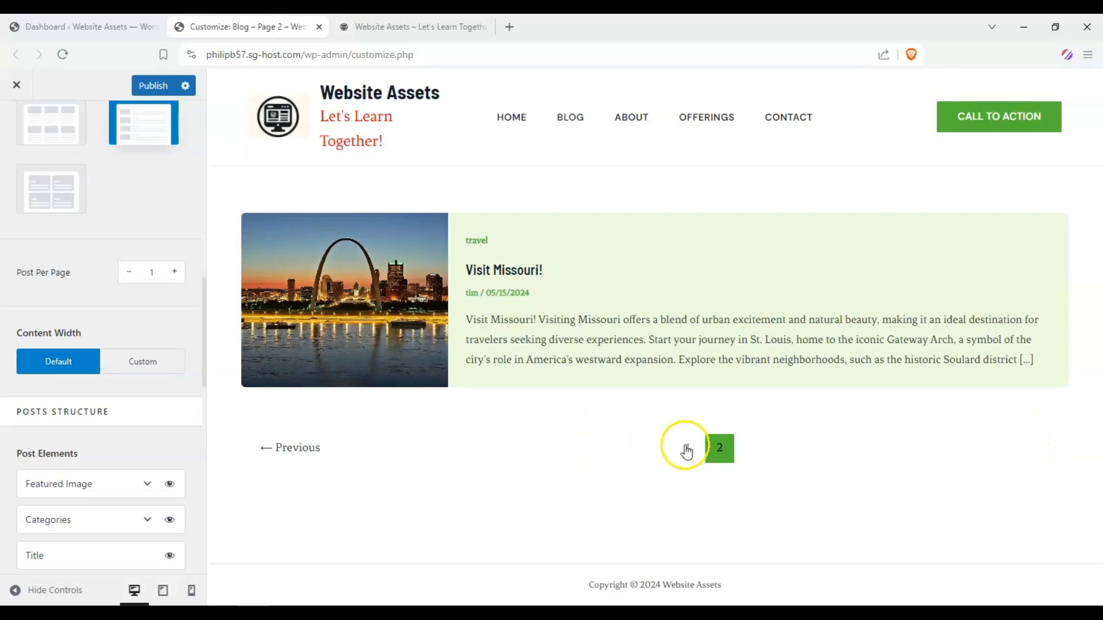
left_click(687, 449)
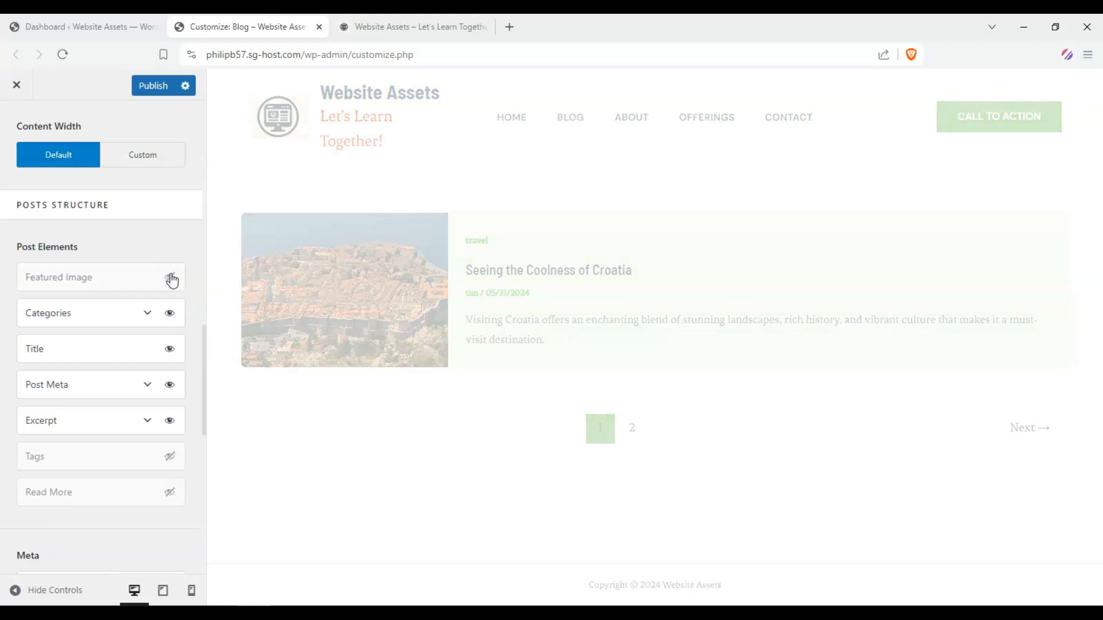
Toggle Featured Image off and back on, then hide Post Meta and Categories.
left_click(170, 276)
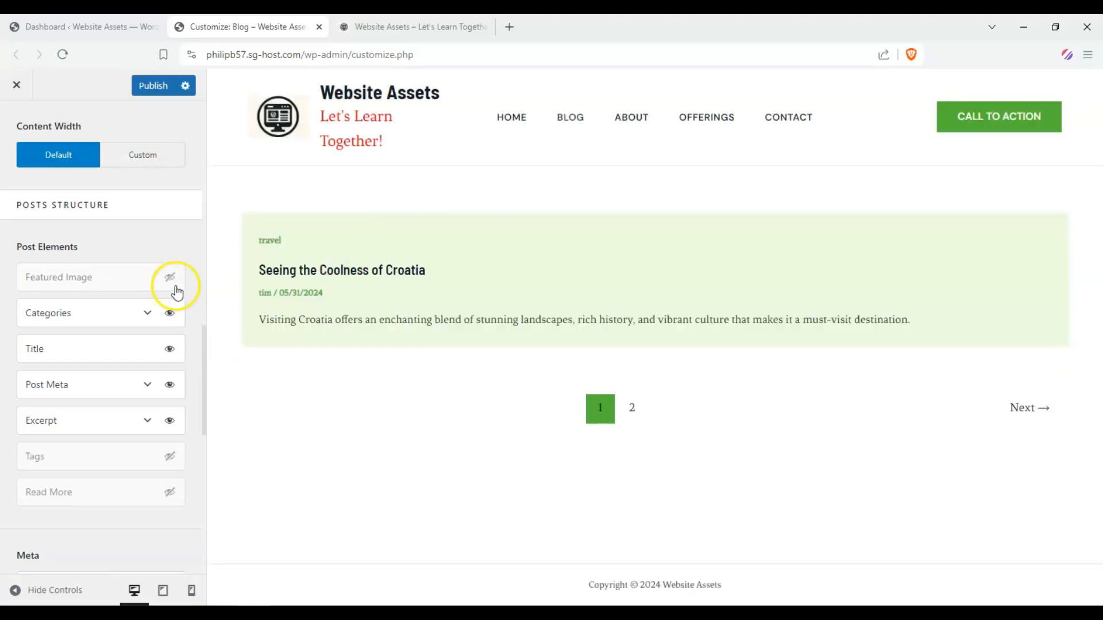
left_click(169, 277)
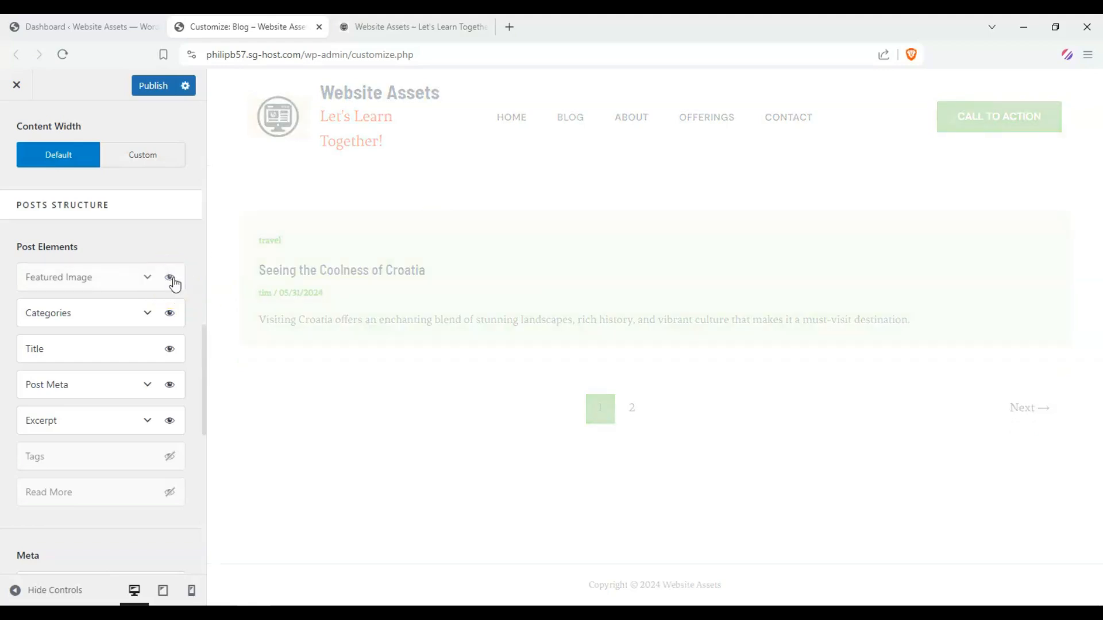
left_click(170, 277)
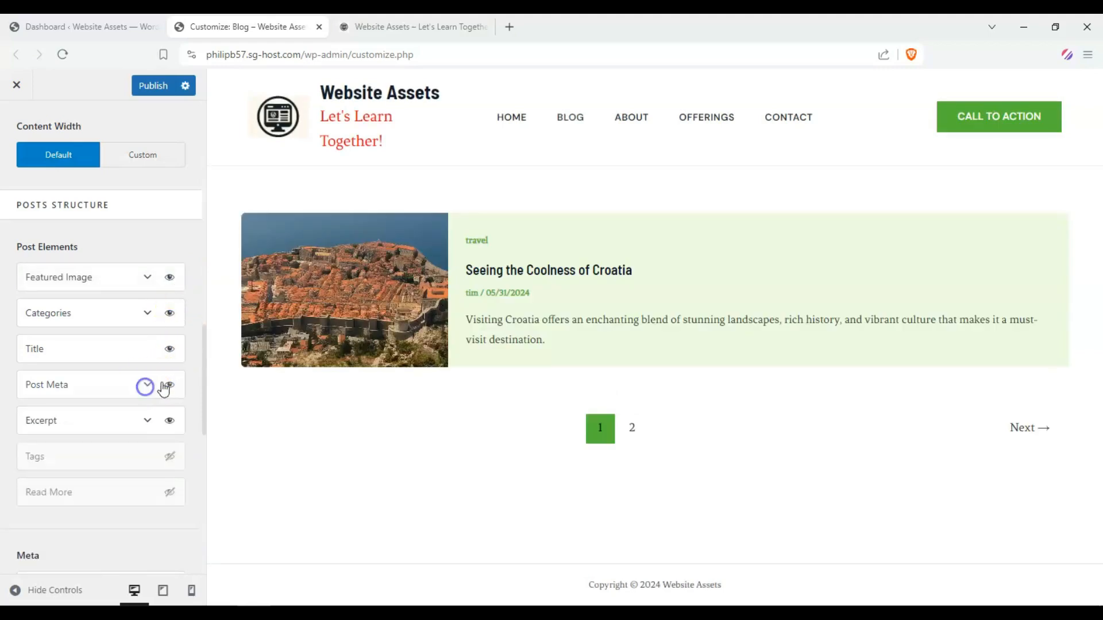
left_click(169, 385)
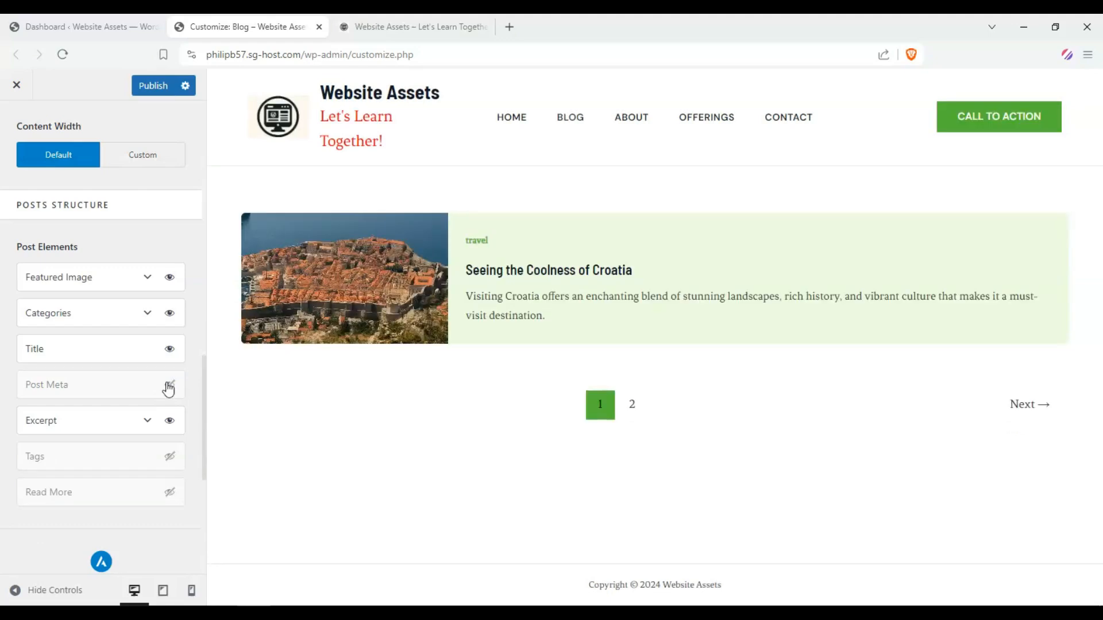
left_click(169, 385)
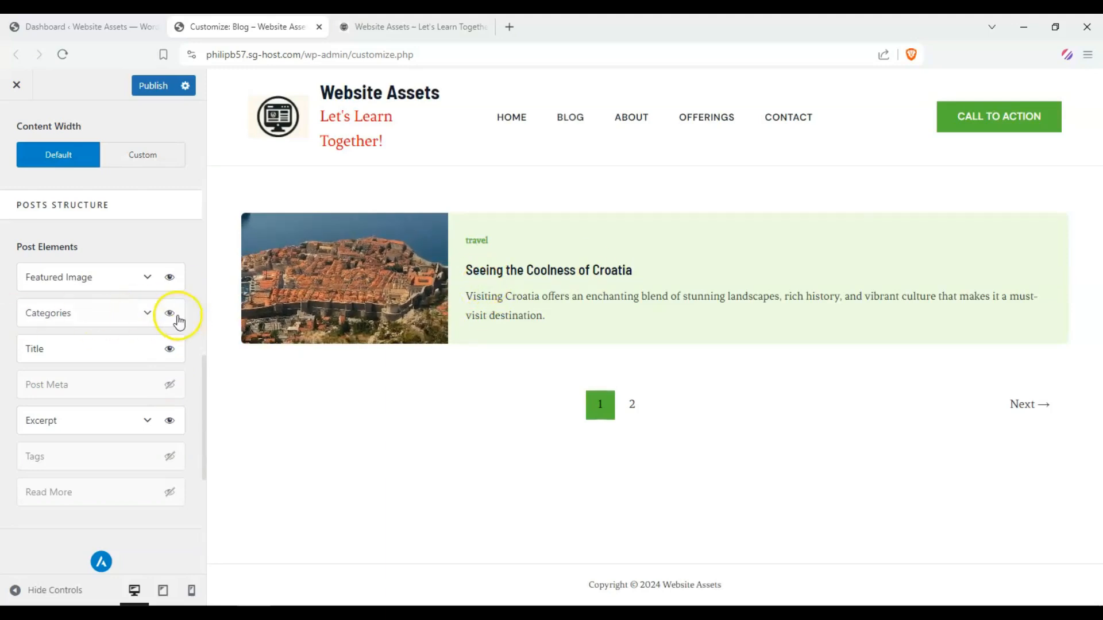
left_click(169, 313)
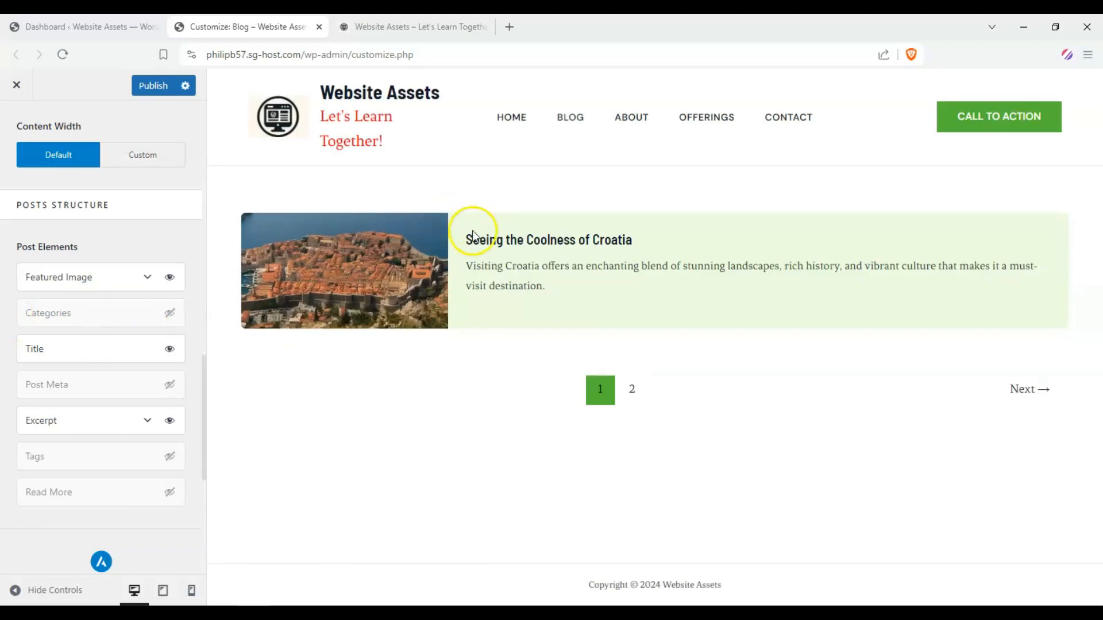
mouse_move(470, 241)
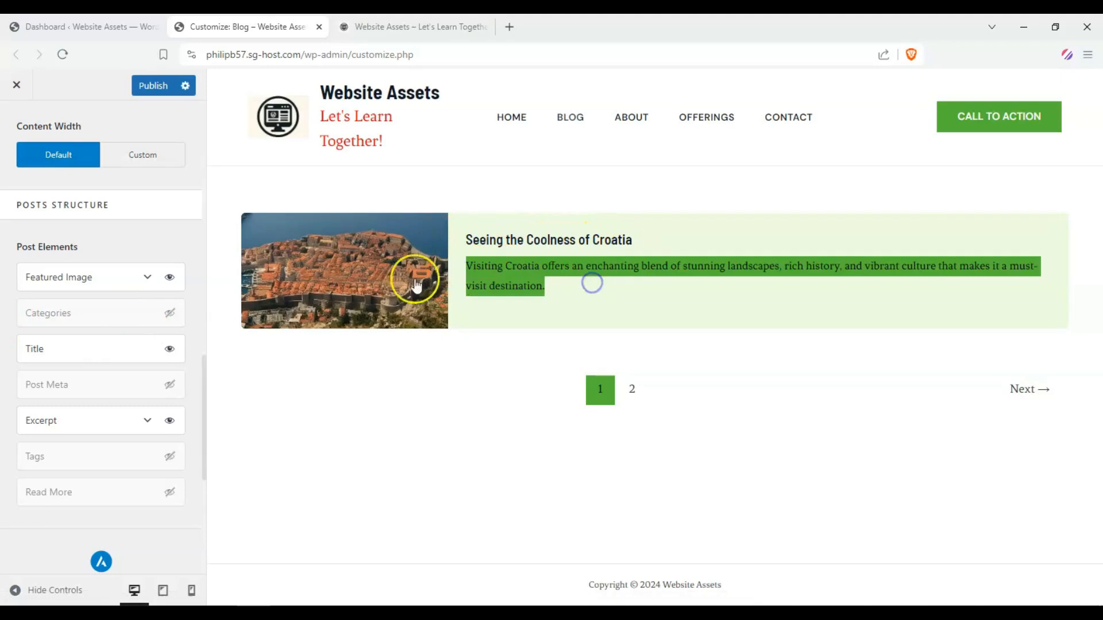
scroll("down", 3)
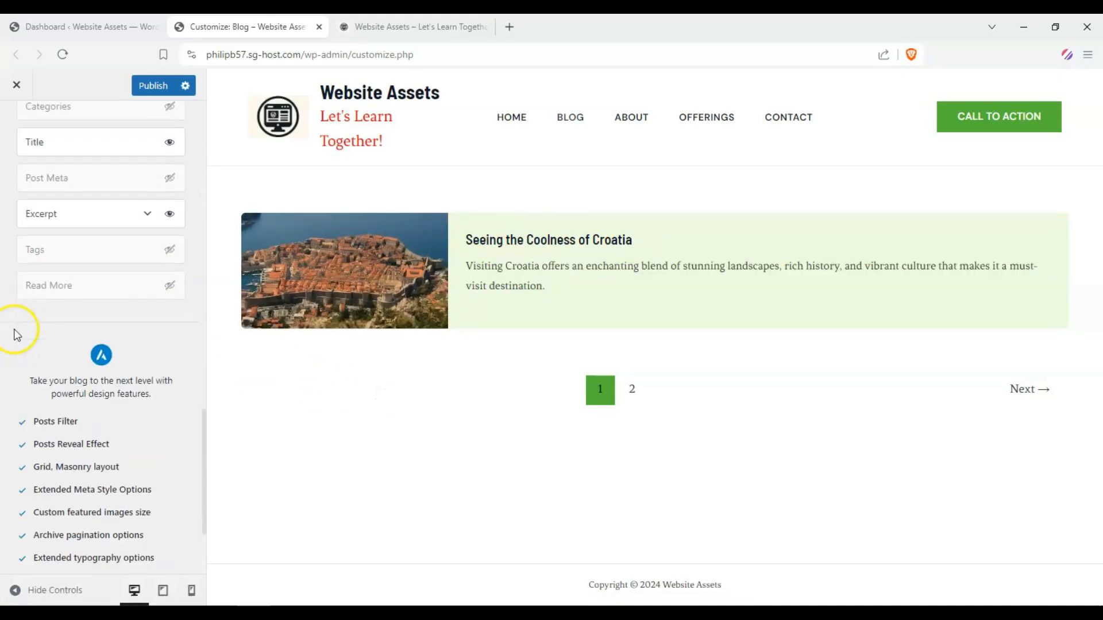
scroll("down", 3)
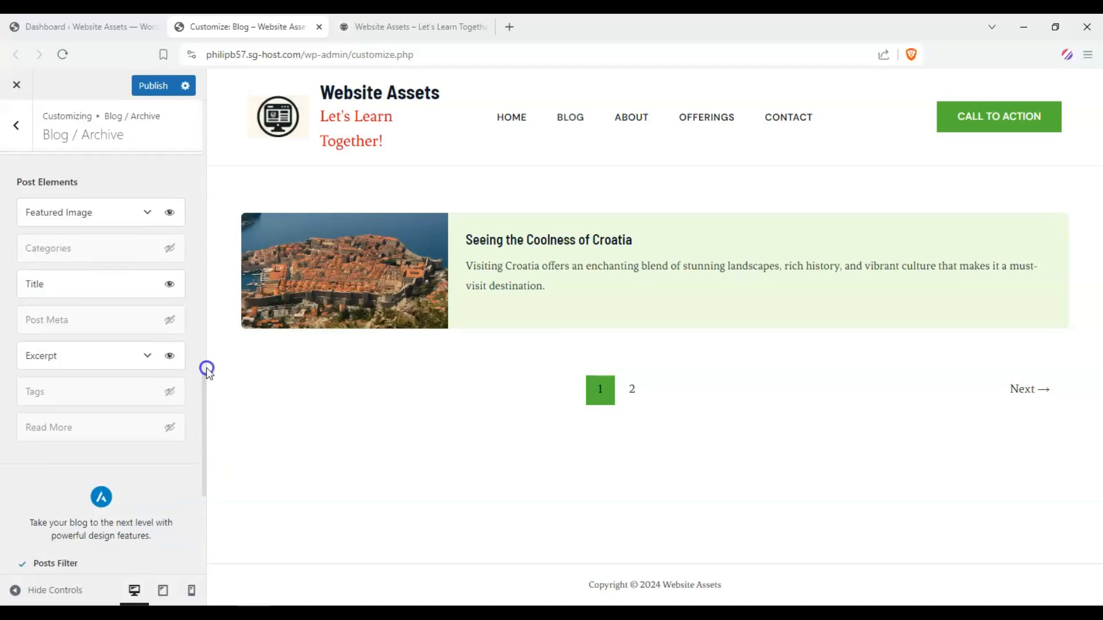
Set the archive card Border Radius to 50, trying % before switching to PX.
scroll("down", 3)
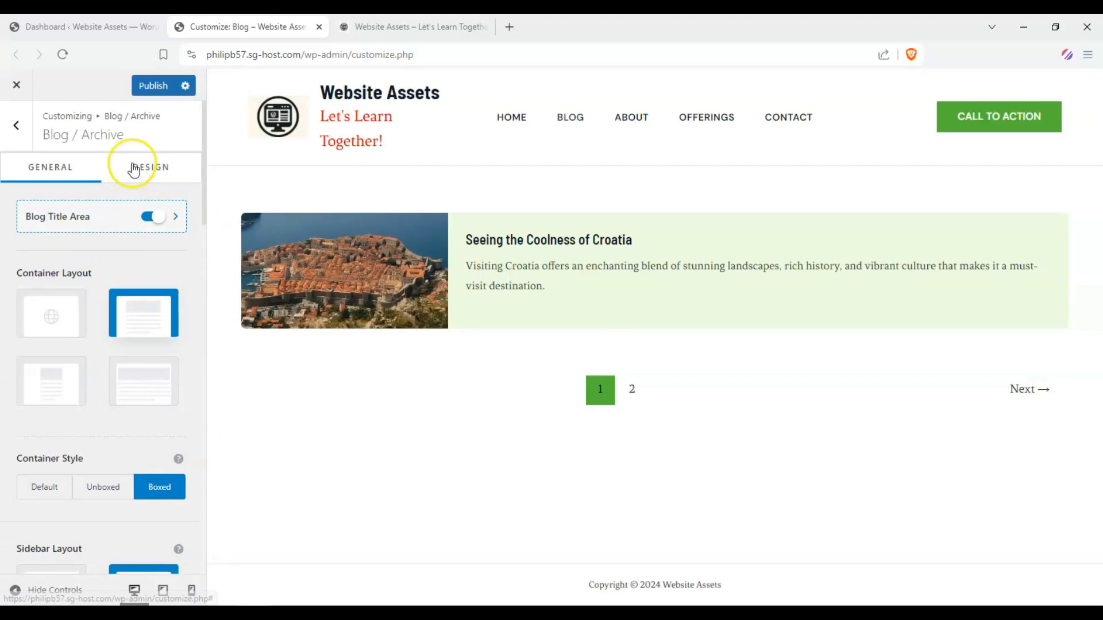
left_click(150, 166)
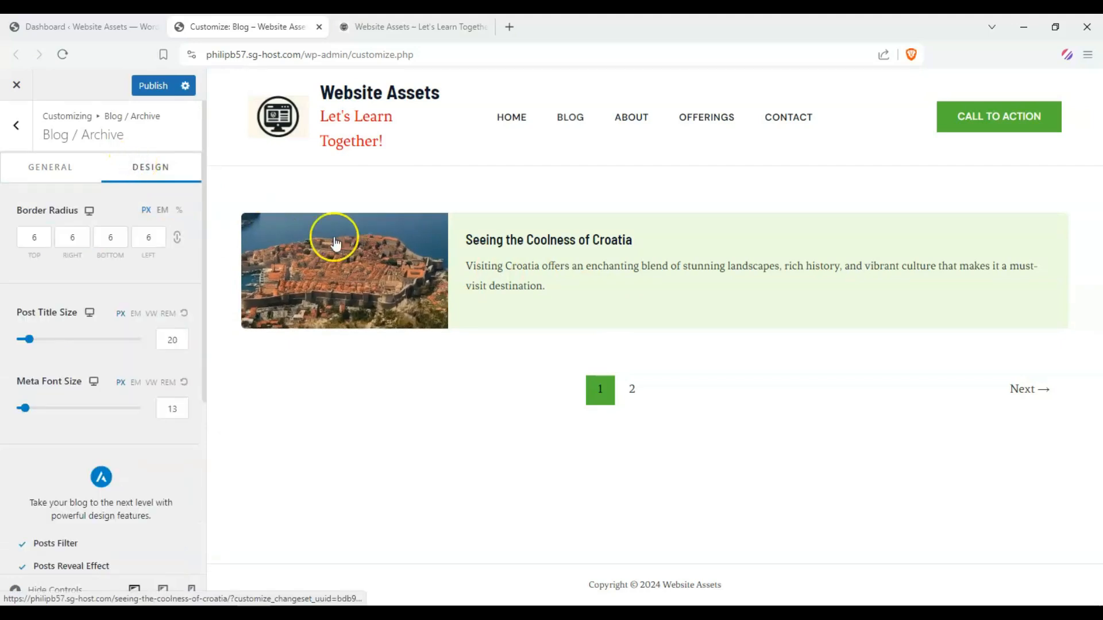
mouse_move(245, 218)
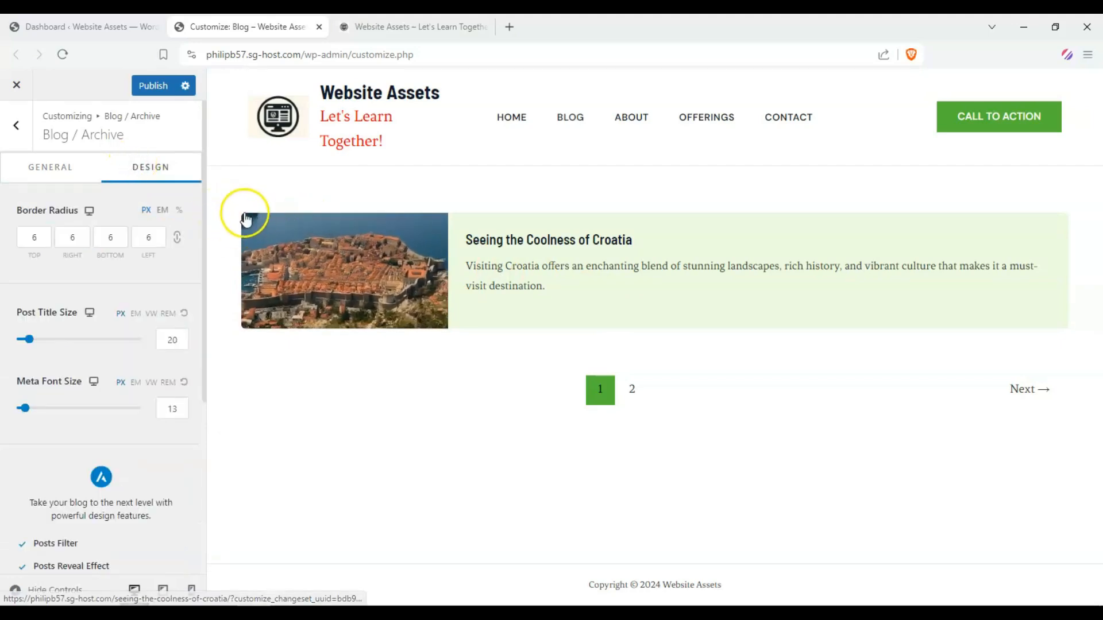
left_click(178, 237)
type("25")
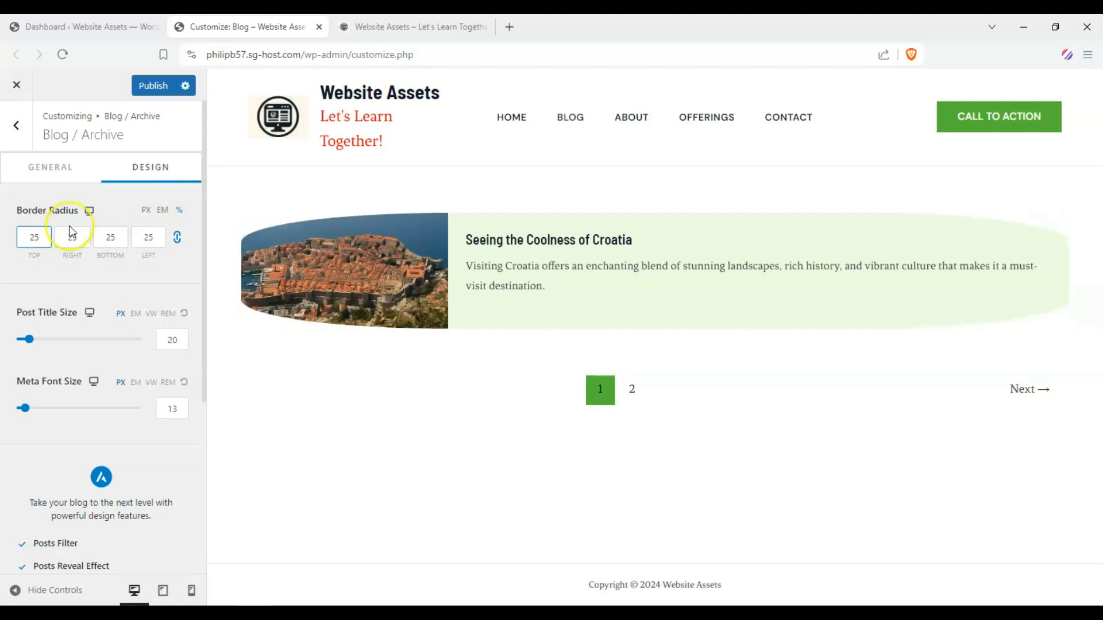
mouse_move(624, 331)
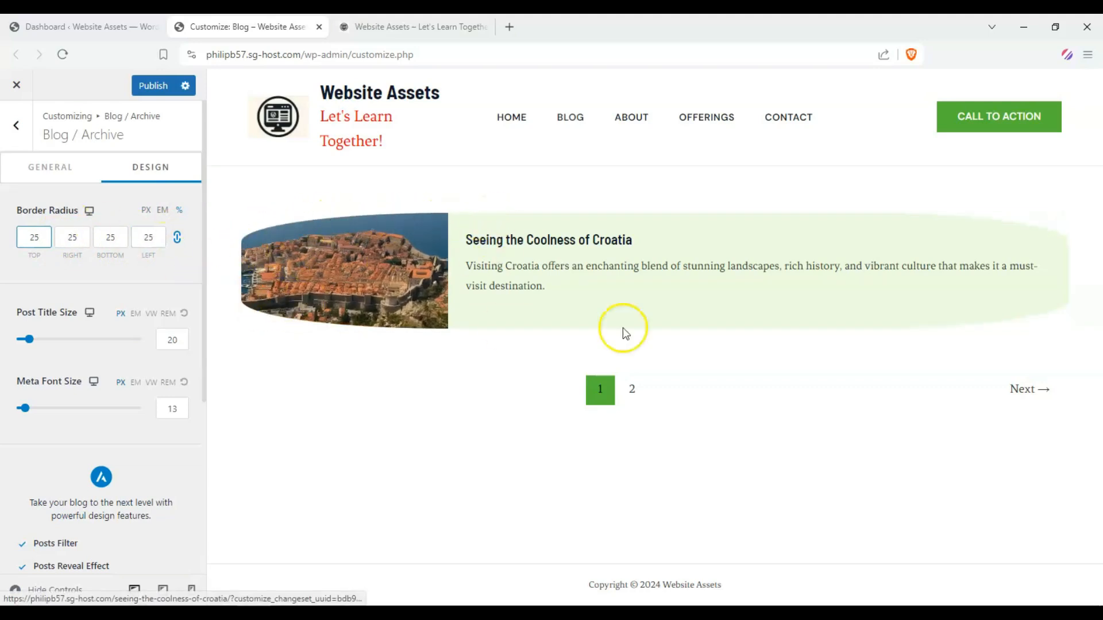
left_click(33, 237)
type("50")
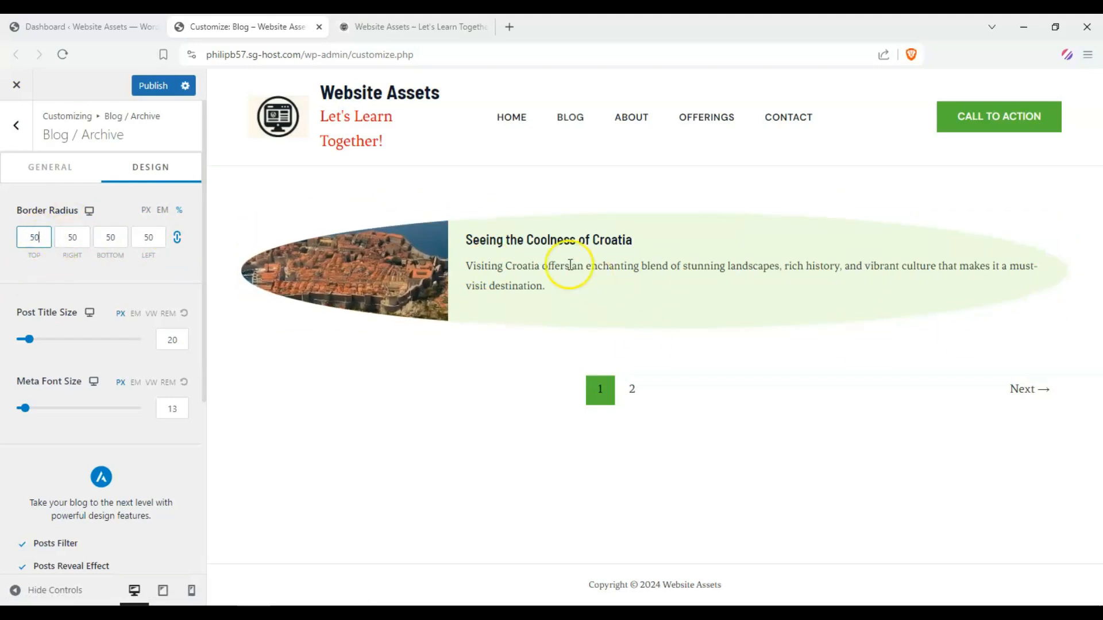
mouse_move(482, 540)
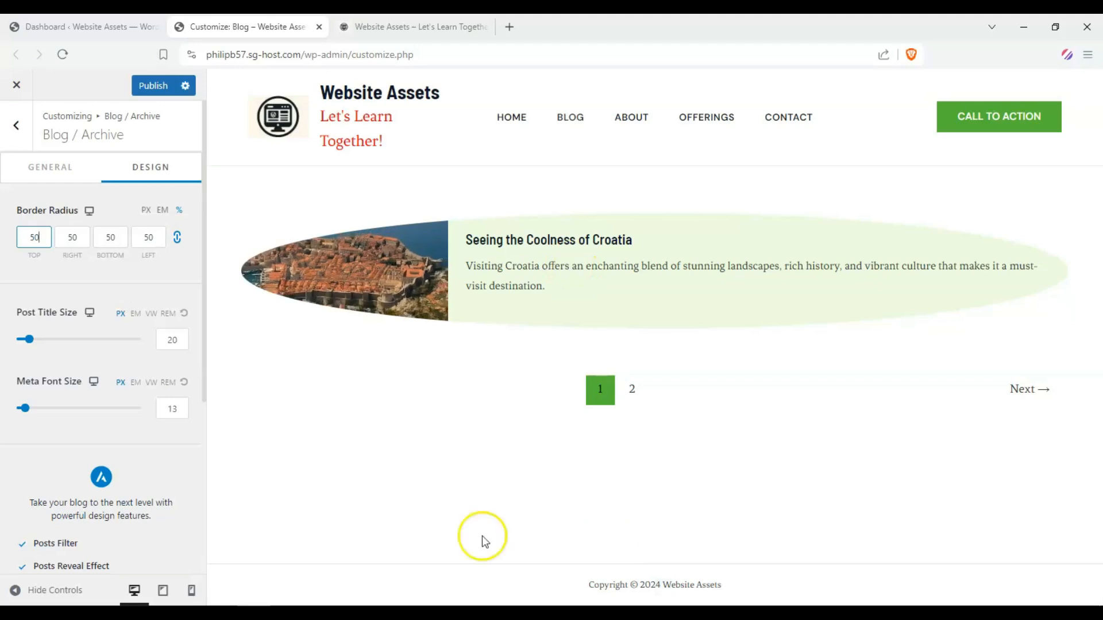
left_click(147, 209)
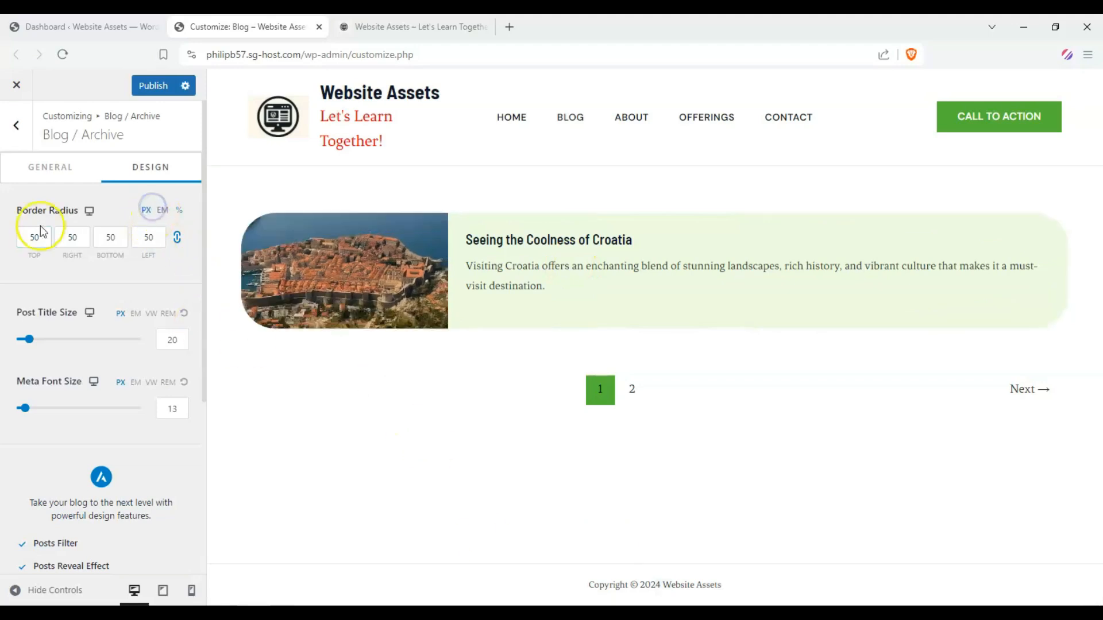
mouse_move(211, 267)
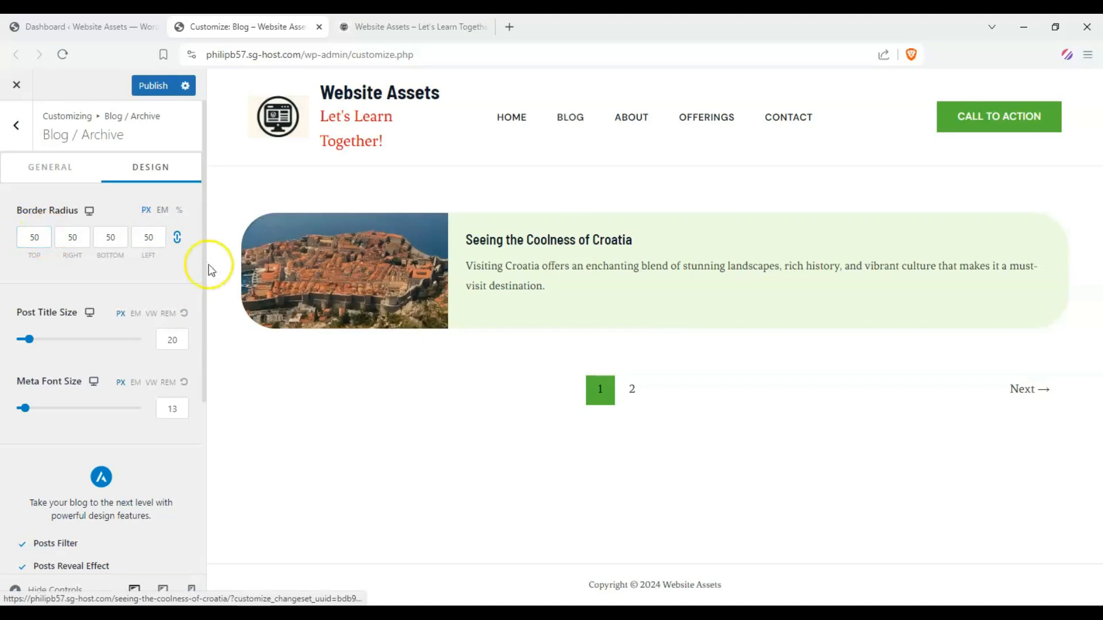
mouse_move(29, 339)
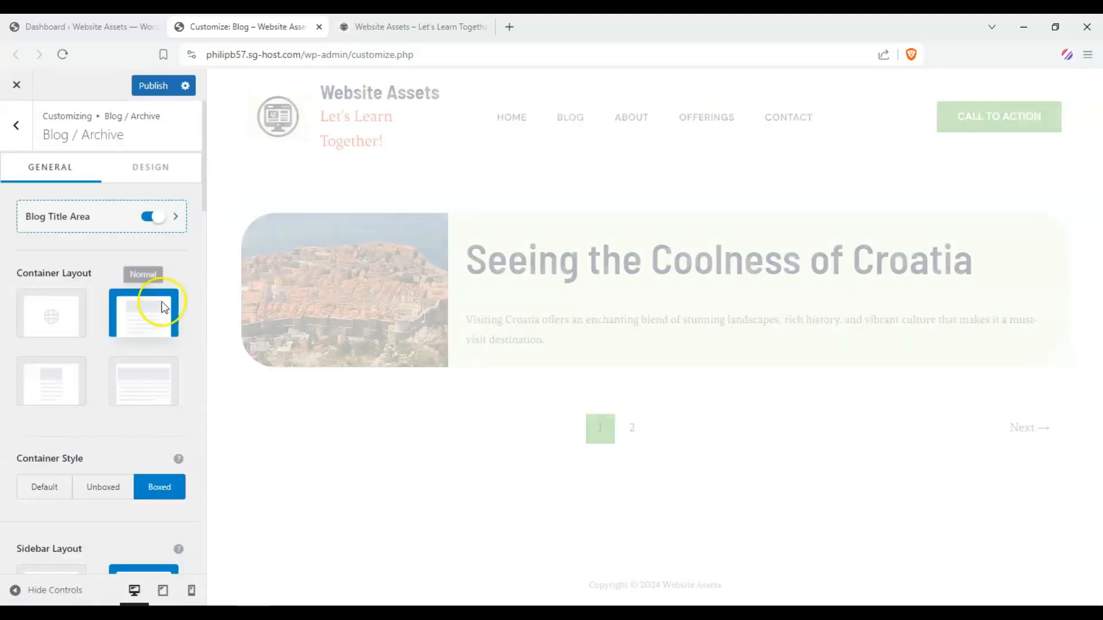
Set the archive Post Title Size to 61 and Meta Font Size to 12.
left_click(150, 167)
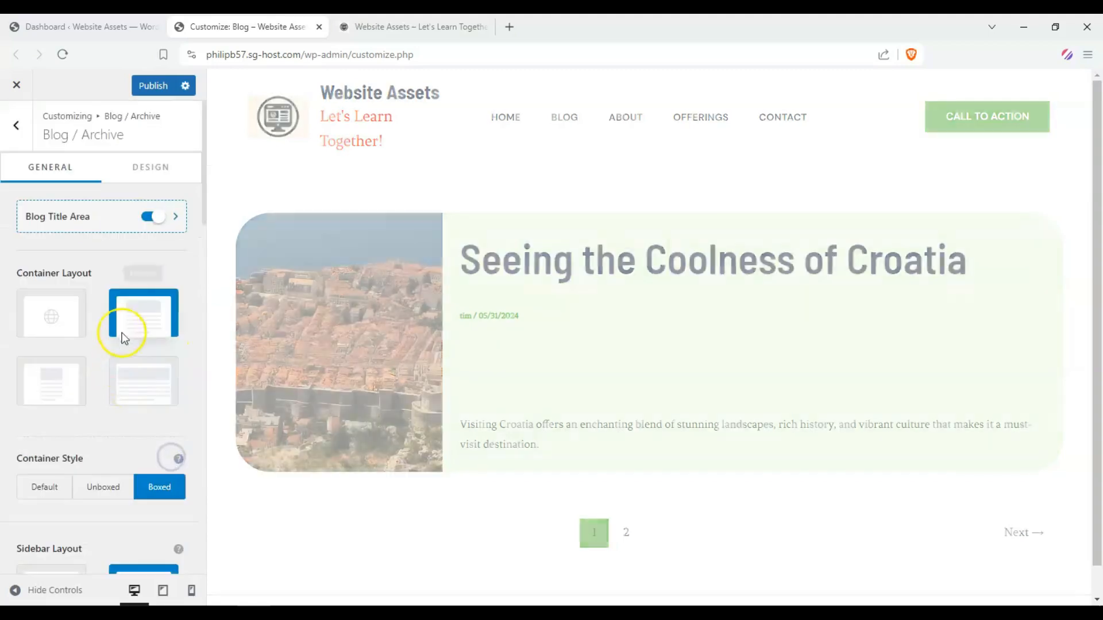
left_click(150, 167)
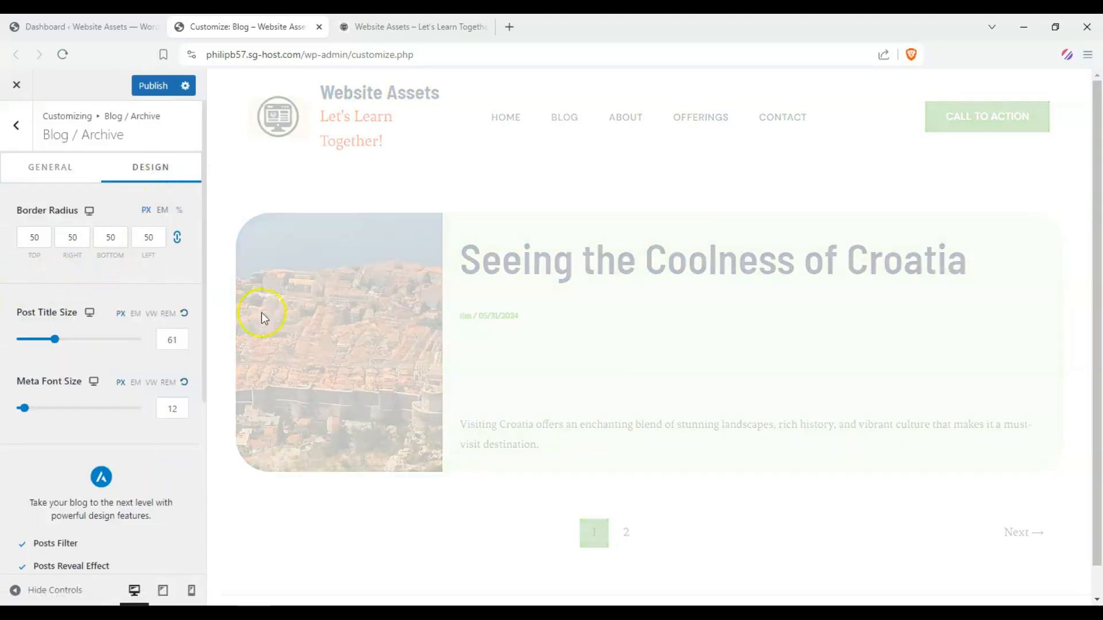
scroll("down", 3)
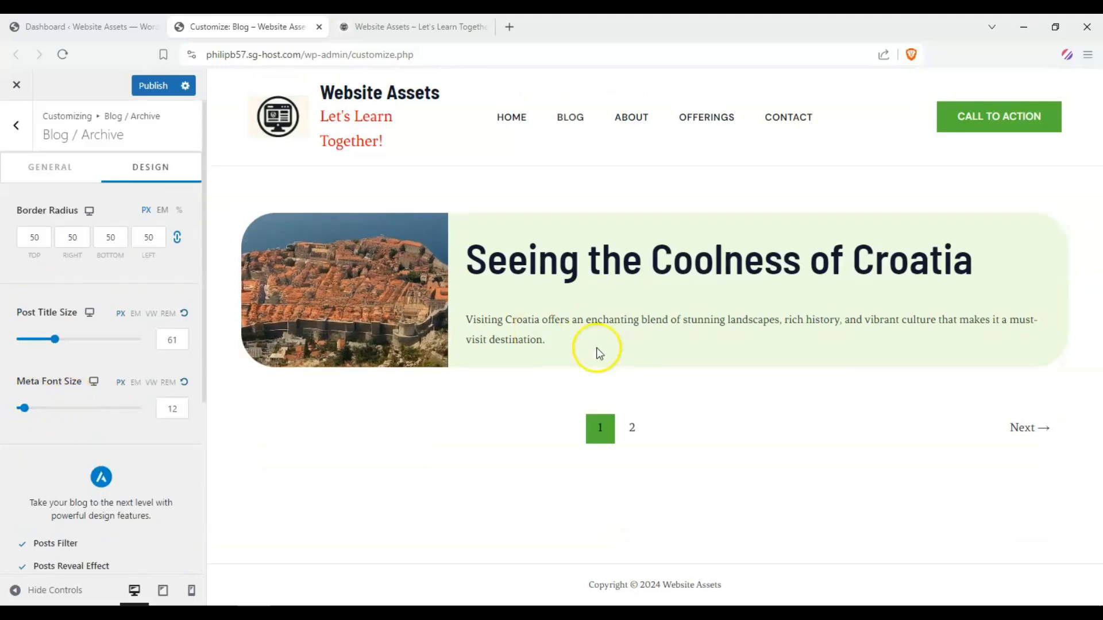
Choose the Cover layout and raise Post Per Page to 6.
left_click(50, 167)
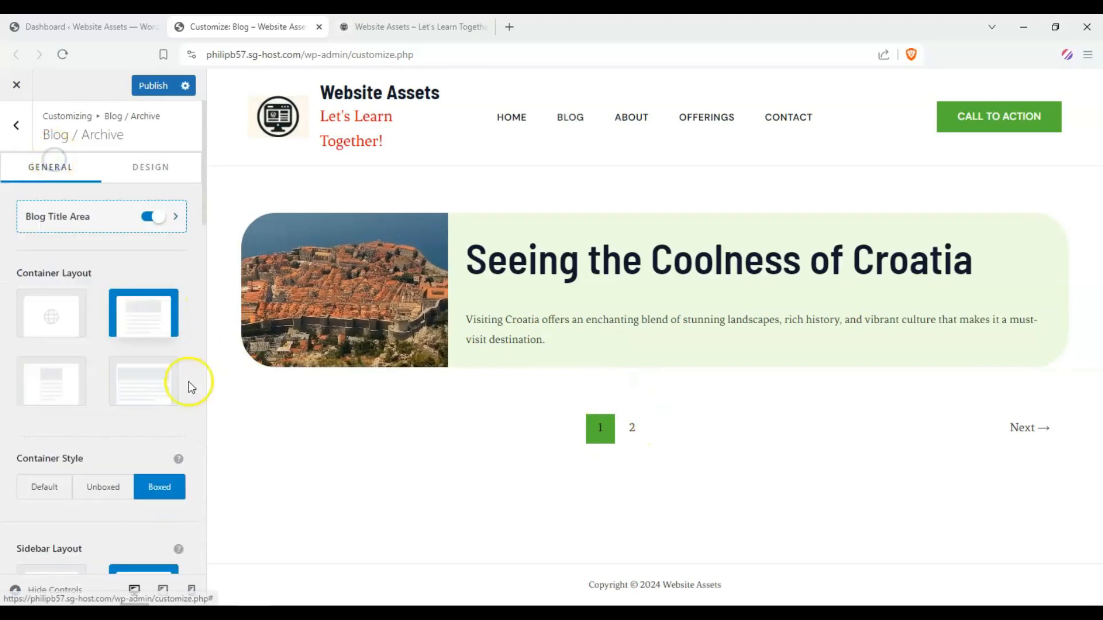
scroll("down", 3)
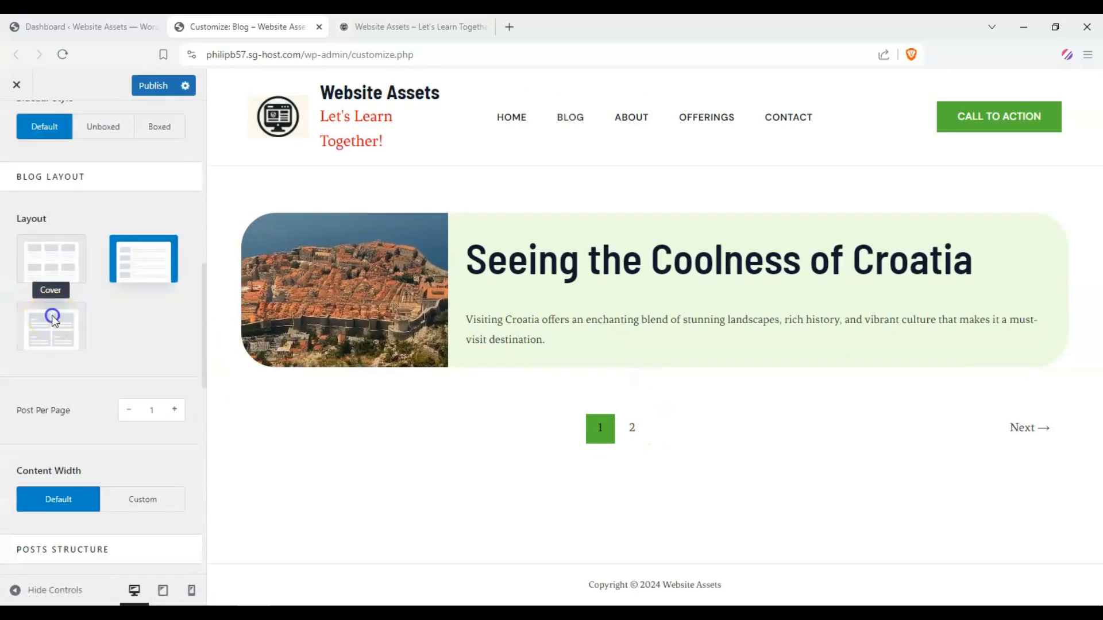
left_click(50, 325)
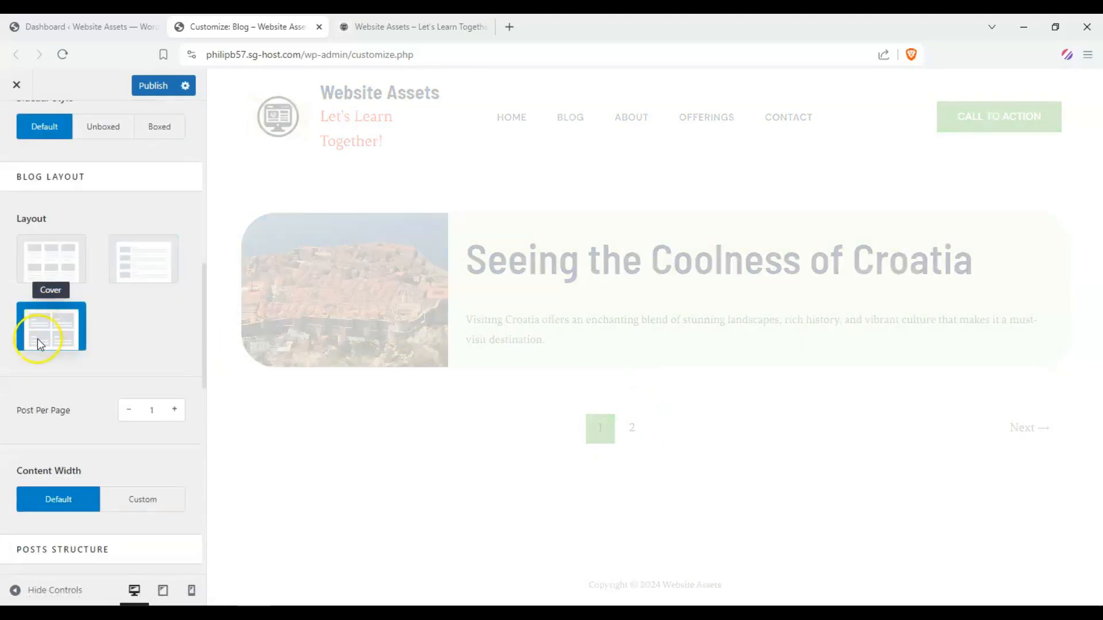
left_click(50, 326)
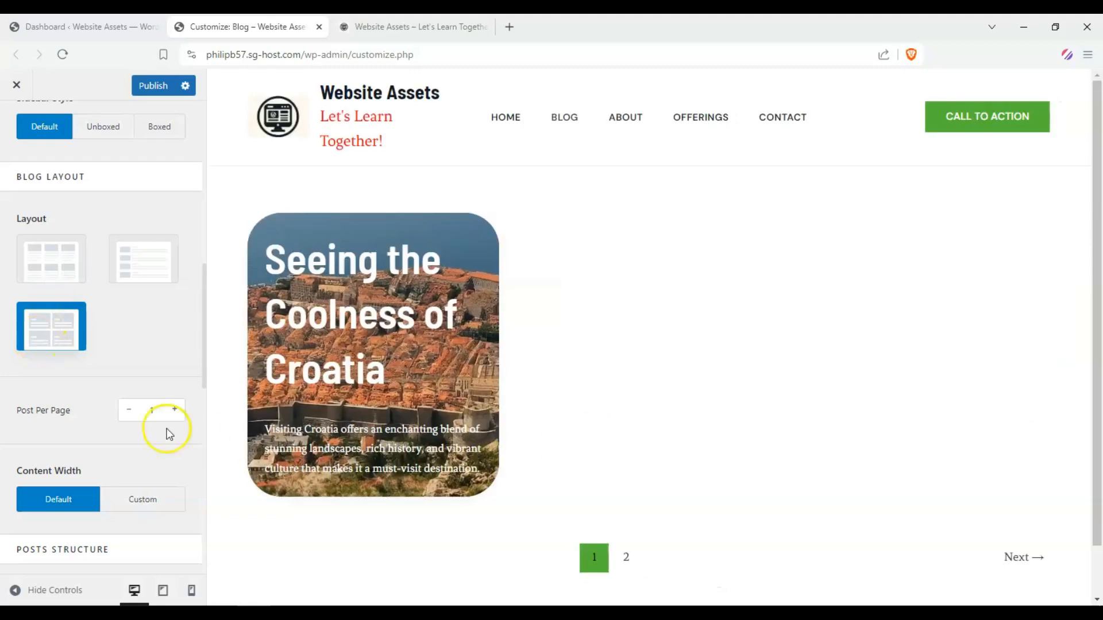
left_click(175, 410)
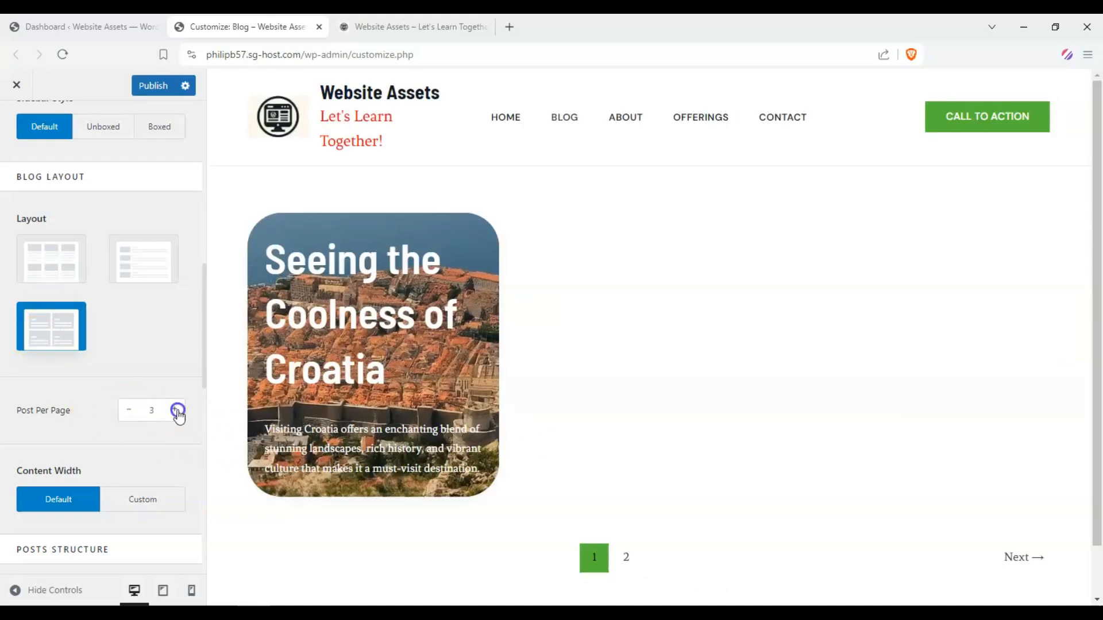
left_click(177, 411)
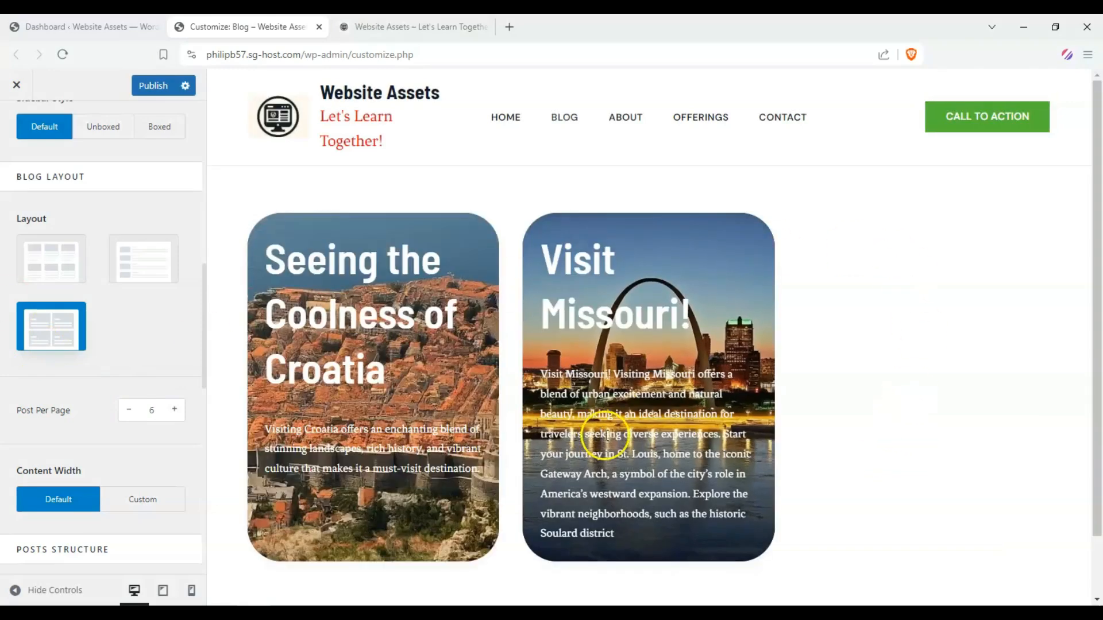
scroll("down", 3)
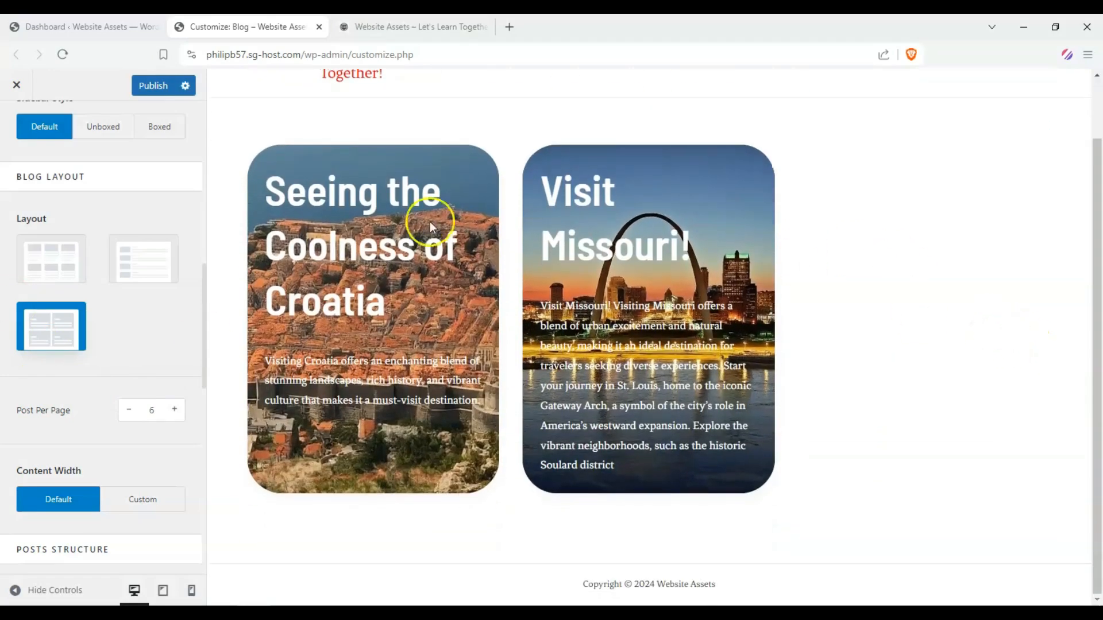
scroll("up", 3)
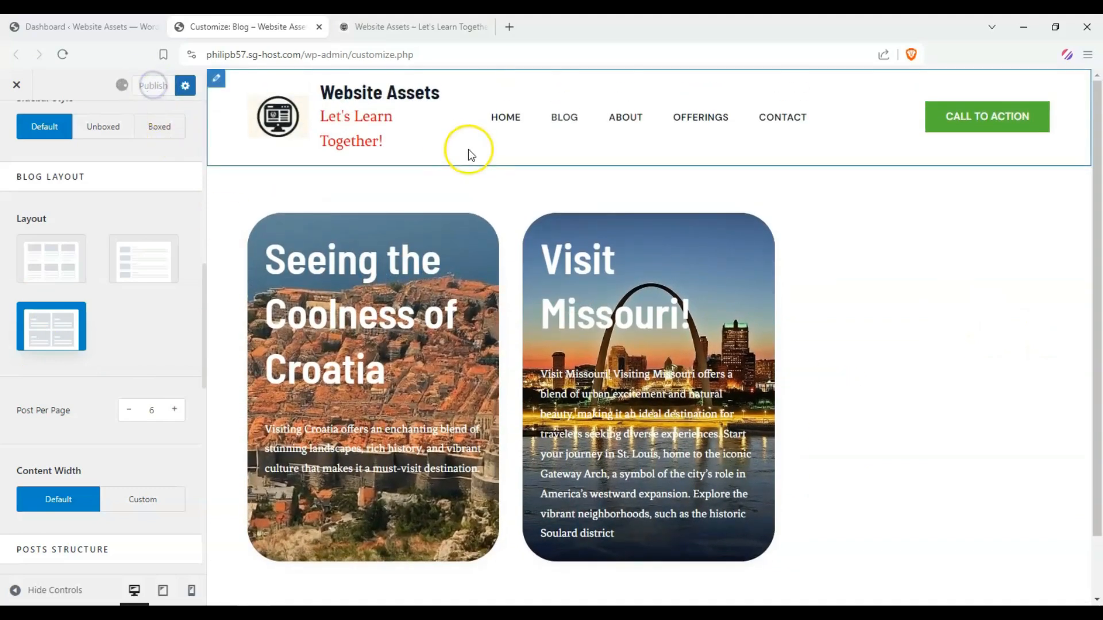
Publish the Customizer changes and view both cover cards on the live Blog page.
left_click(152, 85)
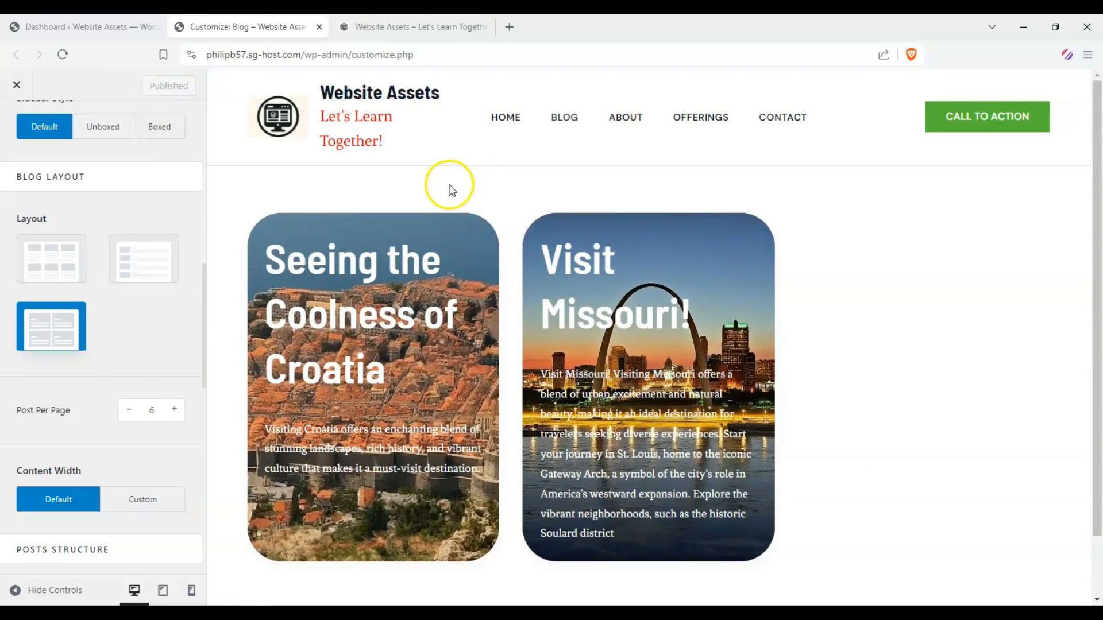
left_click(412, 27)
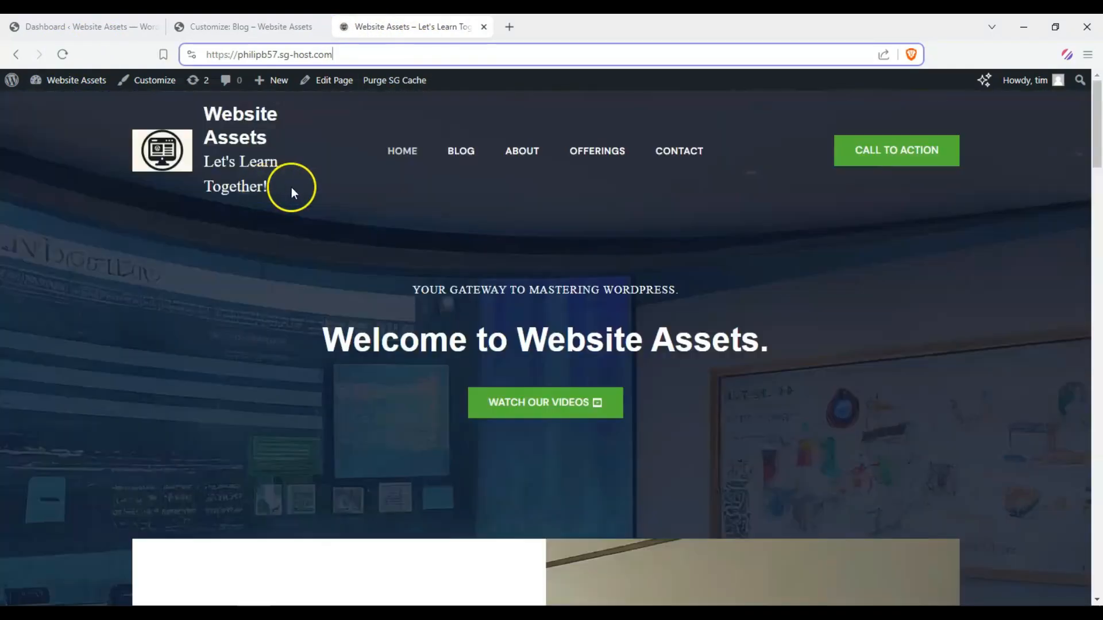
left_click(460, 151)
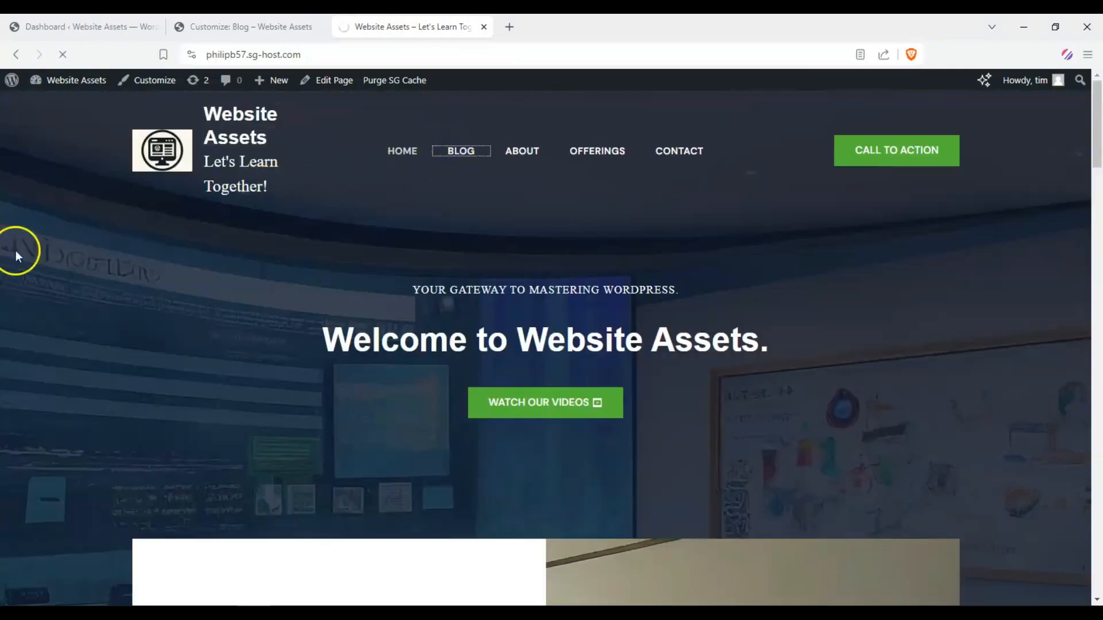
left_click(460, 150)
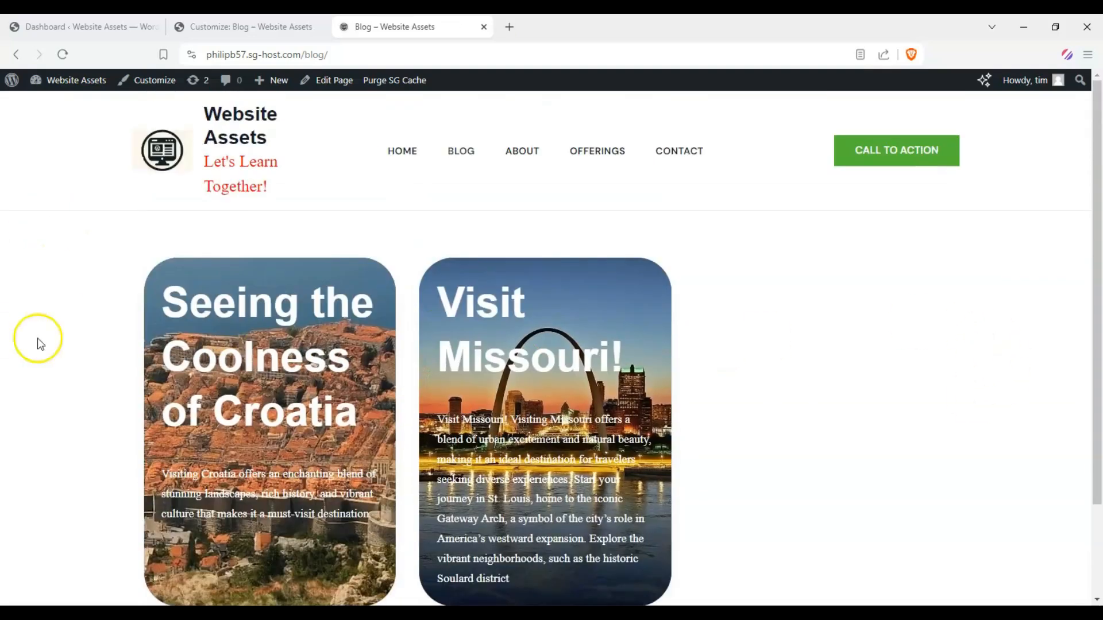
mouse_move(11, 310)
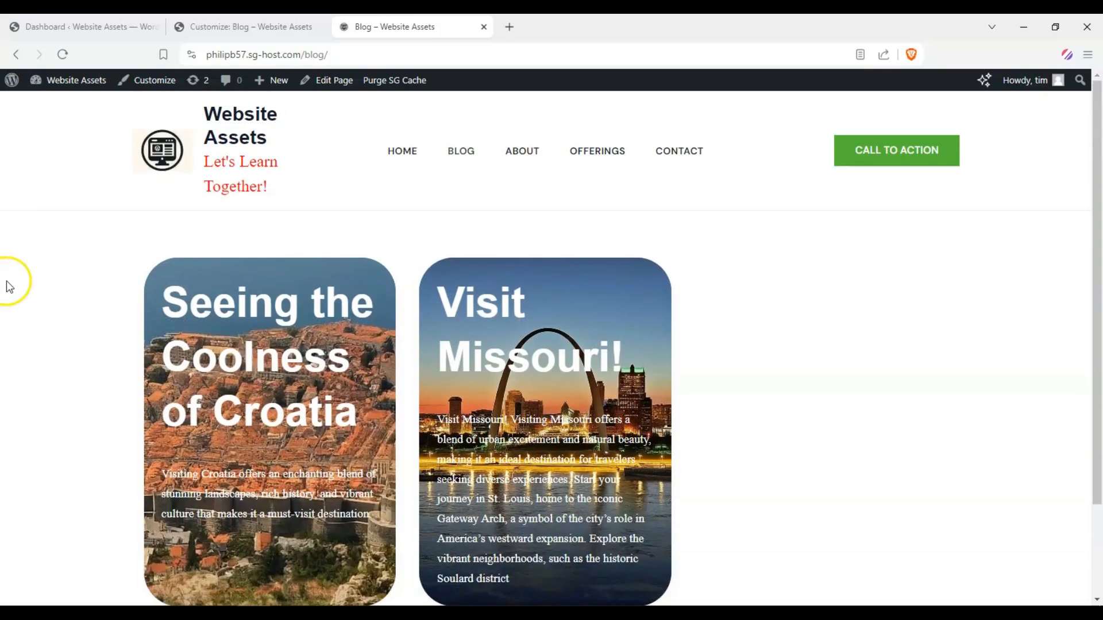
mouse_move(44, 304)
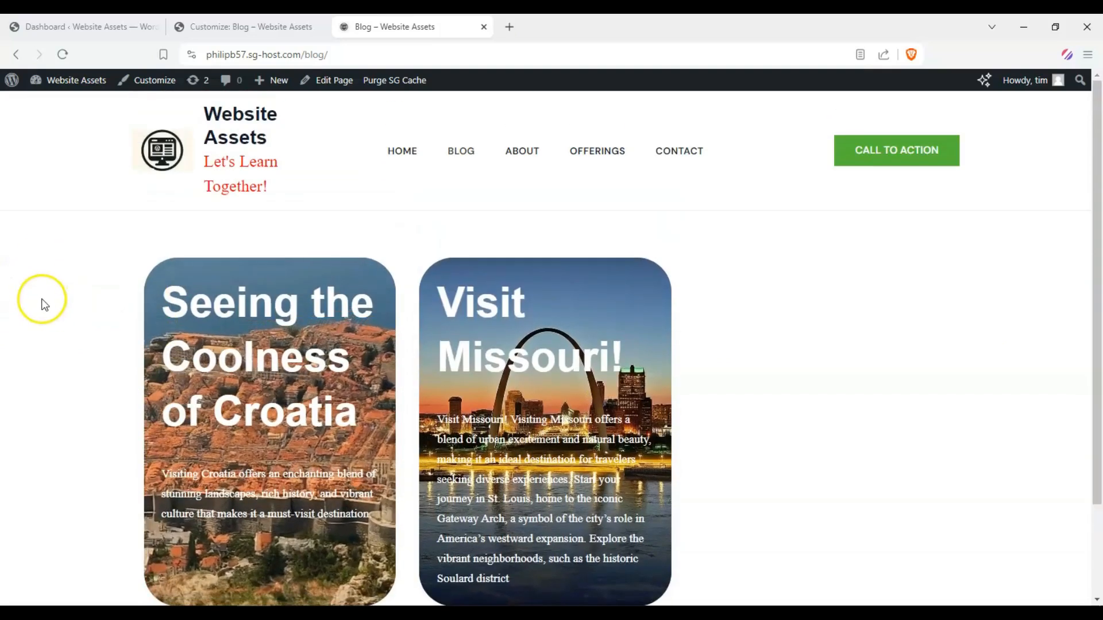
scroll("down", 3)
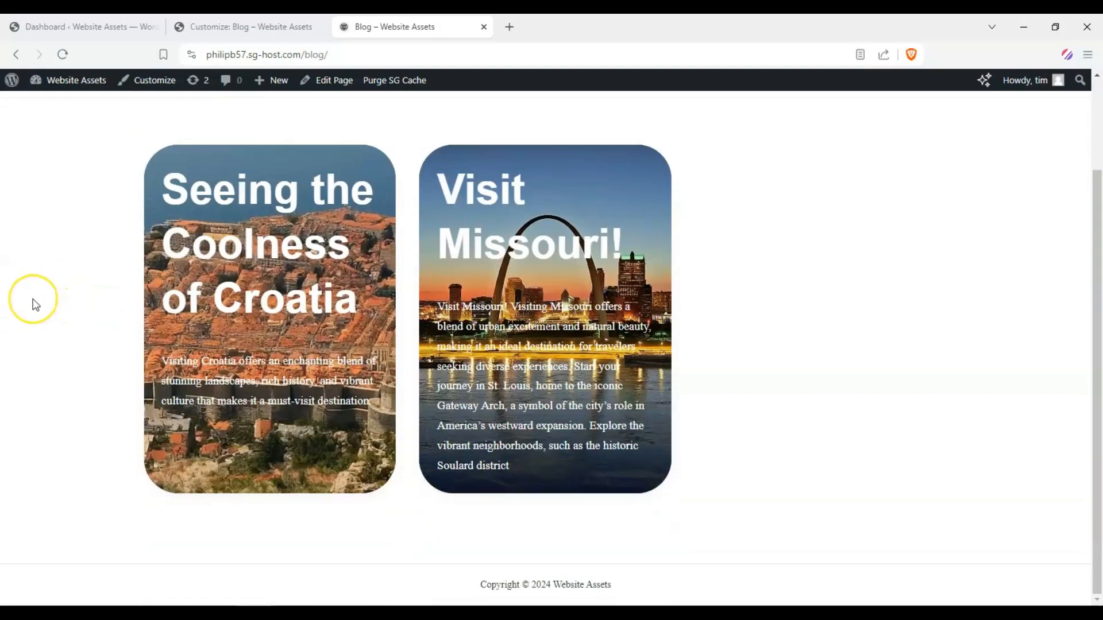
scroll("up", 3)
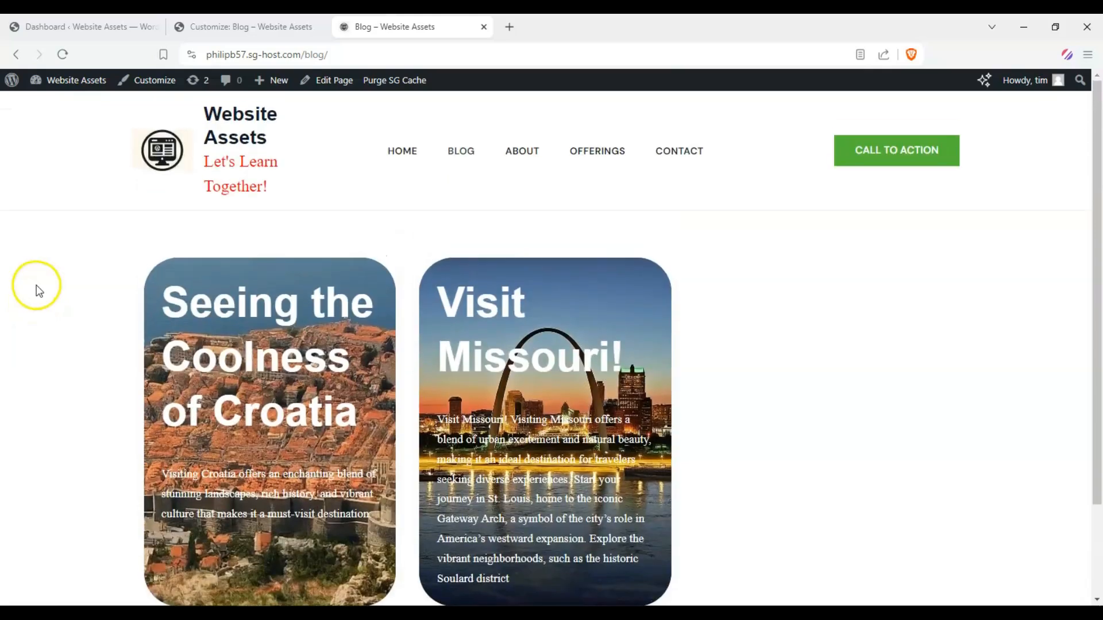
mouse_move(7, 271)
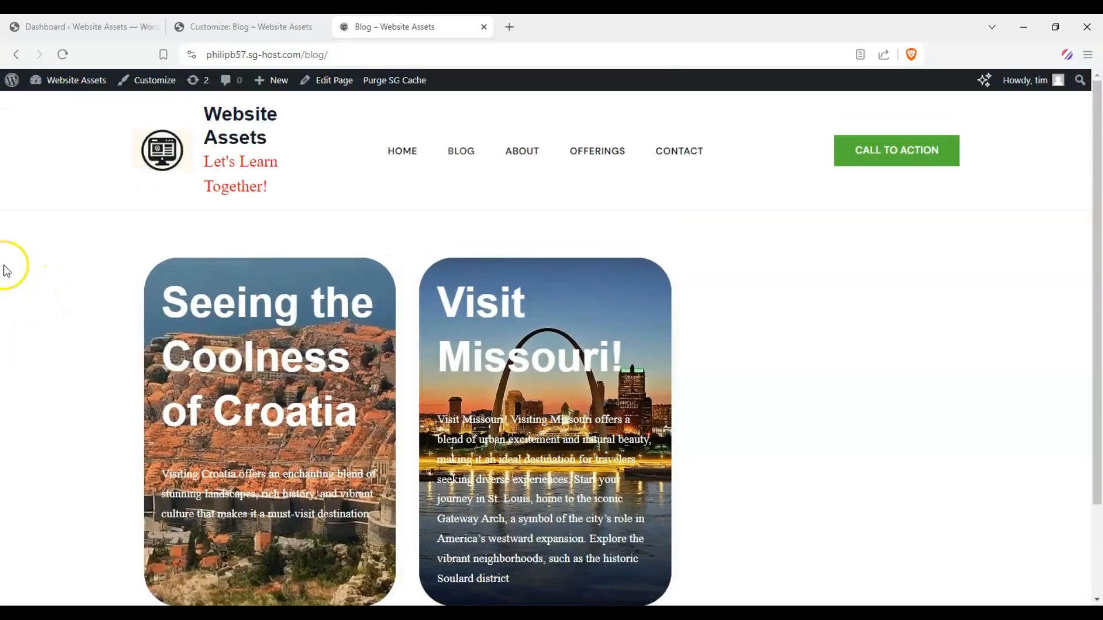